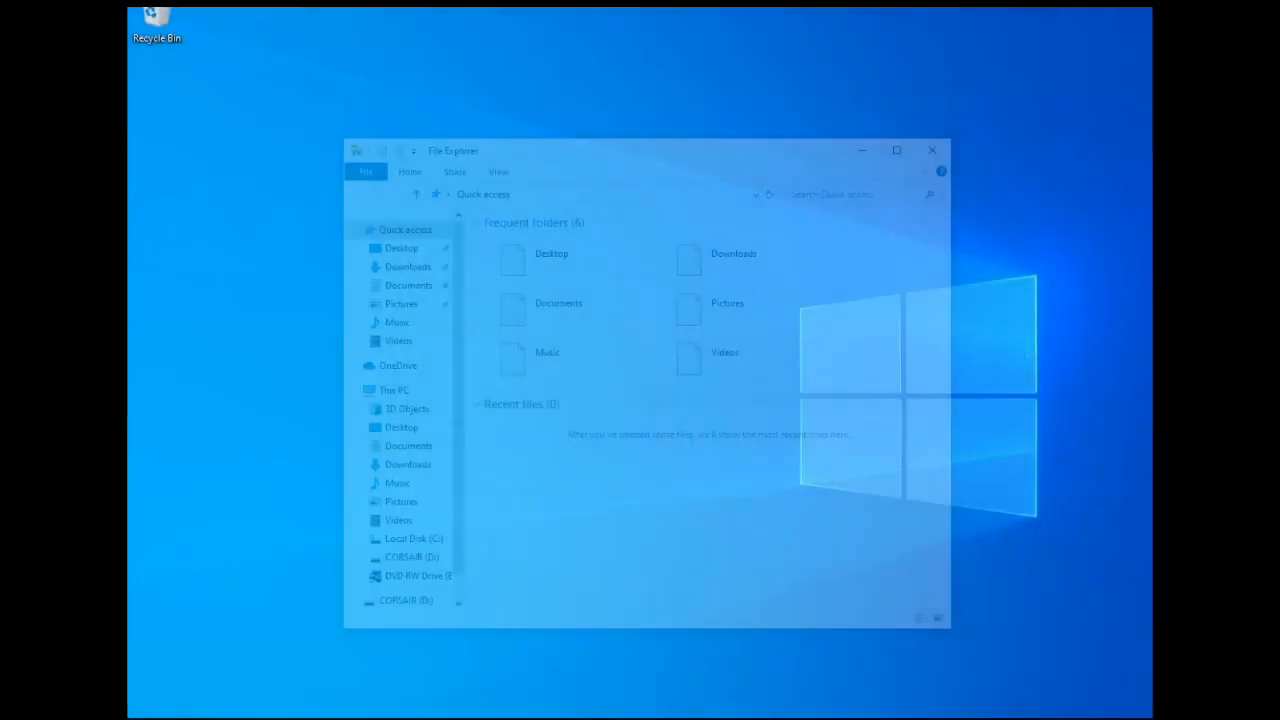
# - Open the Huntron Workstation DVD (E:) and launch WorkstationSetup to begin extracting
pyautogui.click(416, 576)
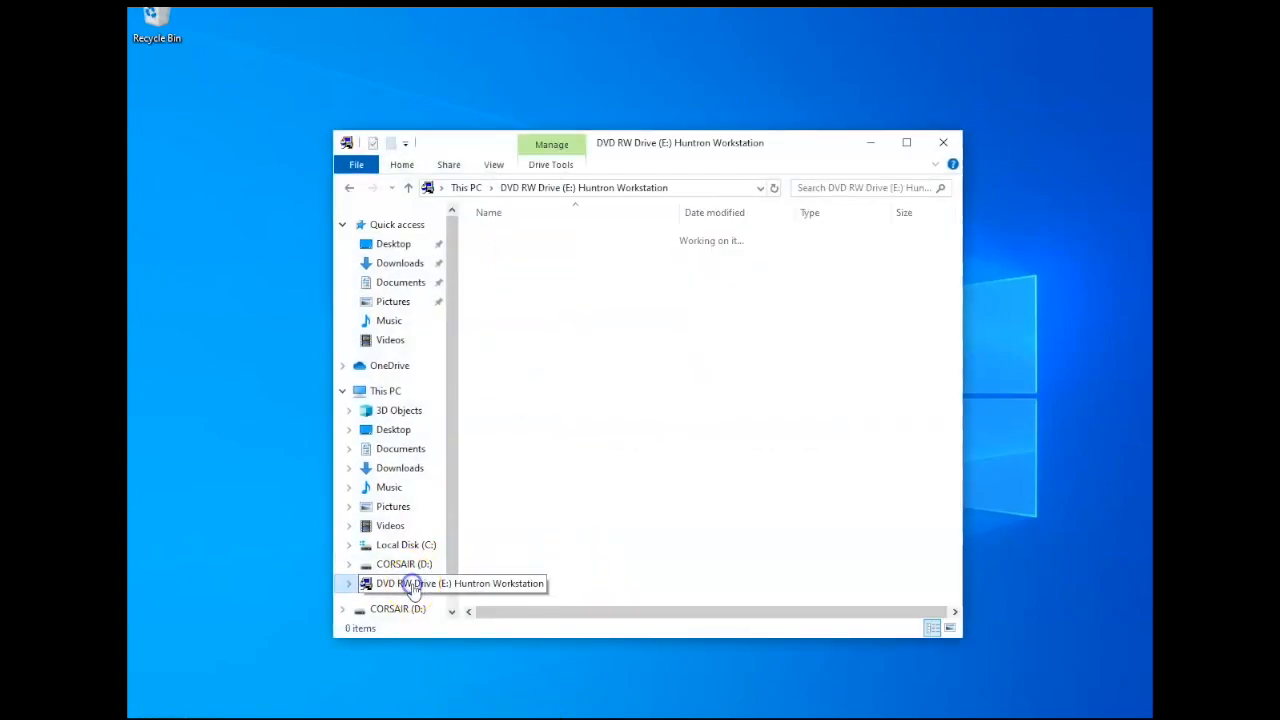
pyautogui.click(410, 584)
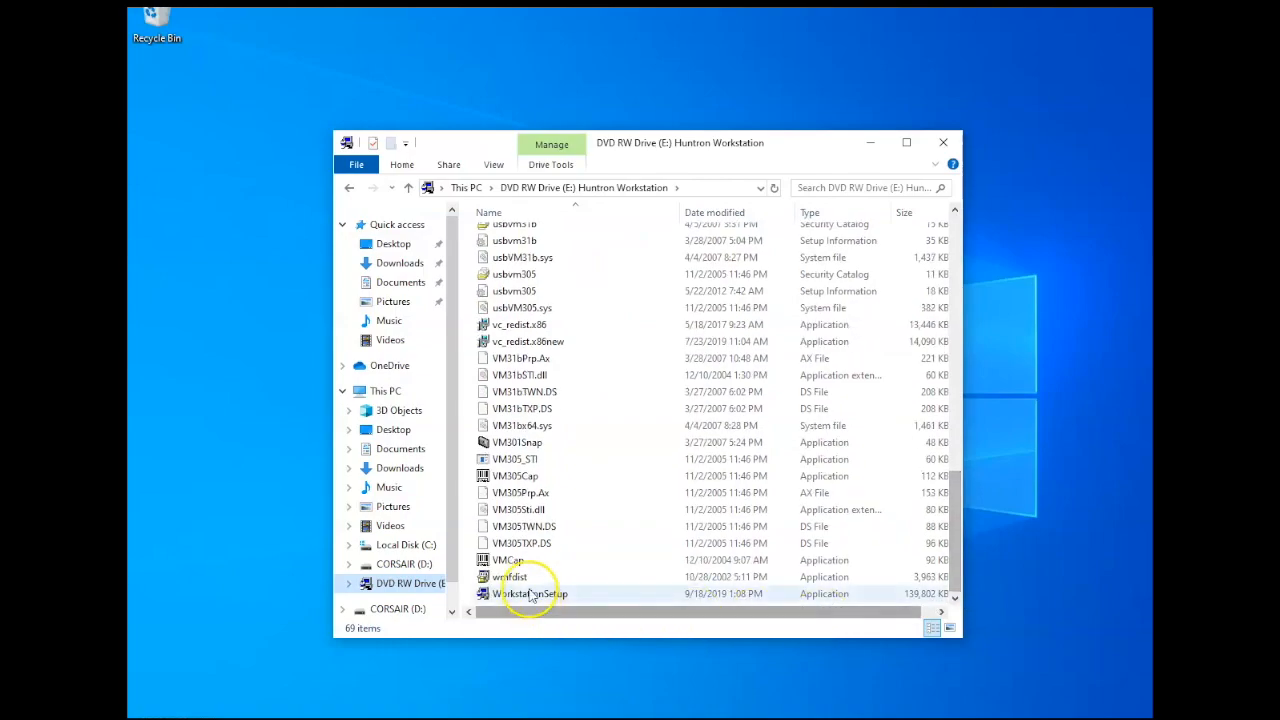
pyautogui.moveTo(530, 592)
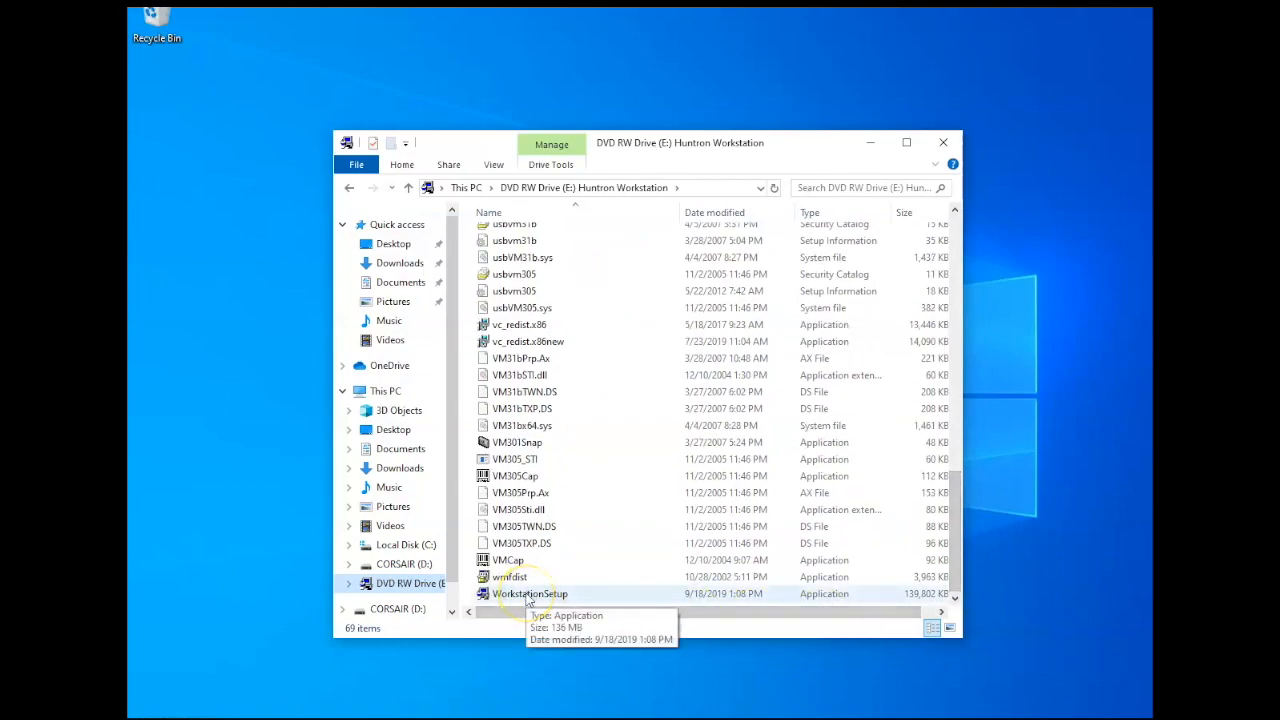
pyautogui.click(530, 592)
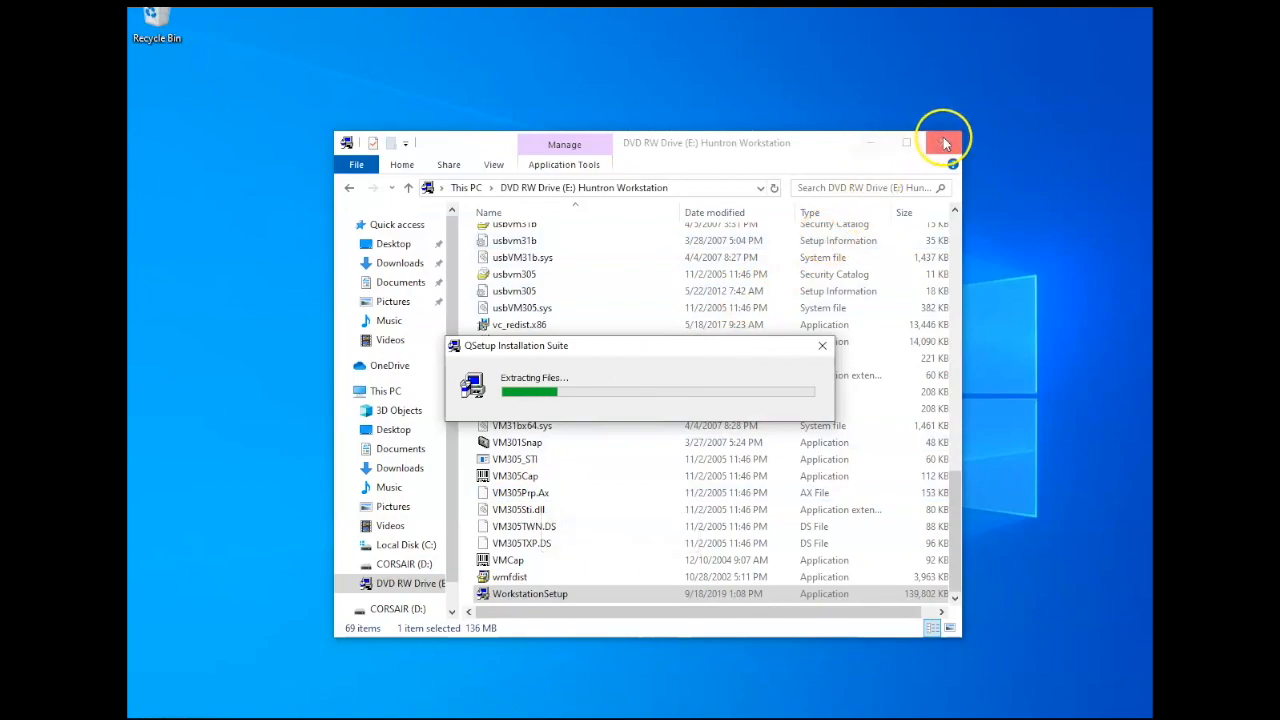
# - Close Explorer, then accept the license agreement and pass the welcome and readme pages
pyautogui.click(944, 142)
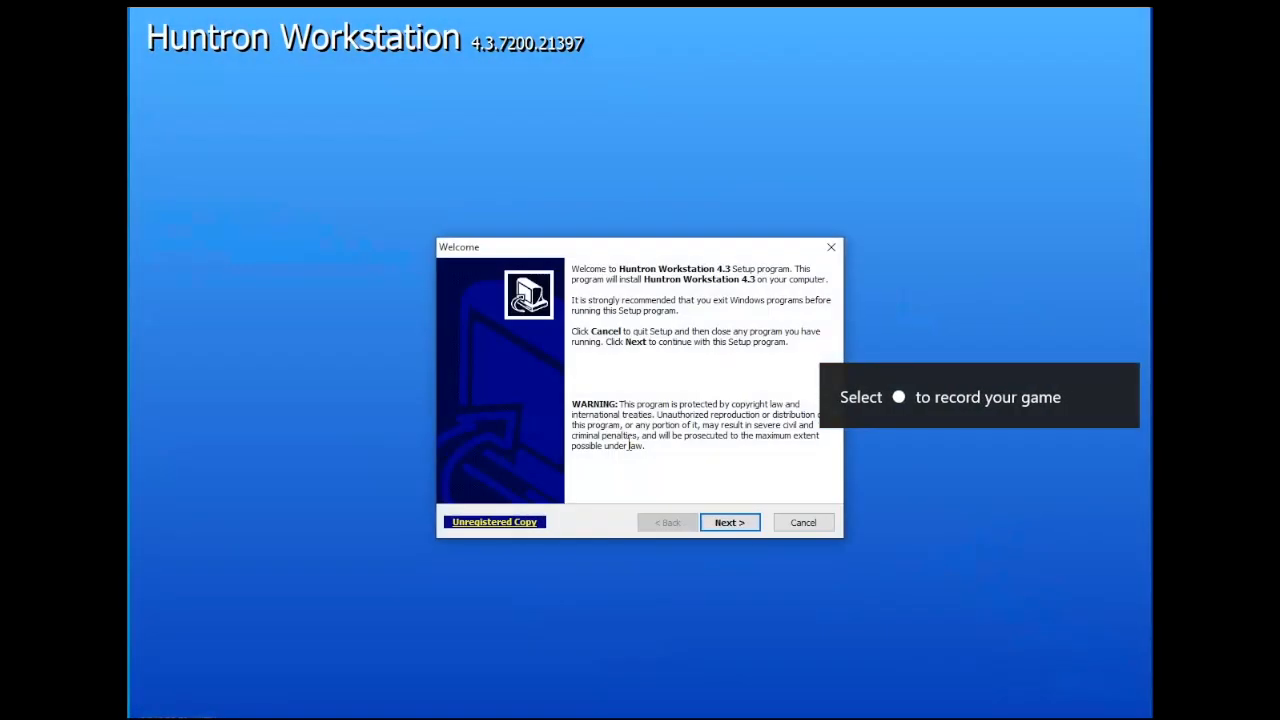
pyautogui.click(728, 522)
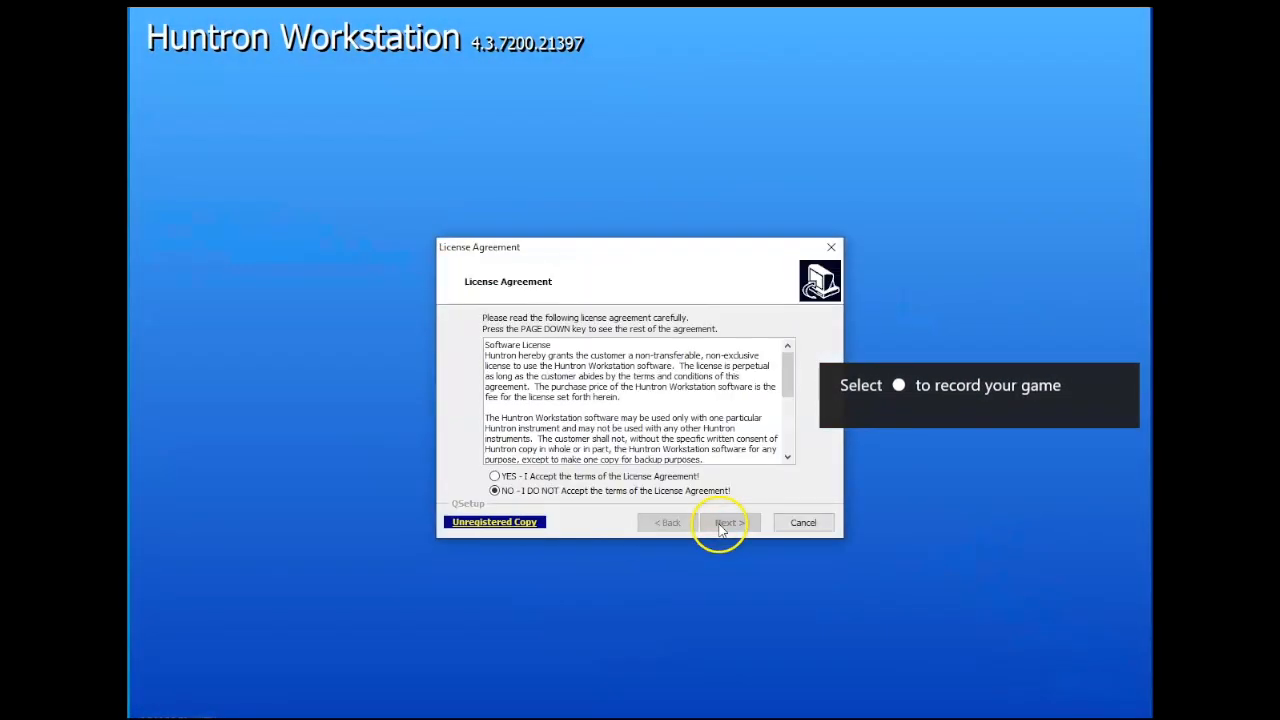
pyautogui.click(494, 476)
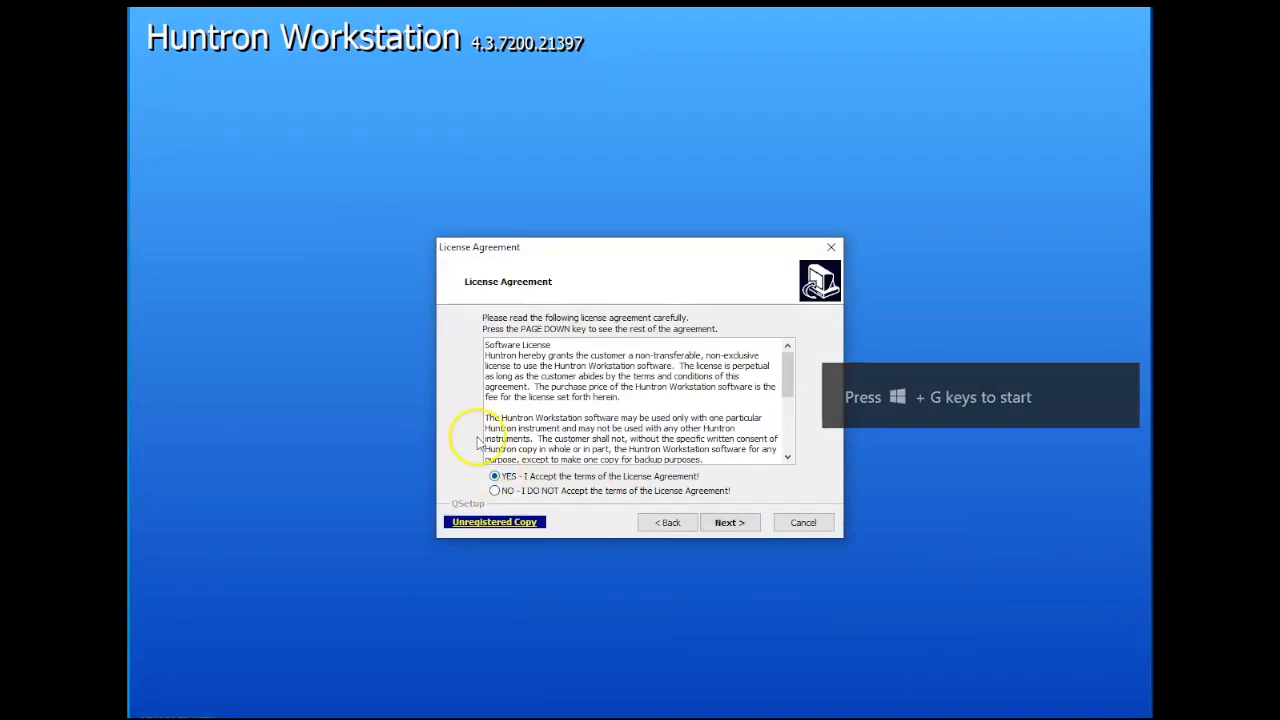
pyautogui.click(728, 522)
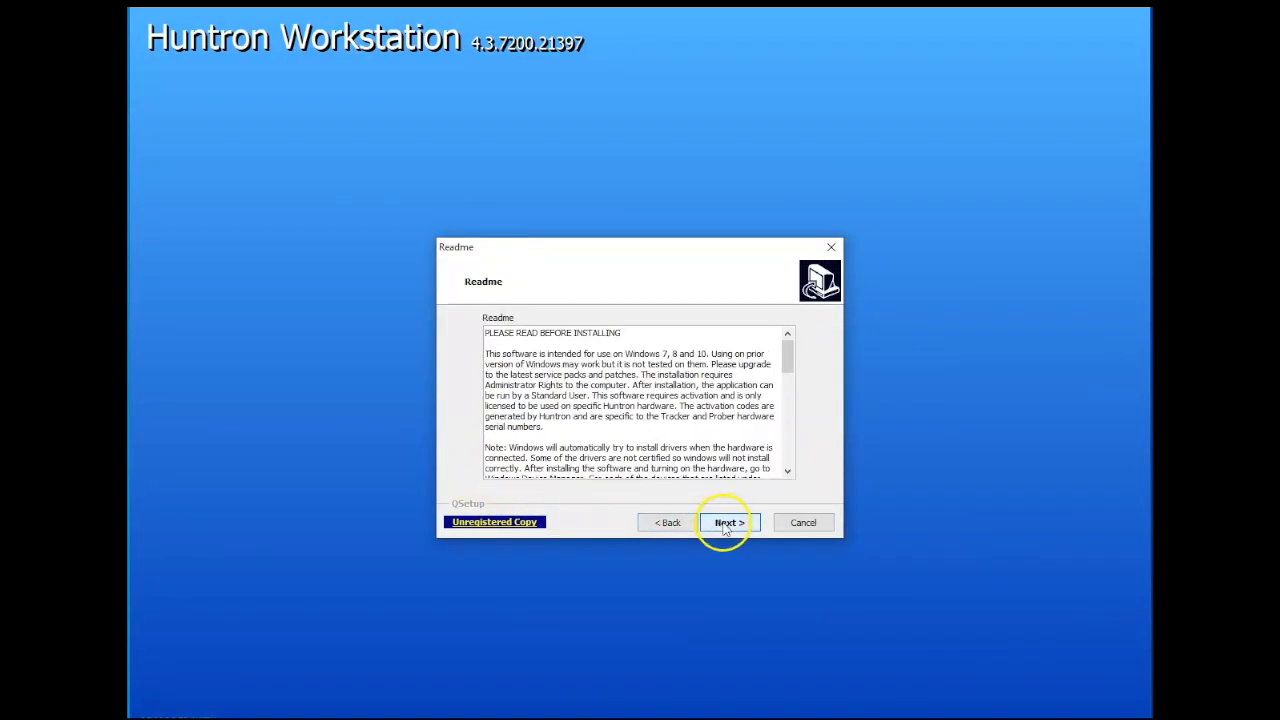
pyautogui.click(728, 522)
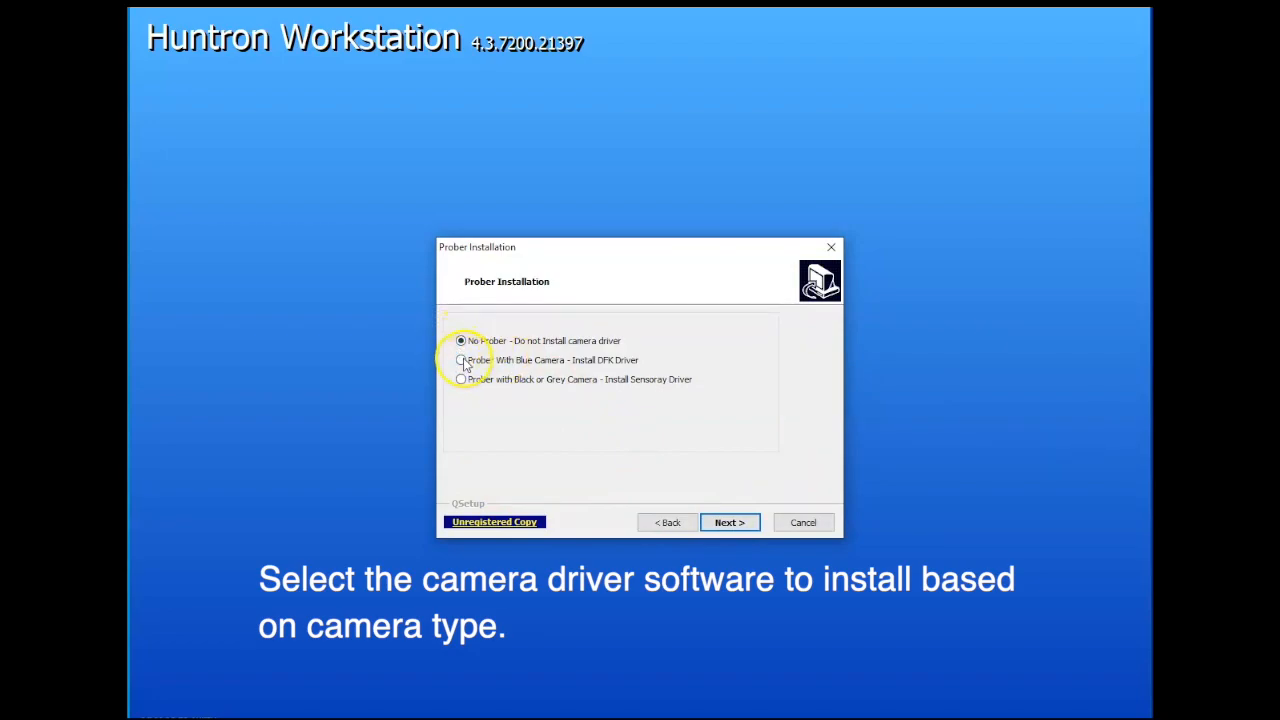
# - Choose 'Prober With Blue Camera - Install DFK Driver' and continue to the destination step
pyautogui.click(460, 360)
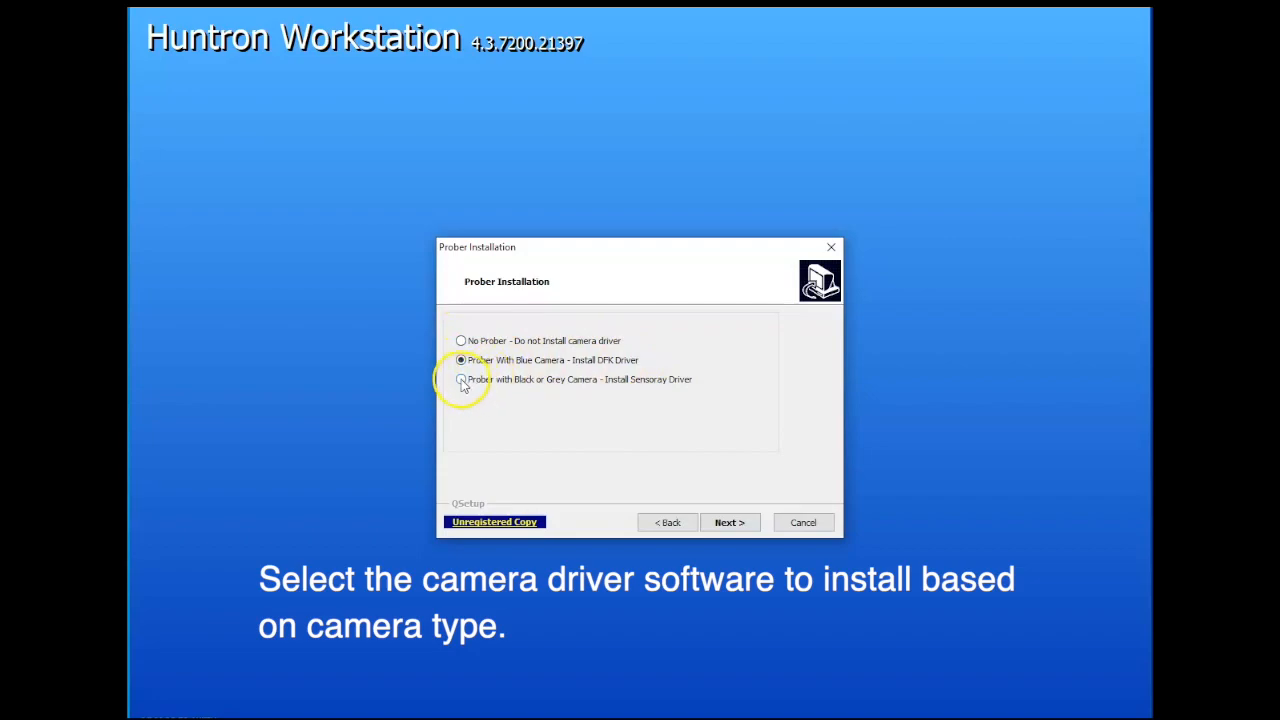
pyautogui.click(460, 380)
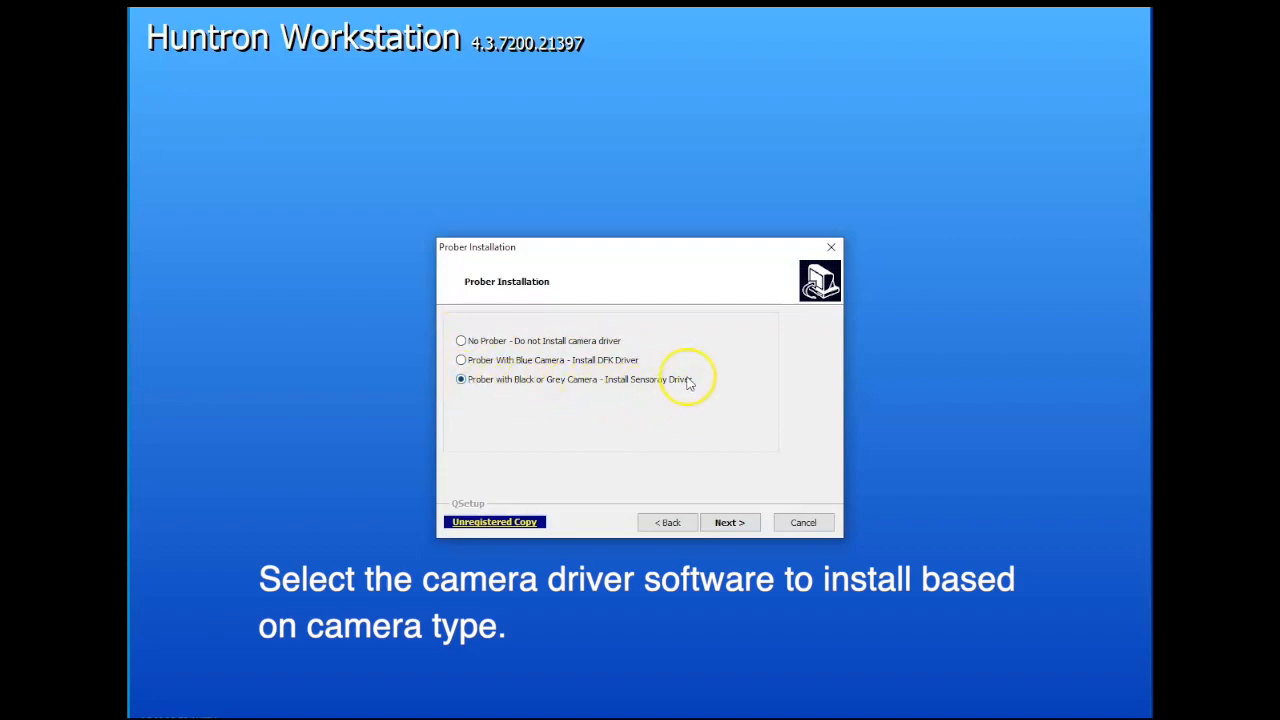
pyautogui.click(460, 360)
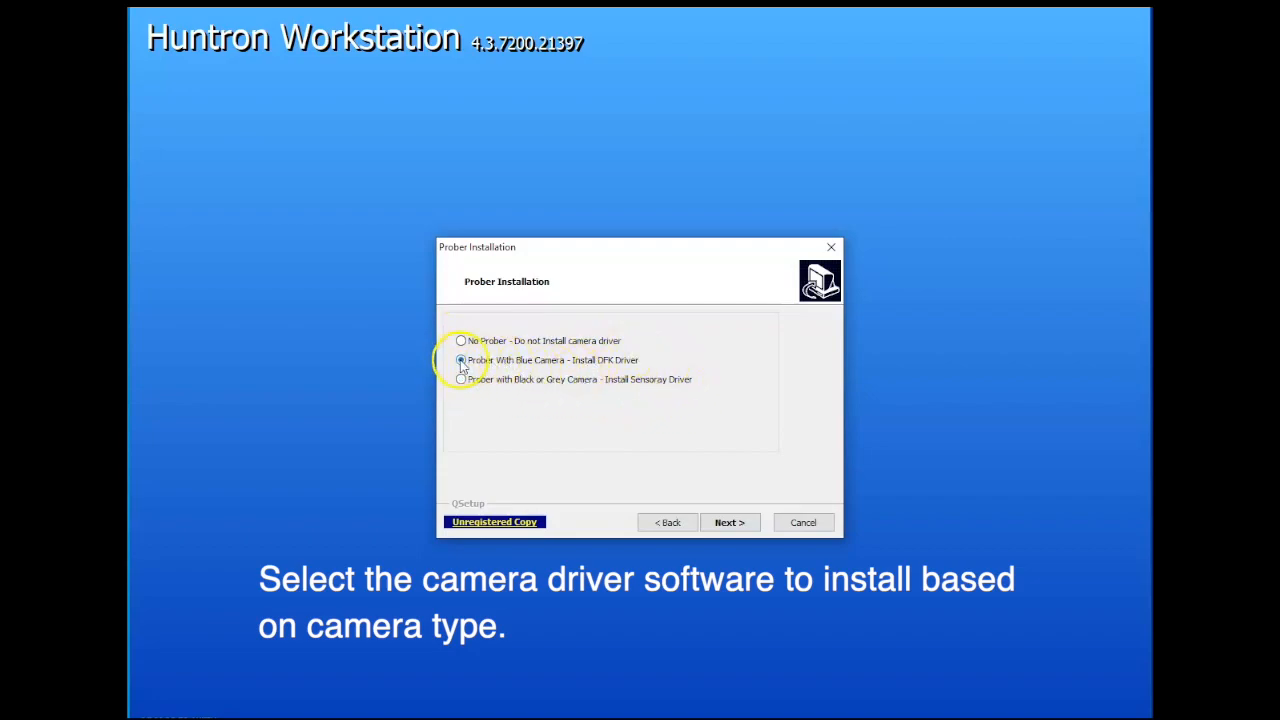
pyautogui.click(728, 522)
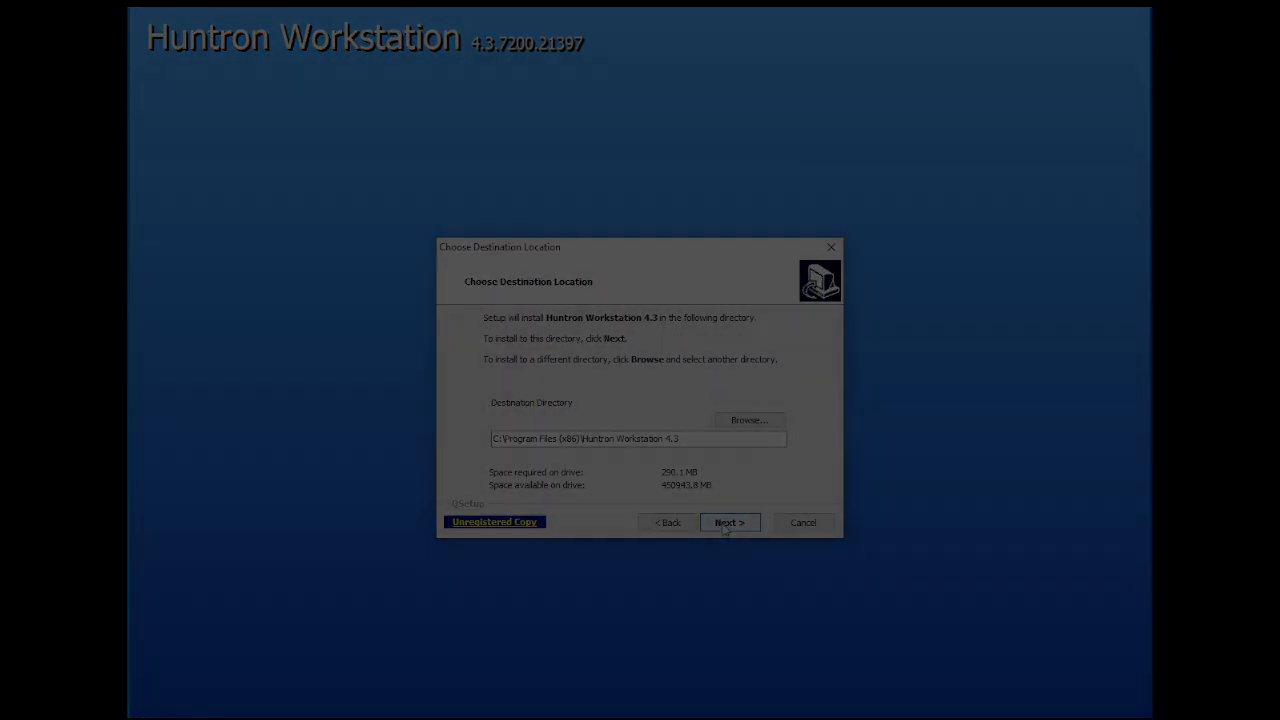
pyautogui.click(728, 522)
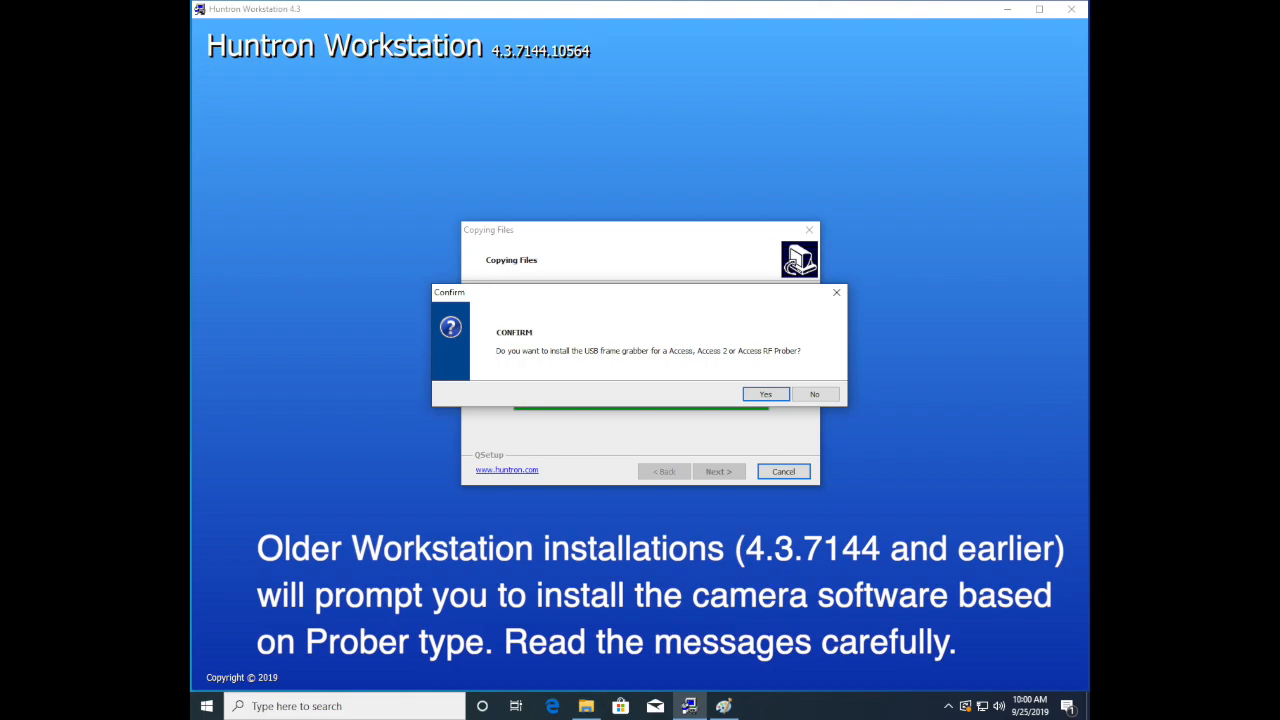
pyautogui.click(764, 392)
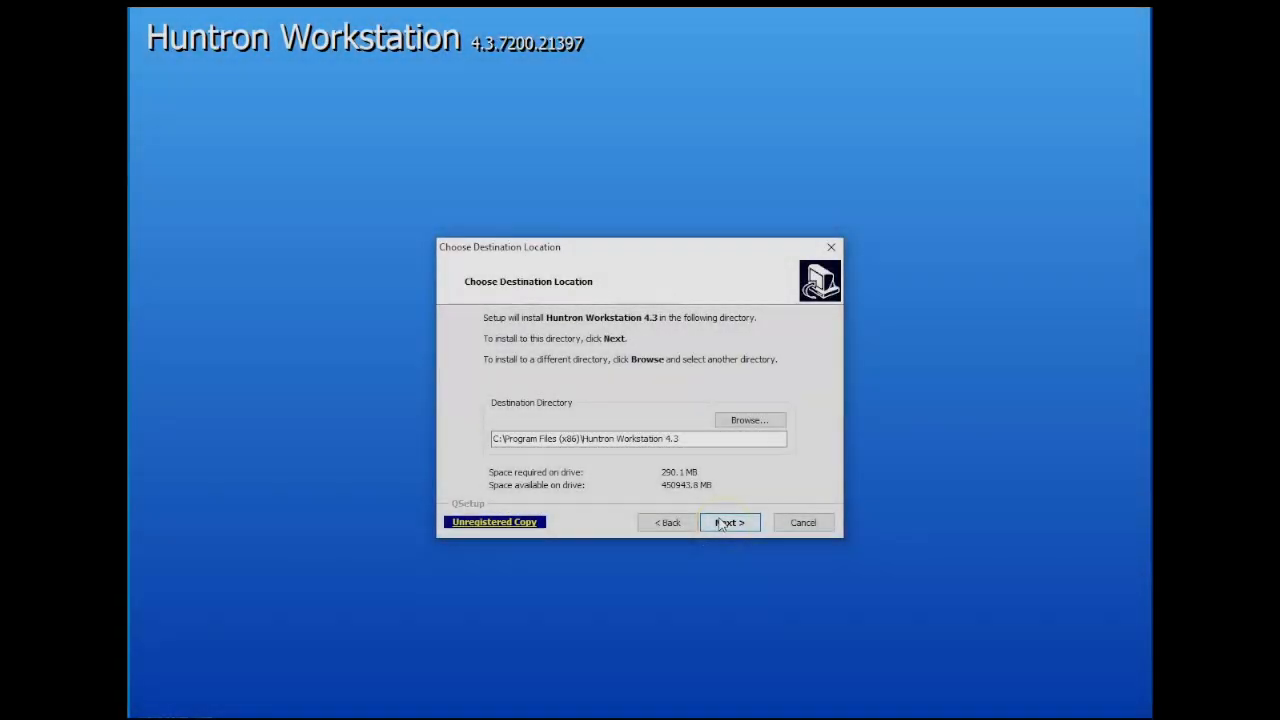
# - Install to the default Huntron Workstation 4.3 folder and let the files copy
pyautogui.click(728, 522)
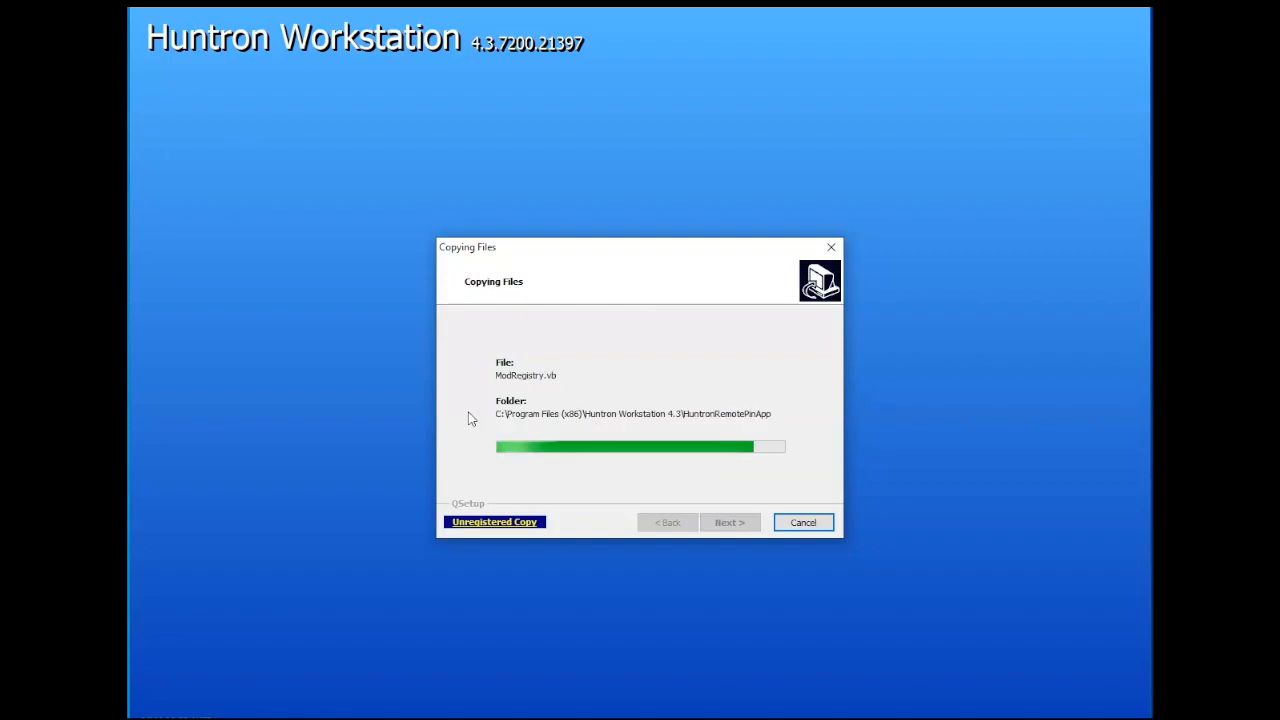
pyautogui.moveTo(420, 432)
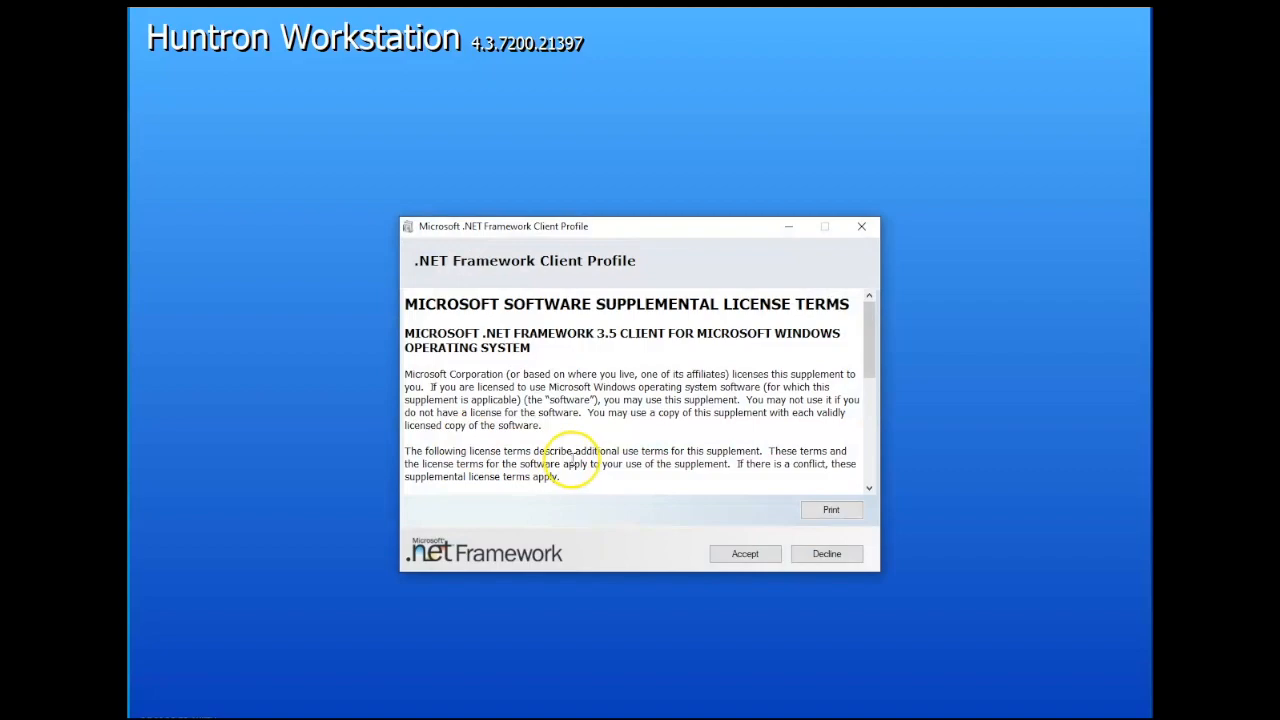
pyautogui.moveTo(412, 256)
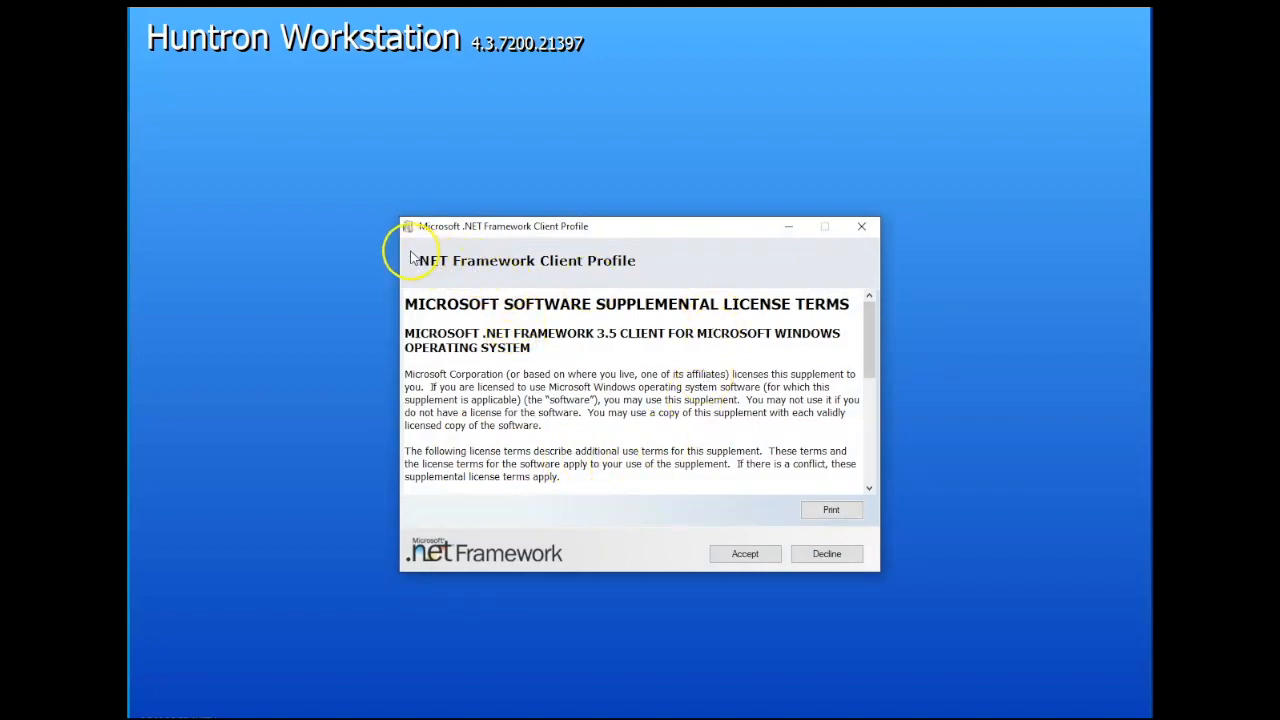
pyautogui.moveTo(456, 284)
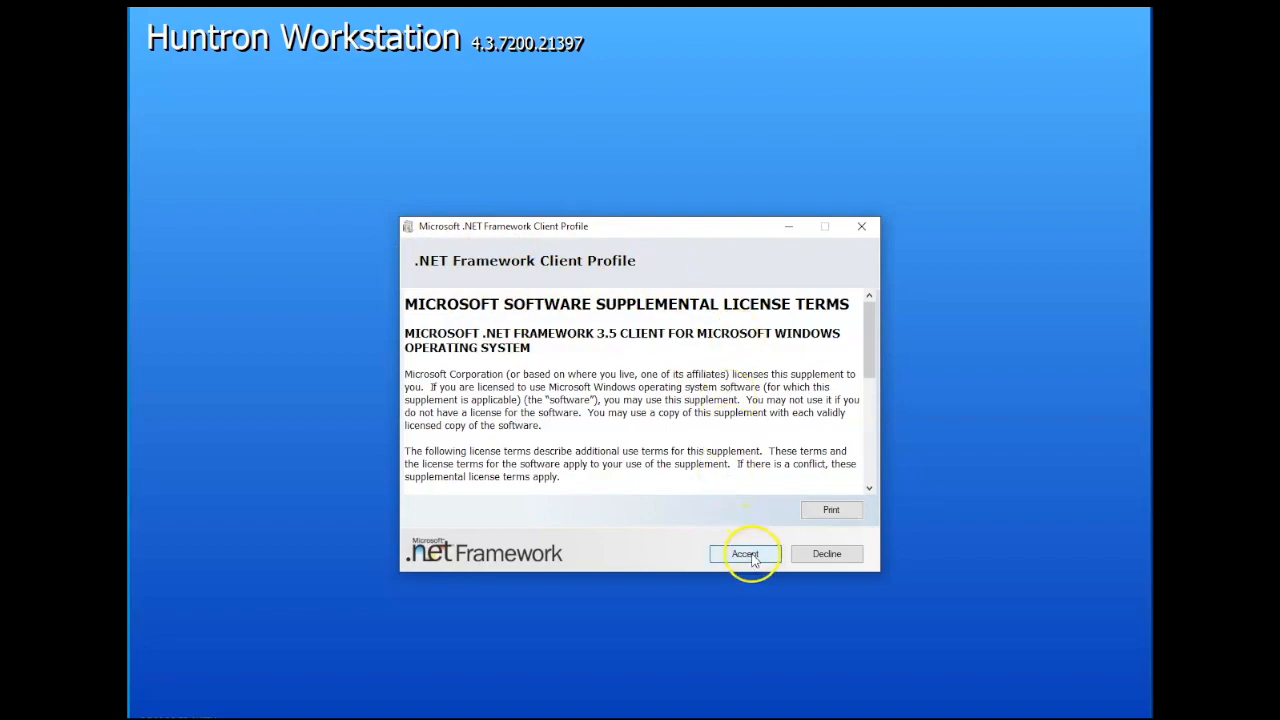
# - Accept the .NET terms, download and install .NET Framework 3.5, and finish the Client Profile setup
pyautogui.click(744, 554)
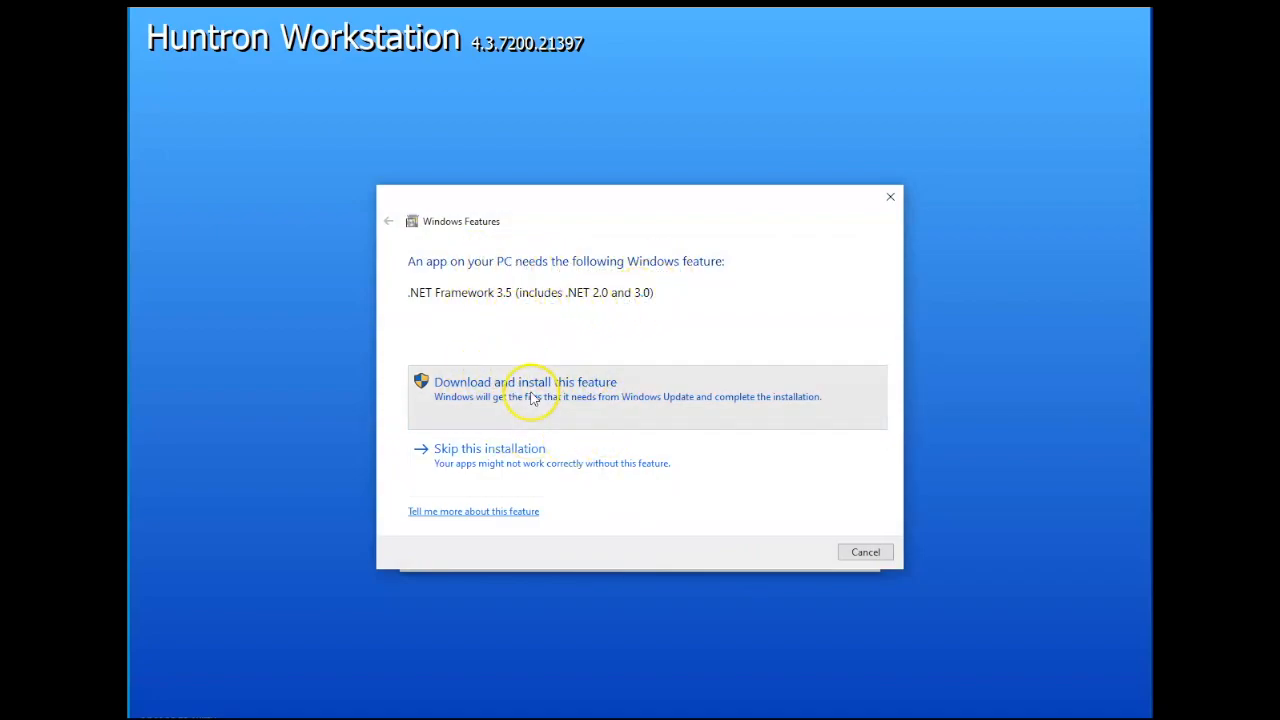
pyautogui.click(524, 382)
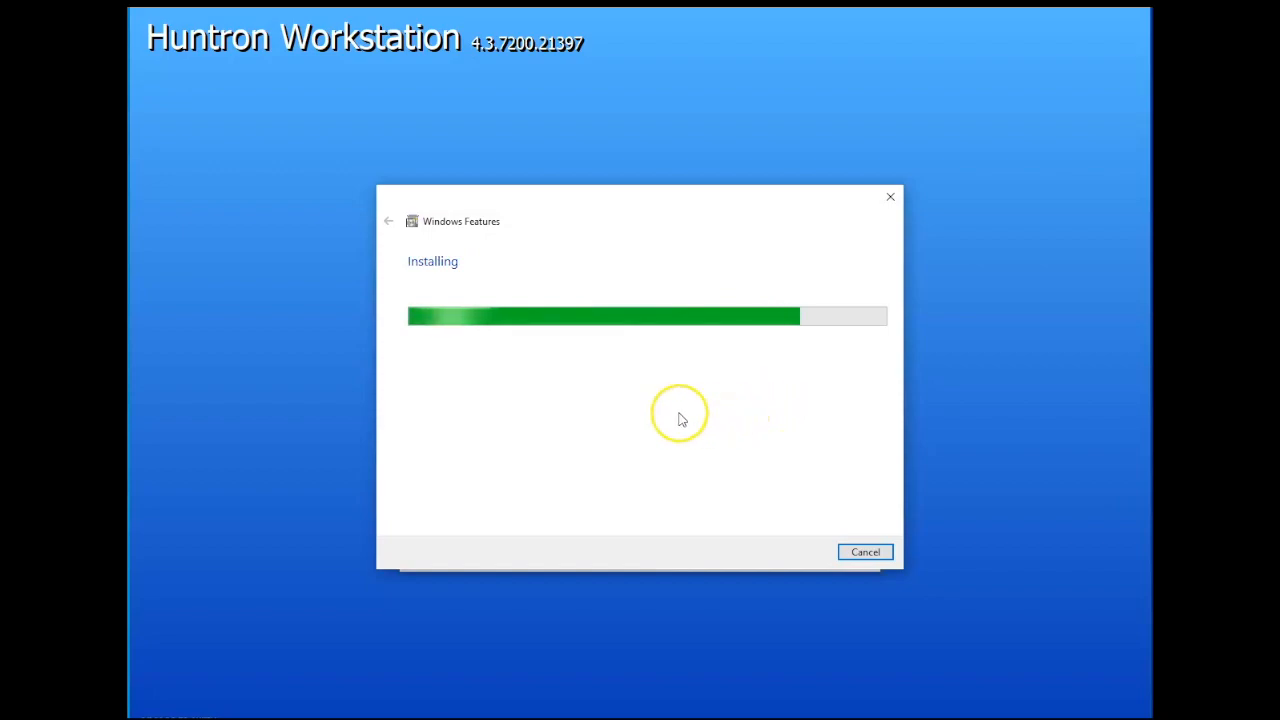
pyautogui.moveTo(450, 284)
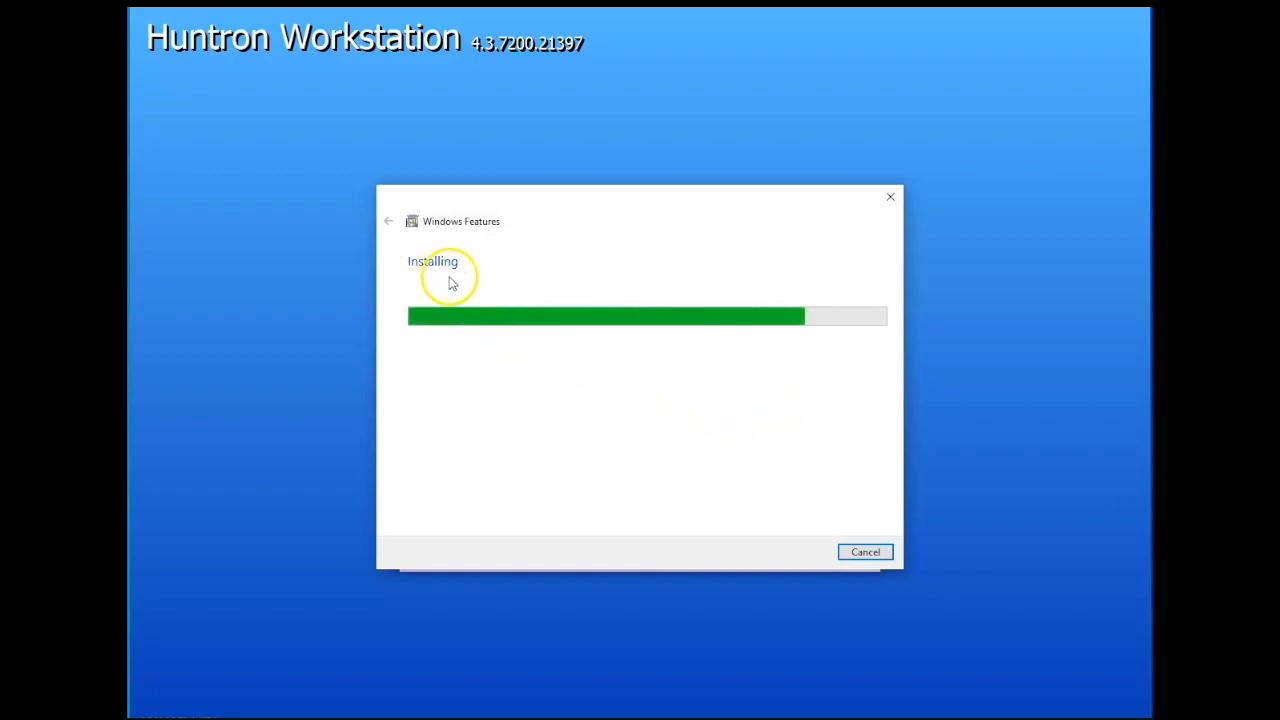
pyautogui.moveTo(558, 444)
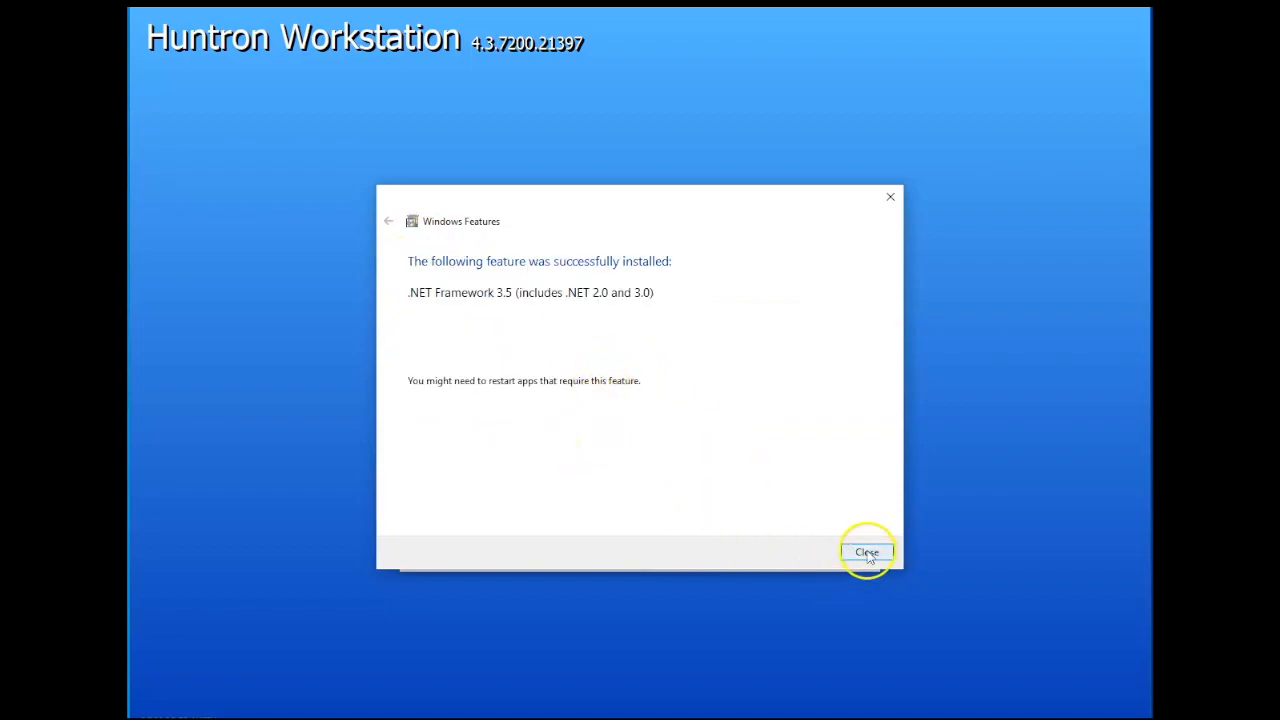
pyautogui.click(866, 552)
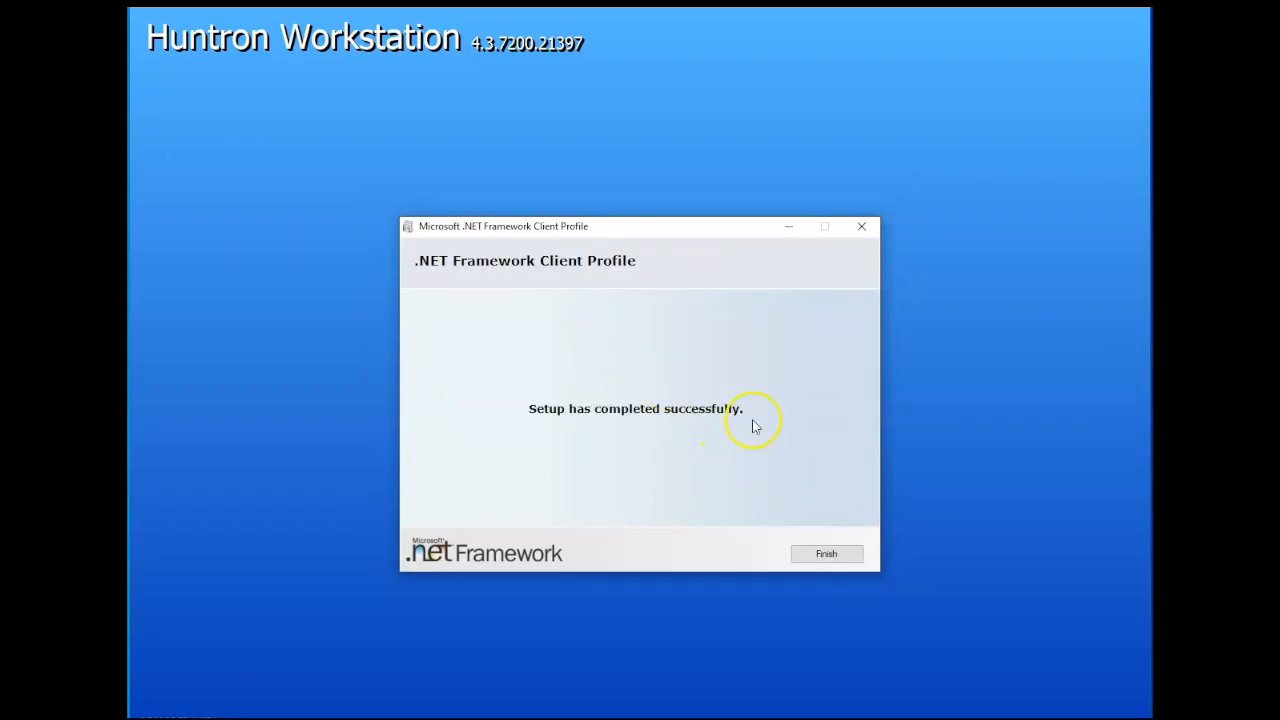
pyautogui.moveTo(588, 444)
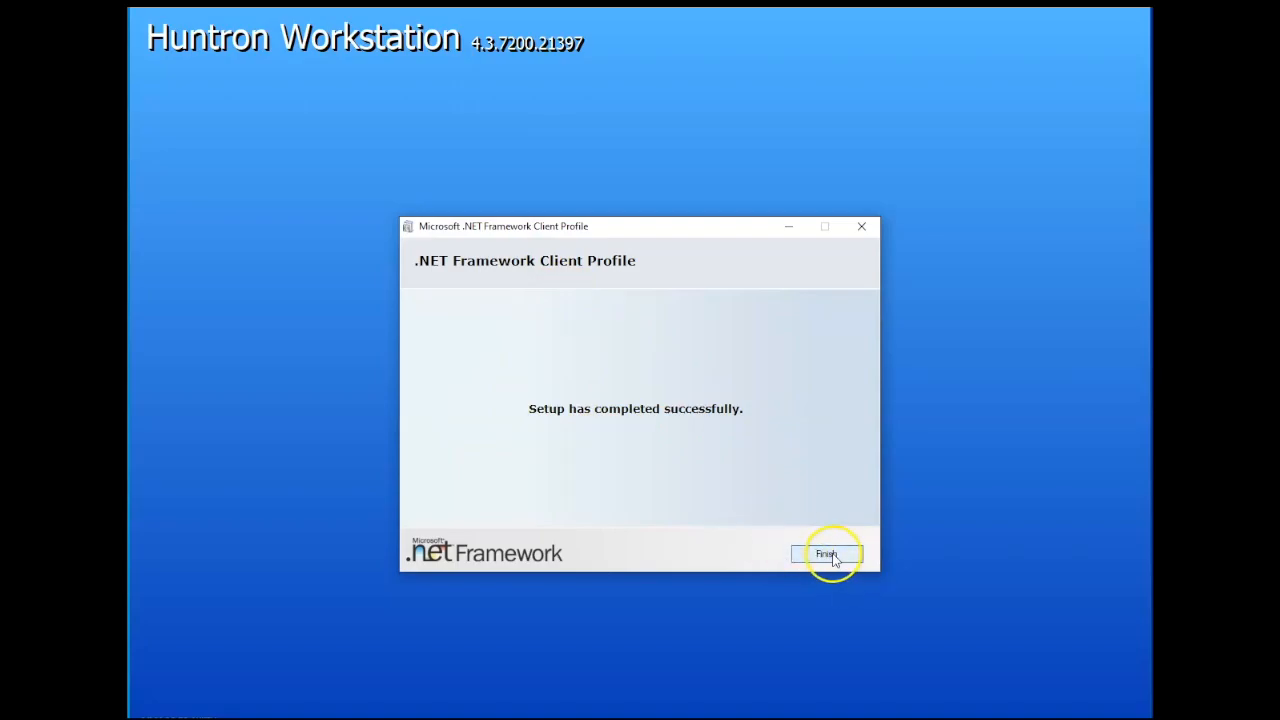
pyautogui.click(826, 554)
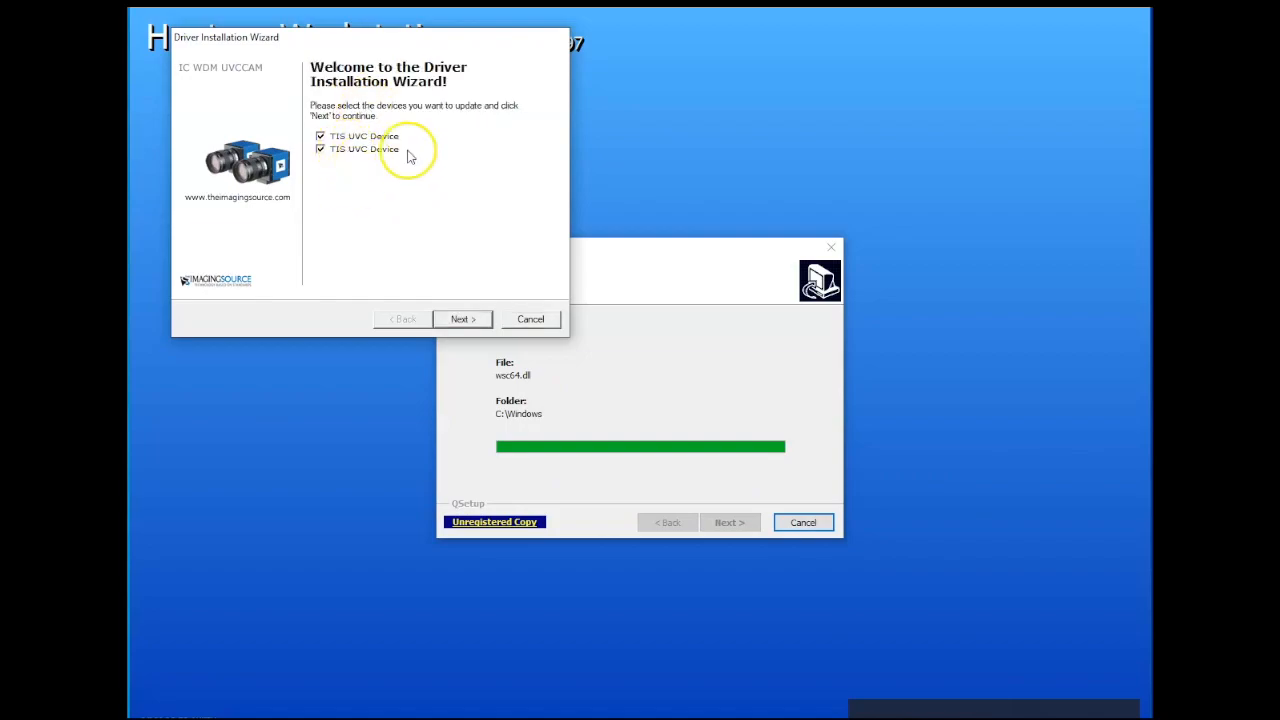
pyautogui.moveTo(402, 164)
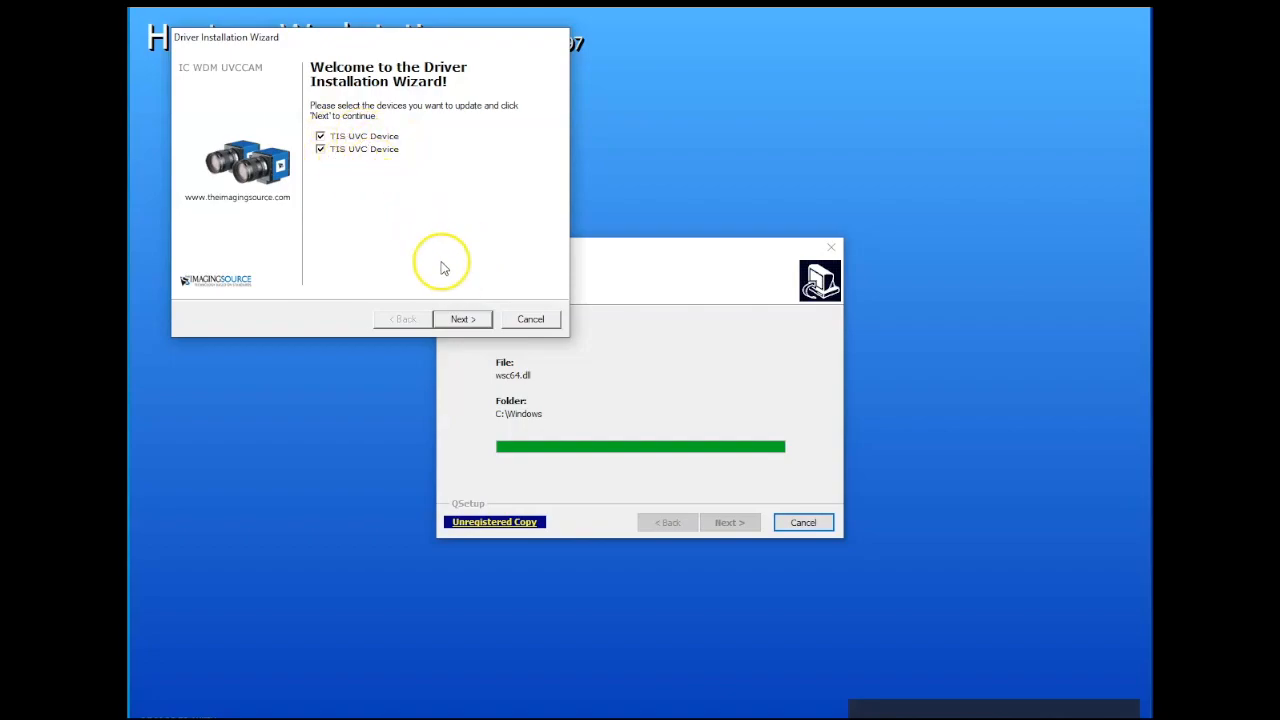
# - Install both TIS UVC device drivers and finish Huntron Workstation setup without launching it
pyautogui.click(460, 318)
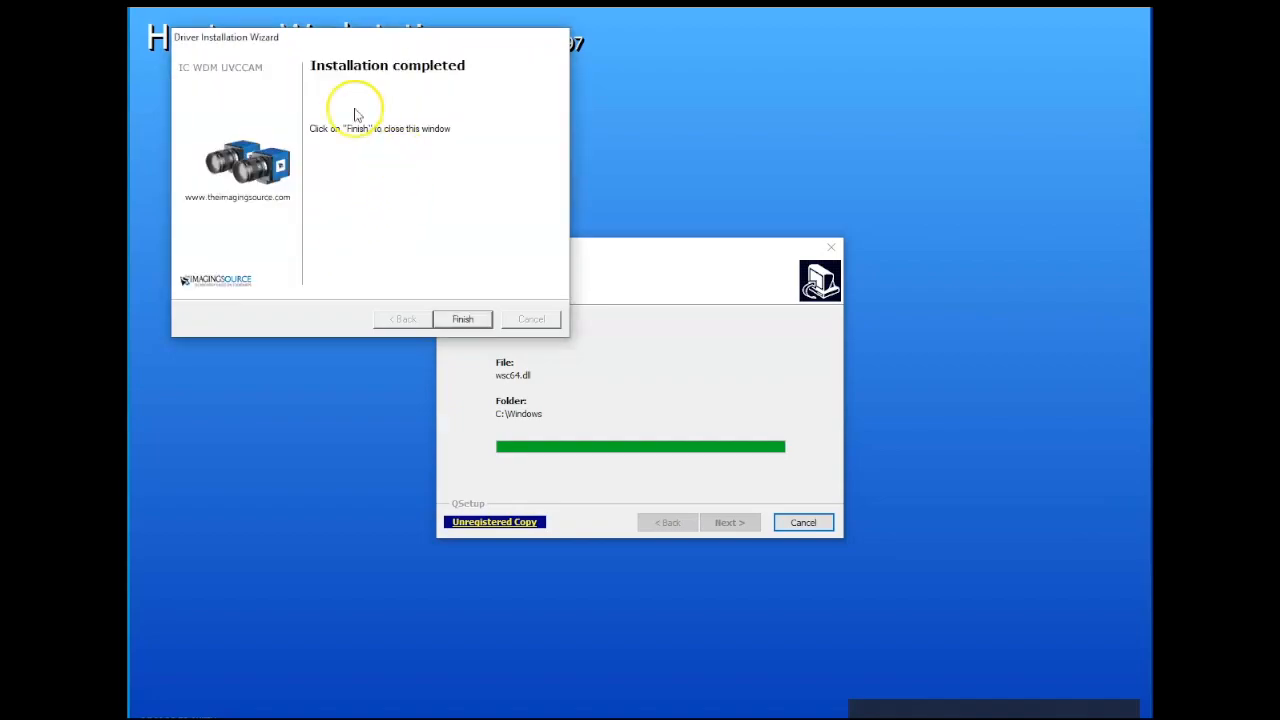
pyautogui.click(462, 320)
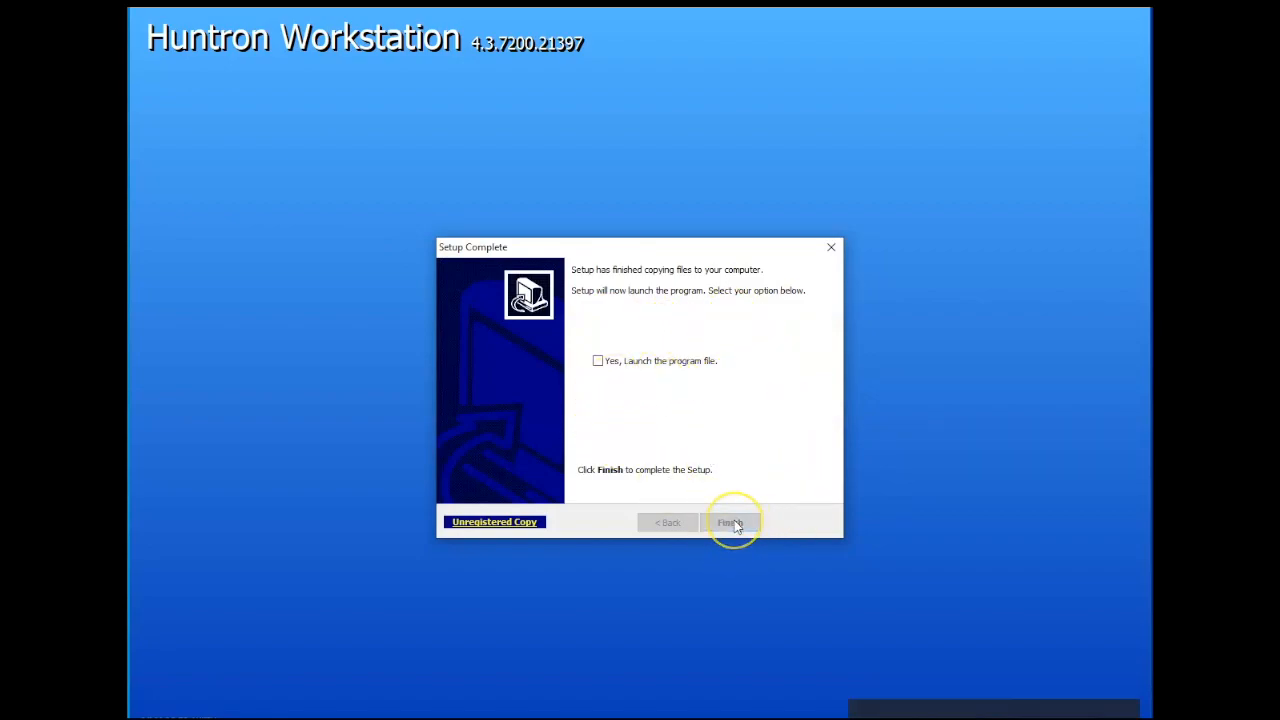
pyautogui.click(730, 522)
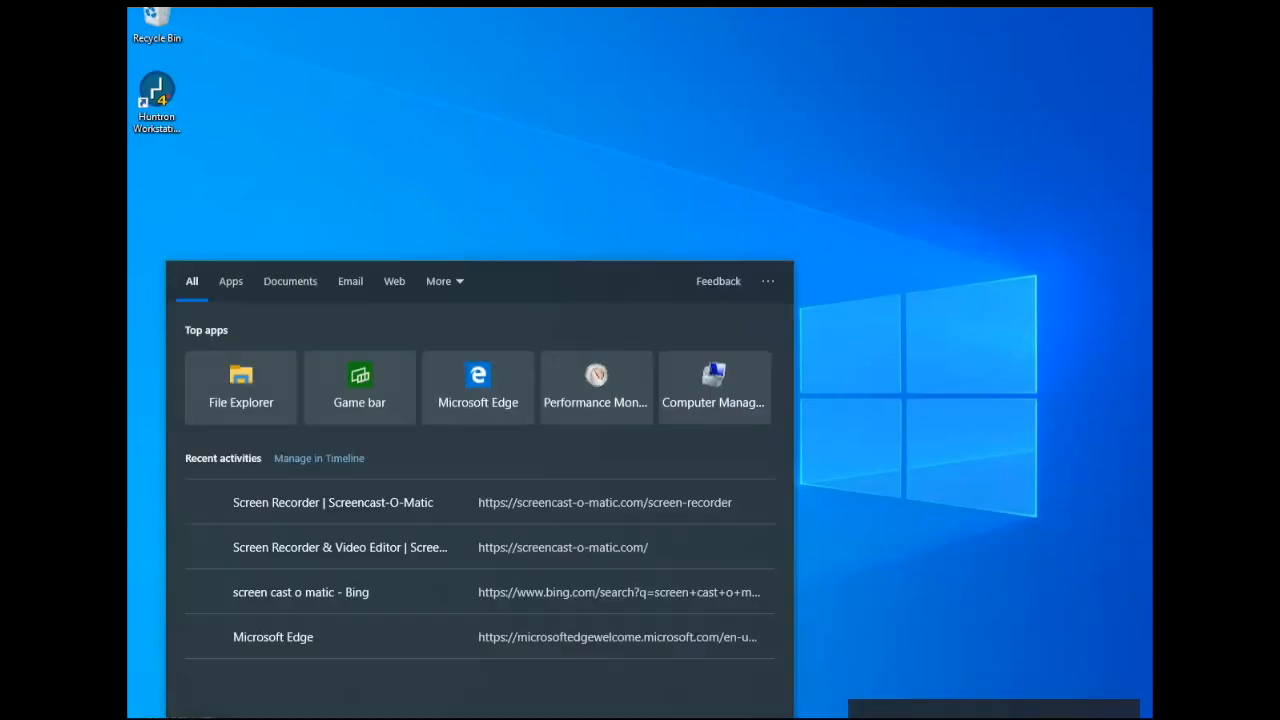
# - Search for 'device' to open Device Manager and bring up actions for the unrecognised HS-20USB
pyautogui.write('device')
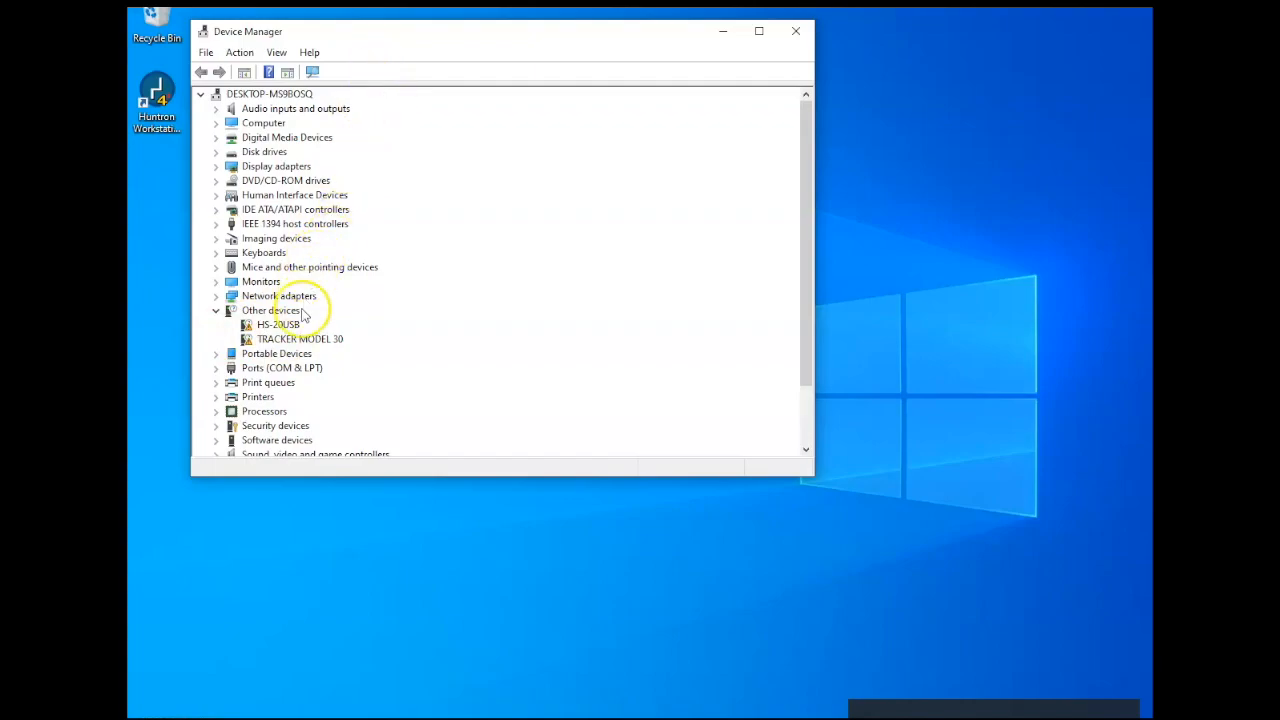
pyautogui.click(272, 324)
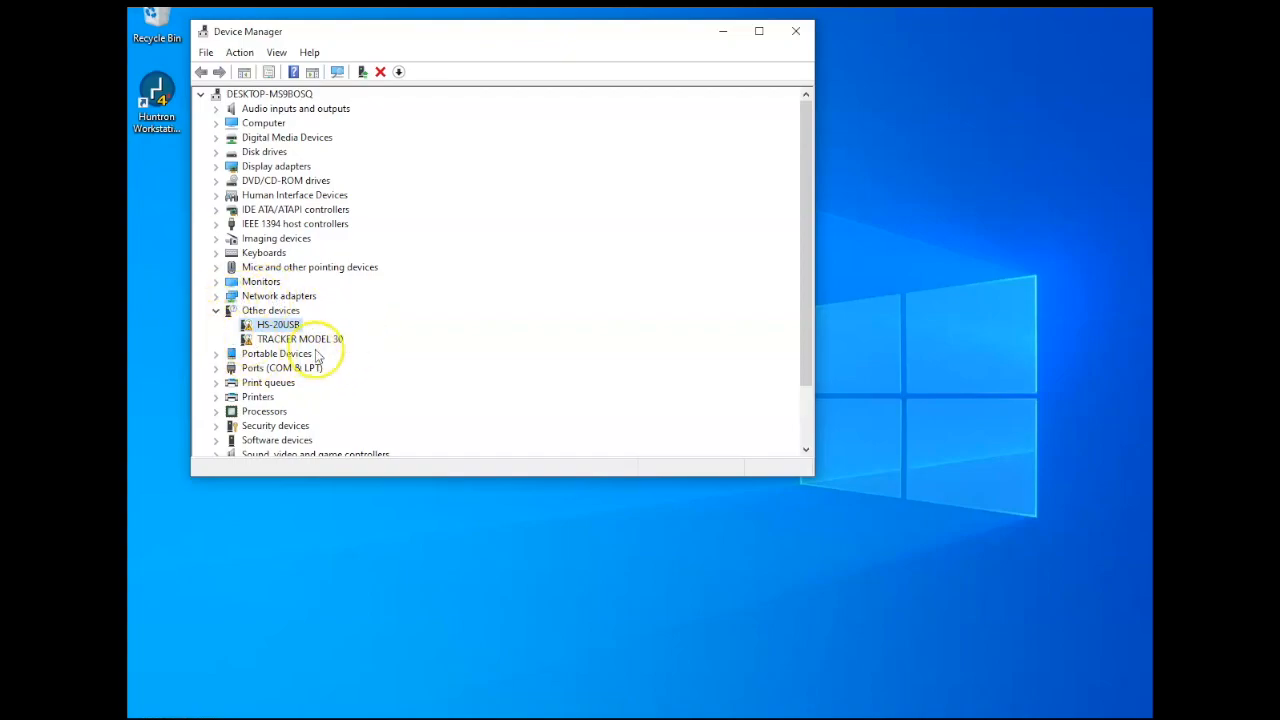
pyautogui.rightClick(278, 324)
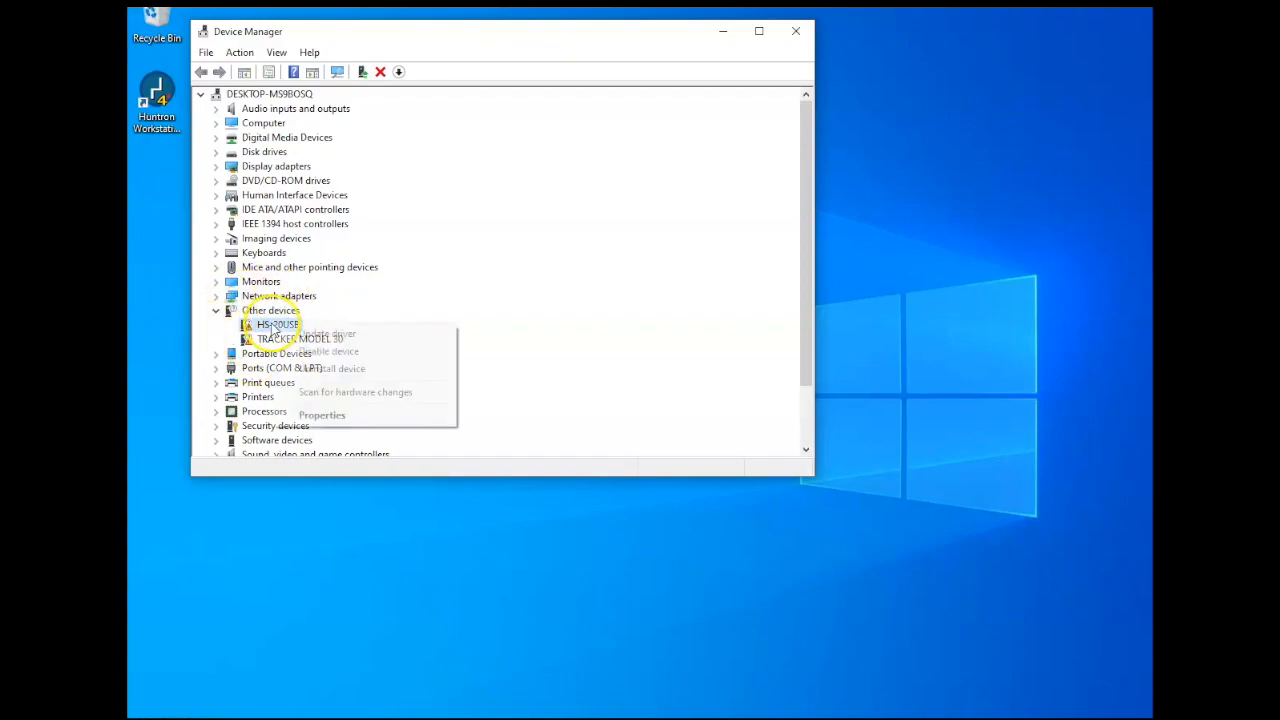
# - Update the HS-20USB driver, browsing to Program Files (x86)\Huntron Workstation 4.3\Drivers
pyautogui.click(324, 332)
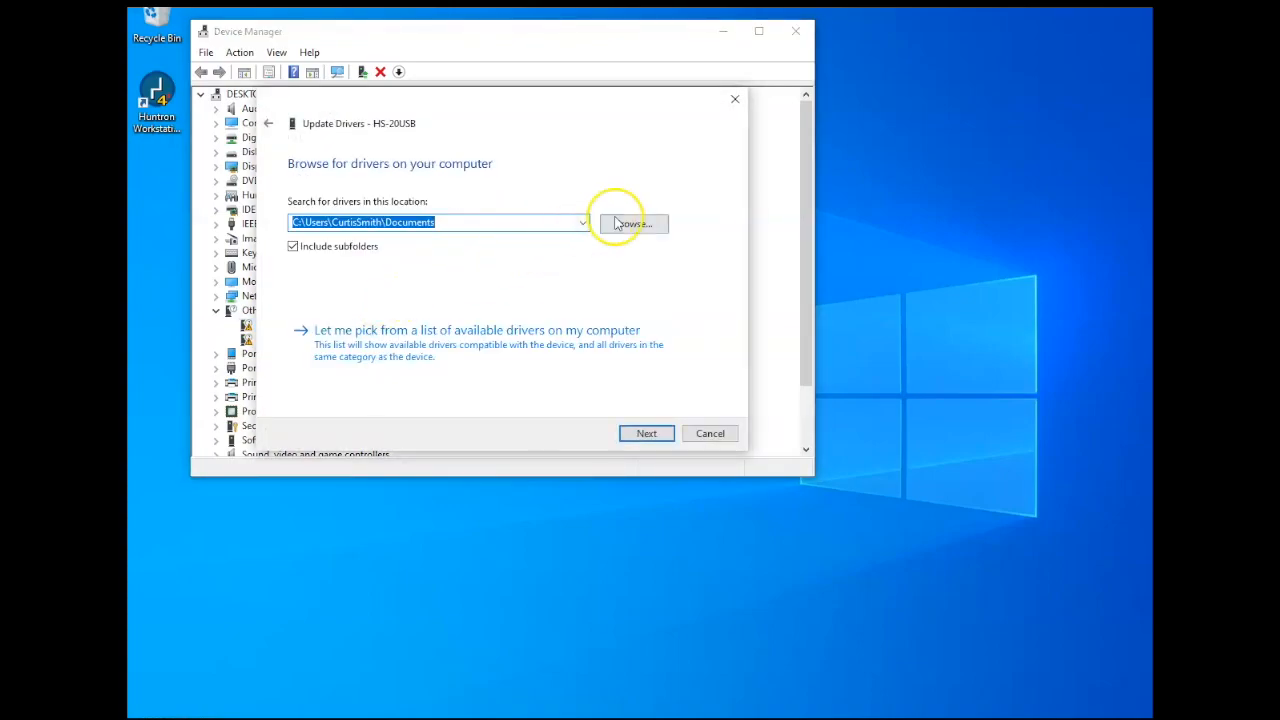
pyautogui.click(632, 224)
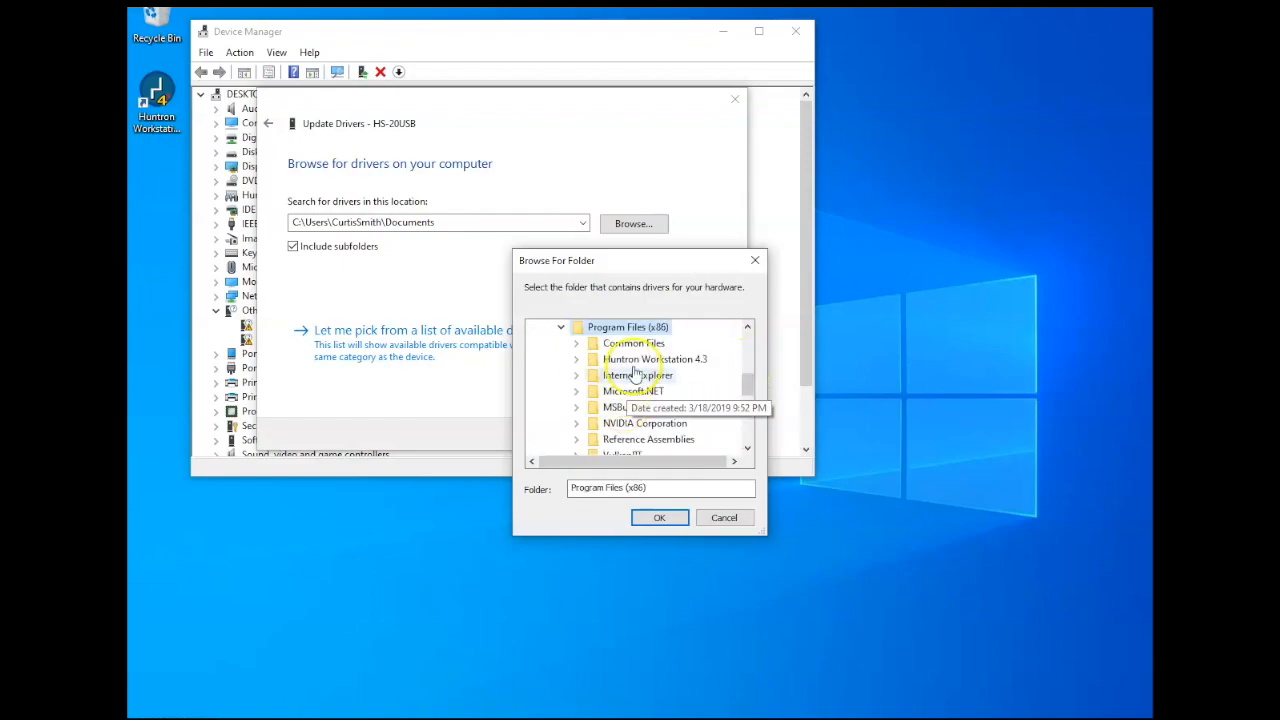
pyautogui.doubleClick(656, 360)
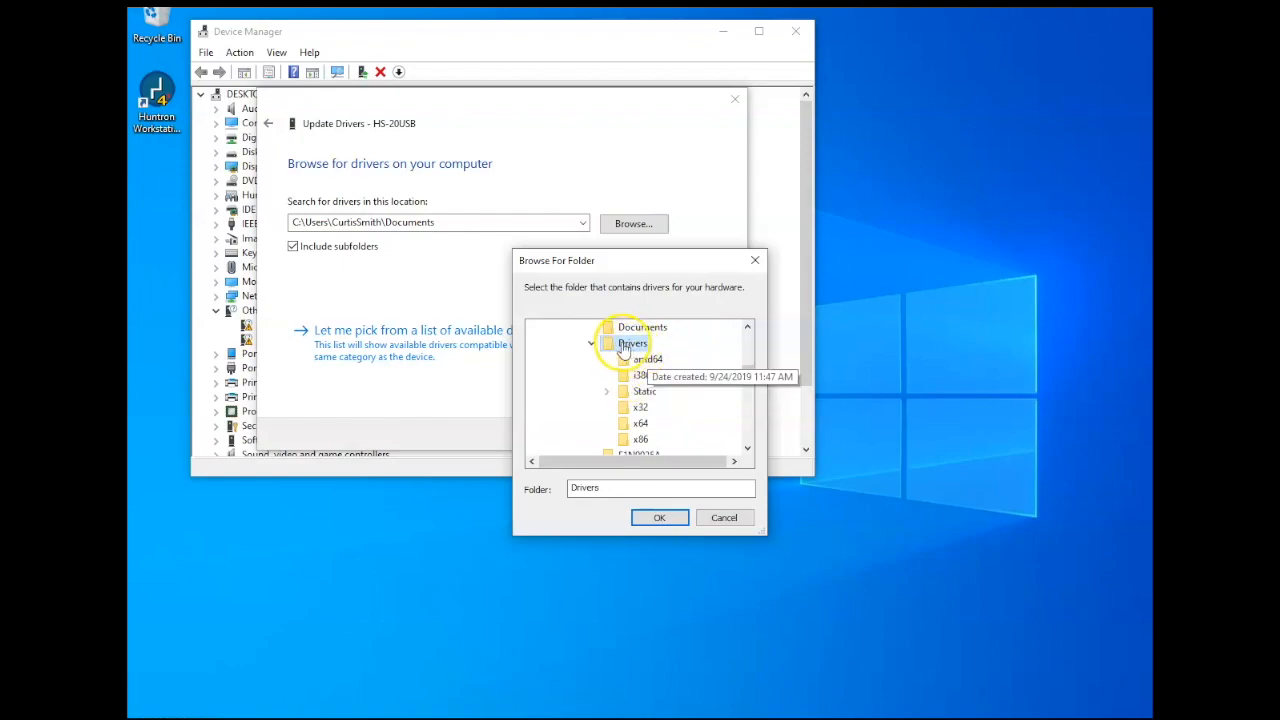
pyautogui.click(660, 516)
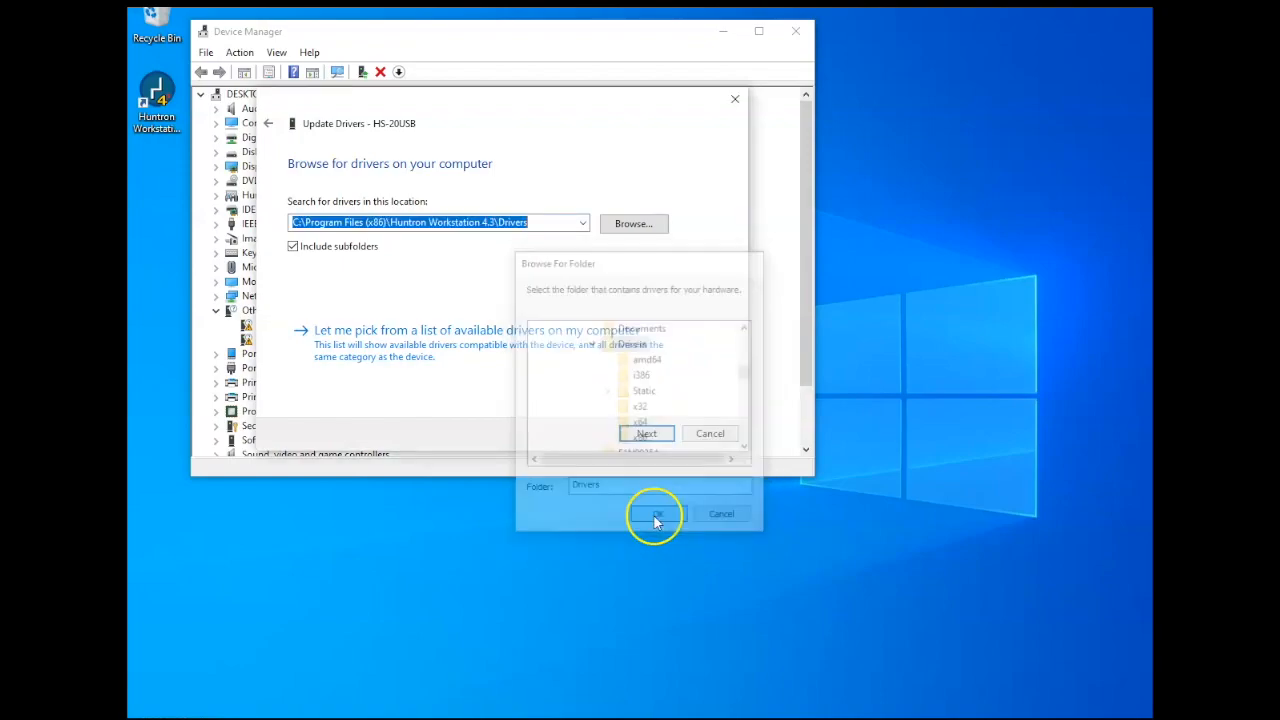
pyautogui.click(656, 514)
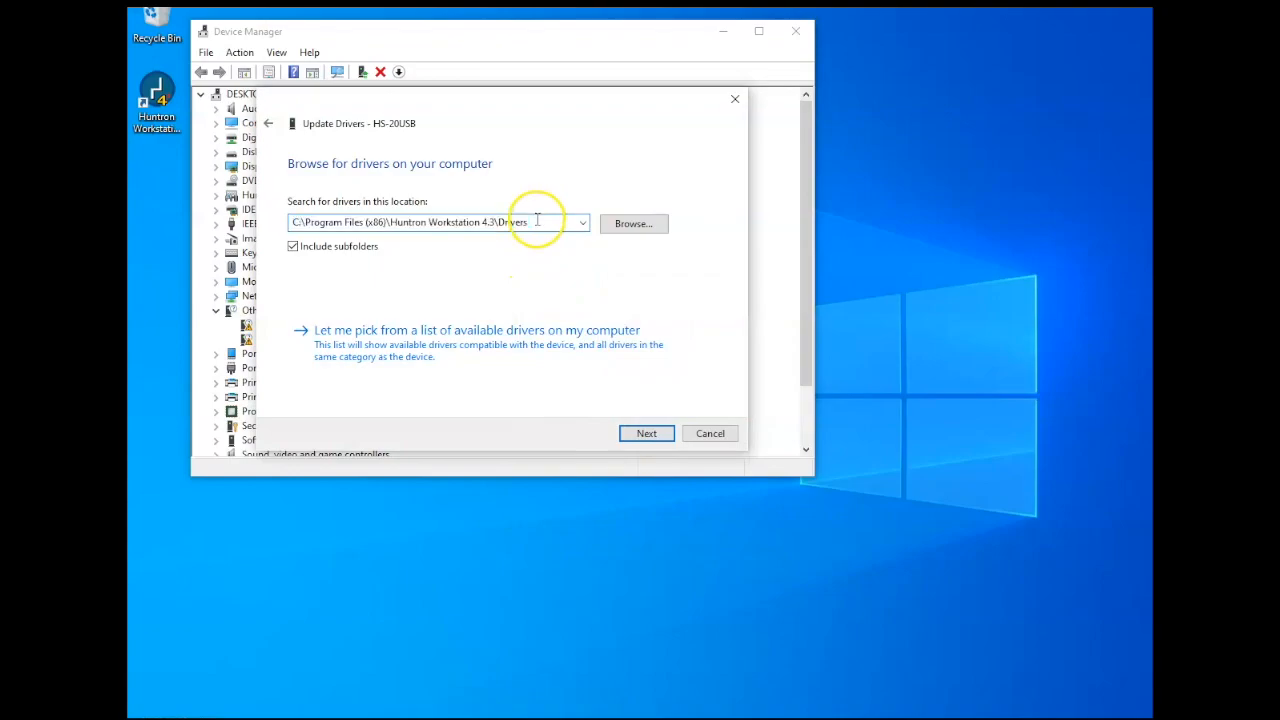
# - Exclude subfolders and install the HS-20USB driver from that folder, approving the prompt
pyautogui.click(292, 246)
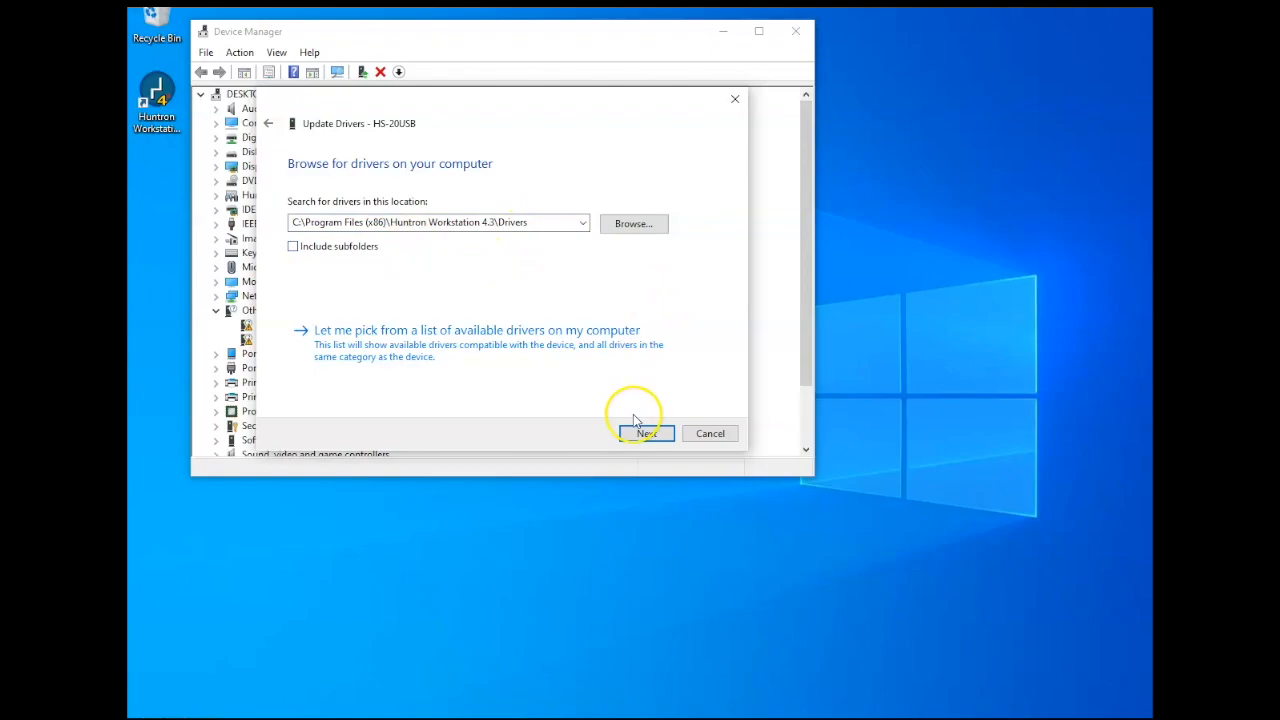
pyautogui.click(644, 432)
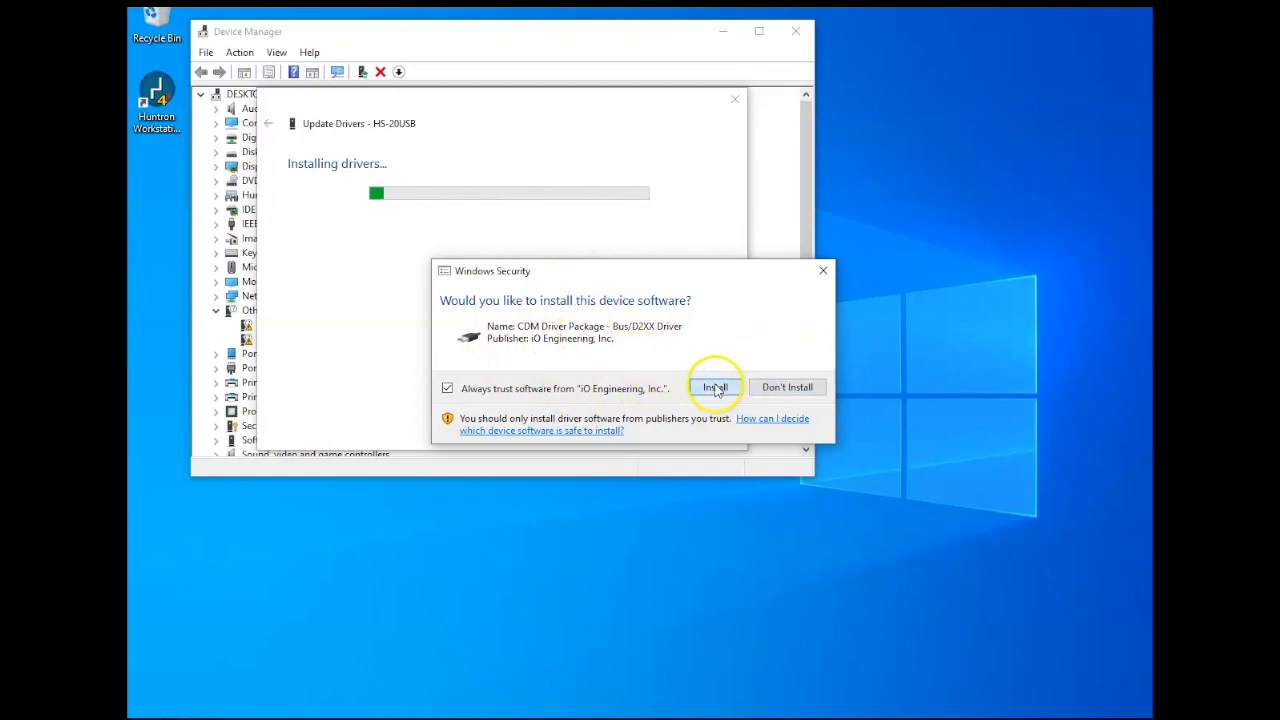
pyautogui.click(714, 388)
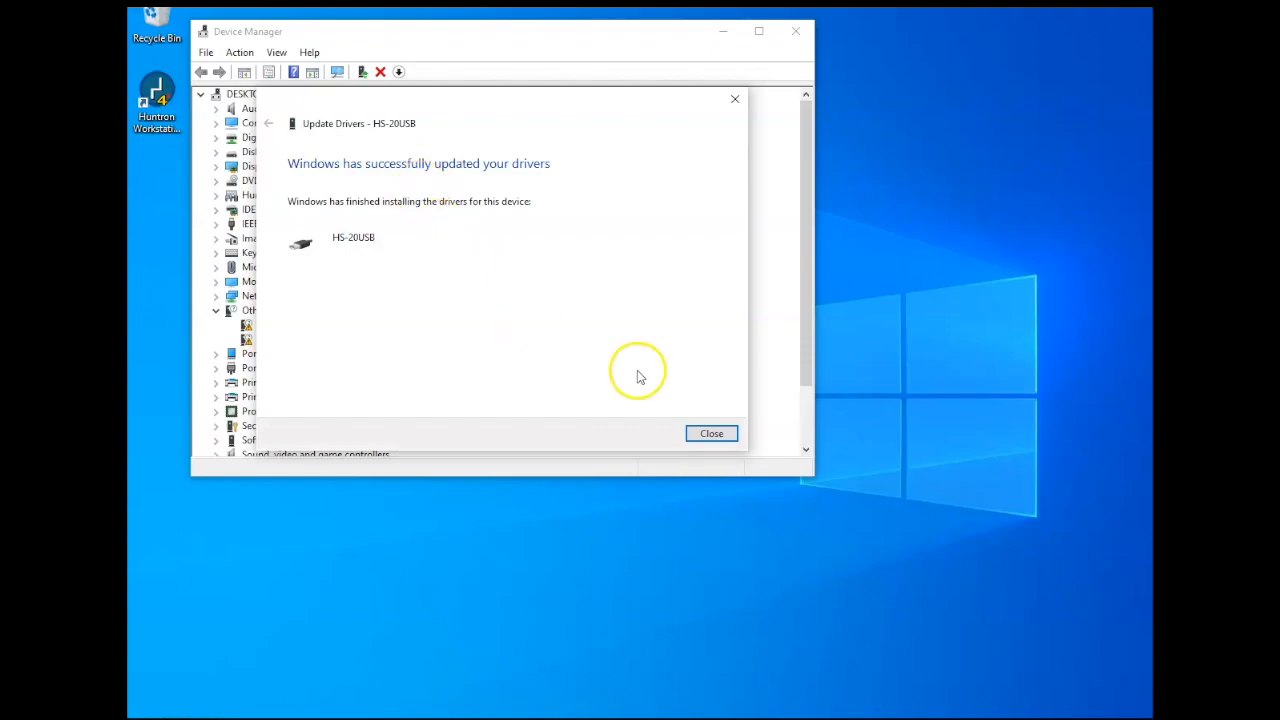
# - Install the TRACKER MODEL 30 driver from the Huntron Drivers folder so it appears under Huntron Devices
pyautogui.click(712, 432)
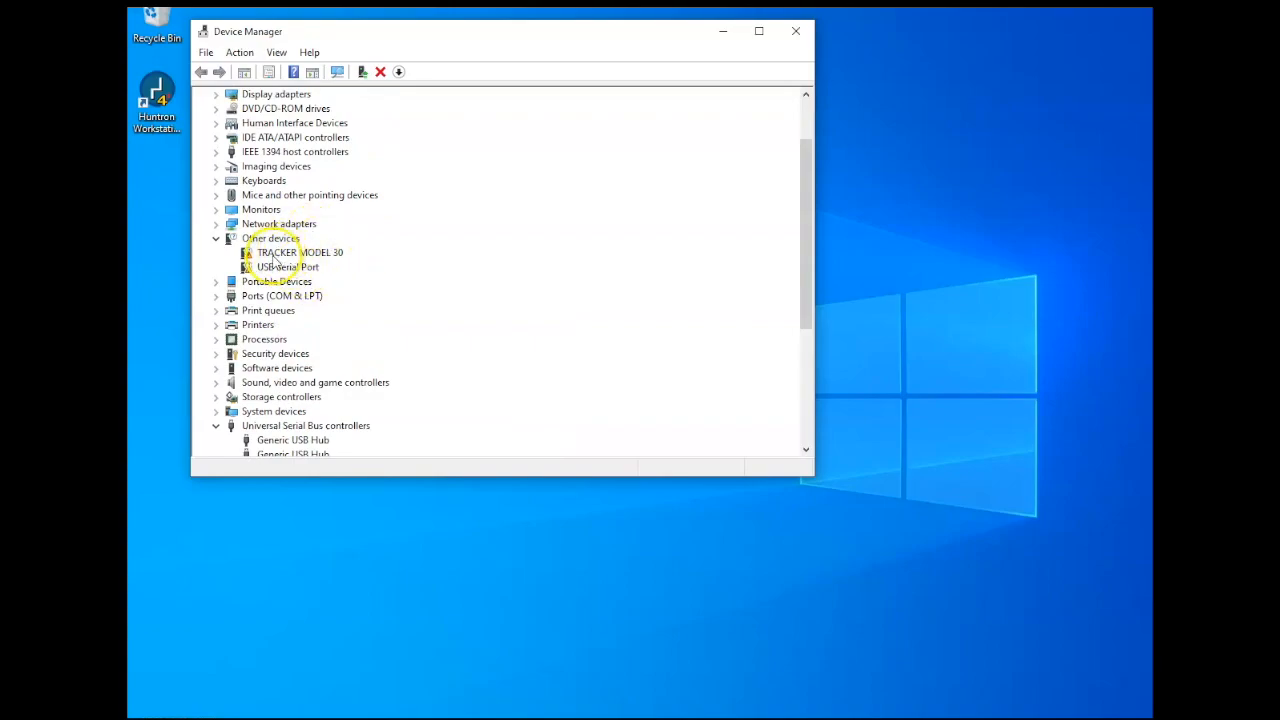
pyautogui.click(300, 252)
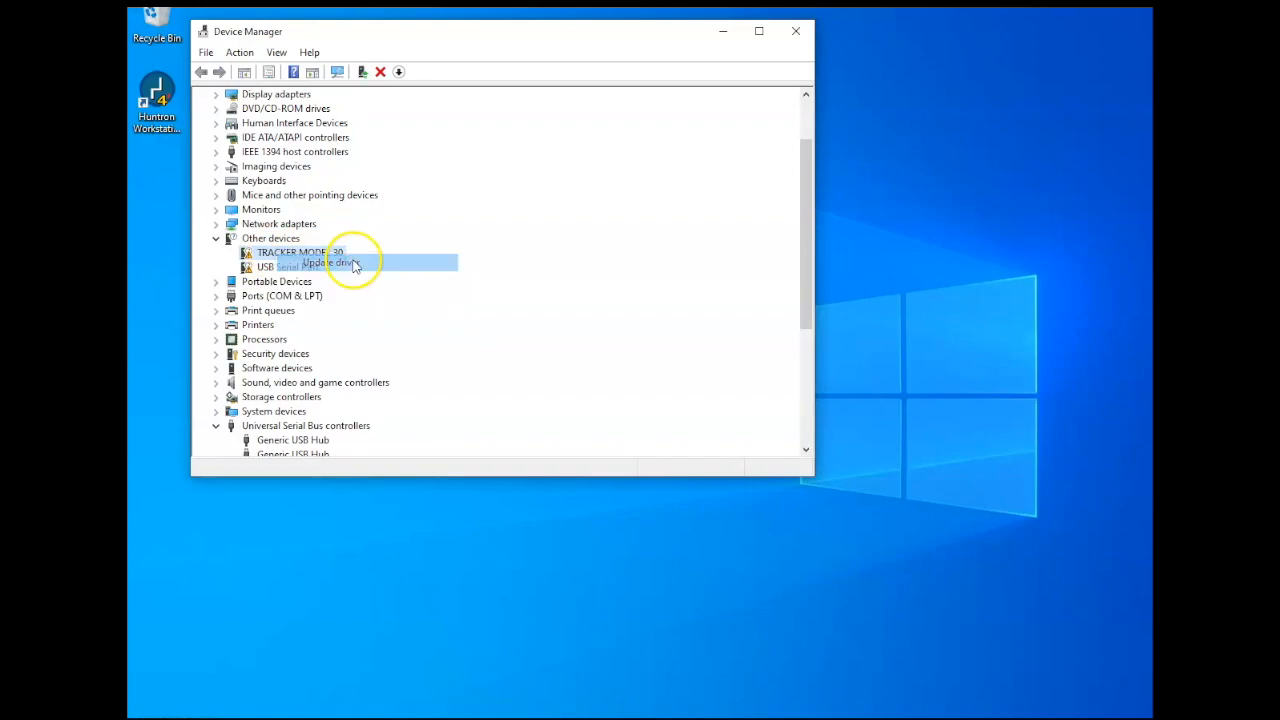
pyautogui.click(330, 264)
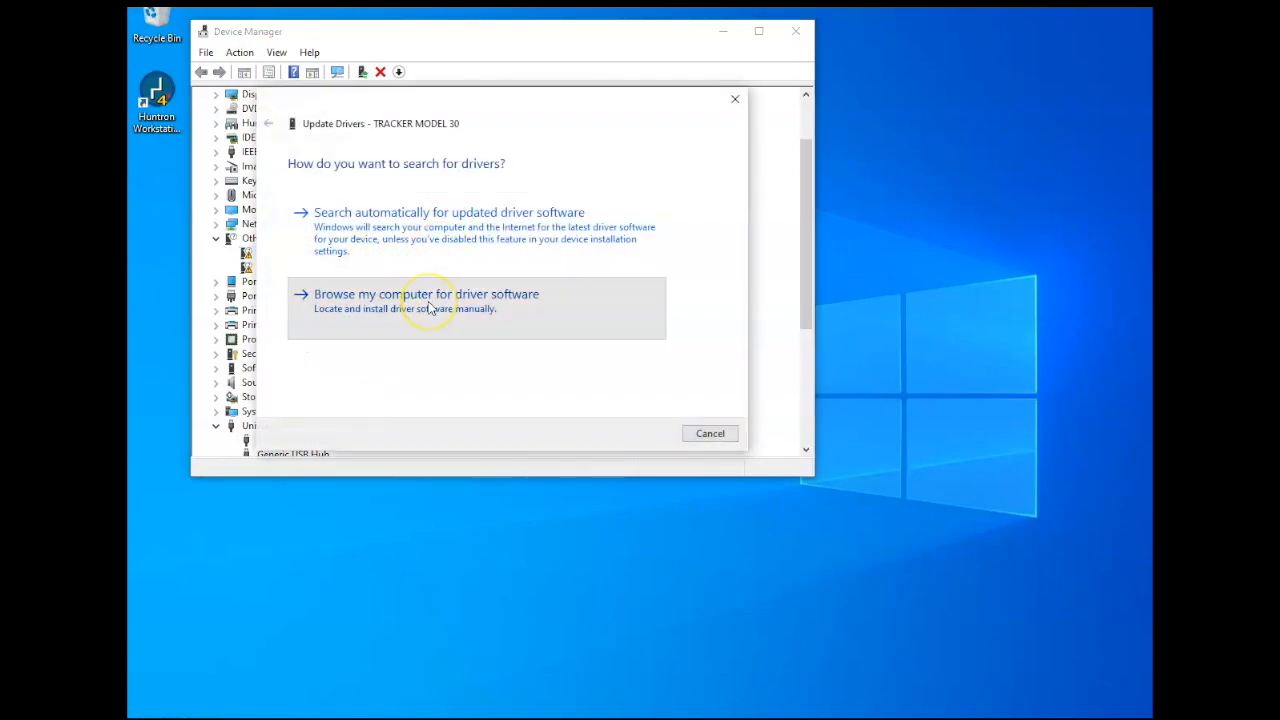
pyautogui.click(424, 292)
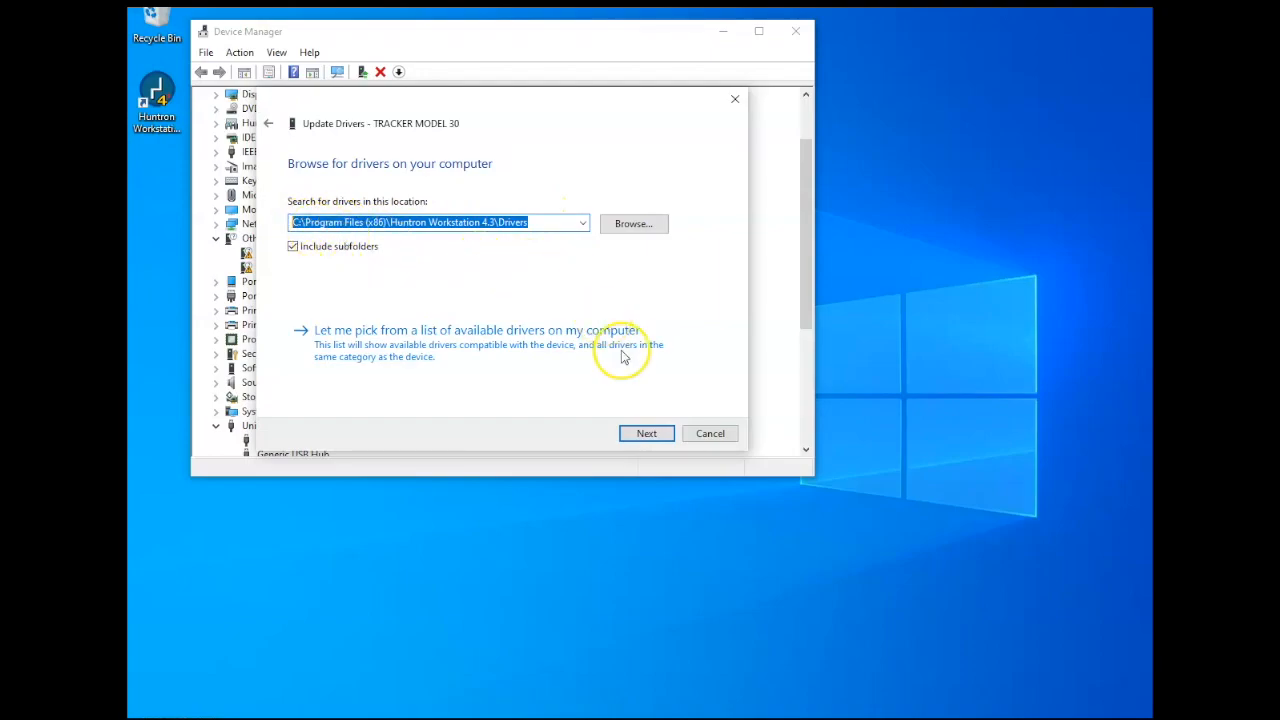
pyautogui.click(646, 432)
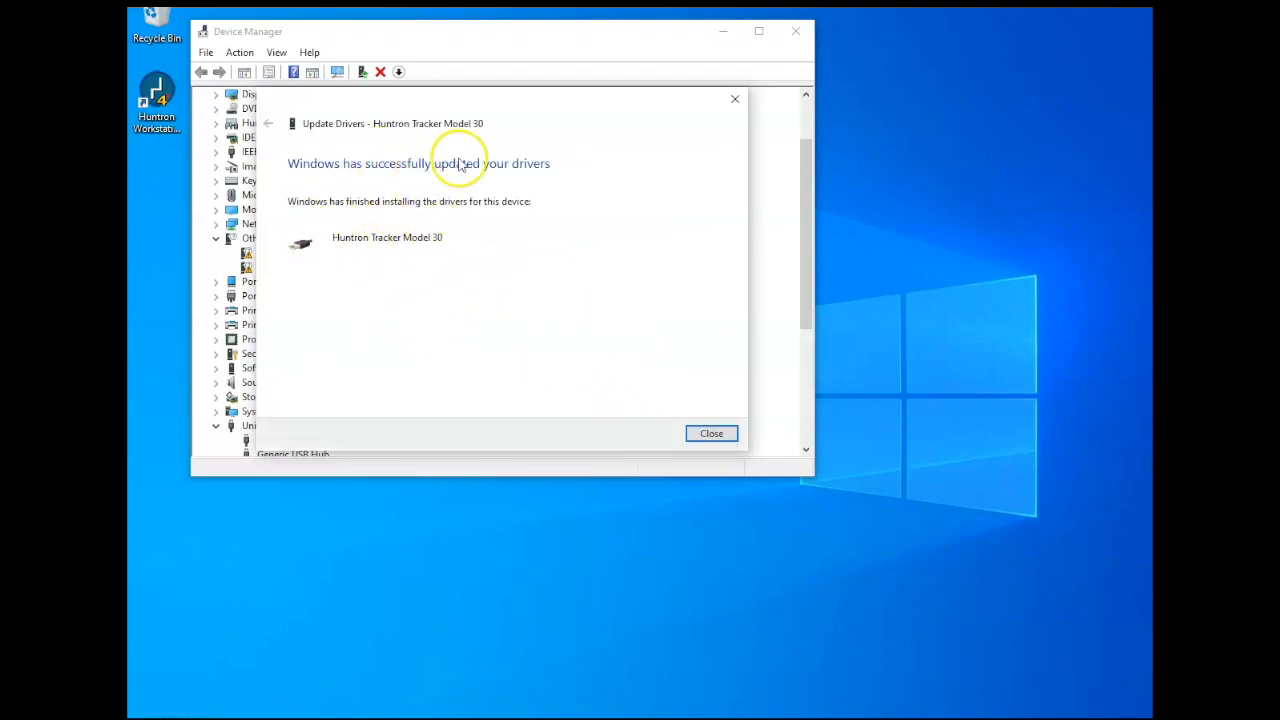
pyautogui.click(712, 432)
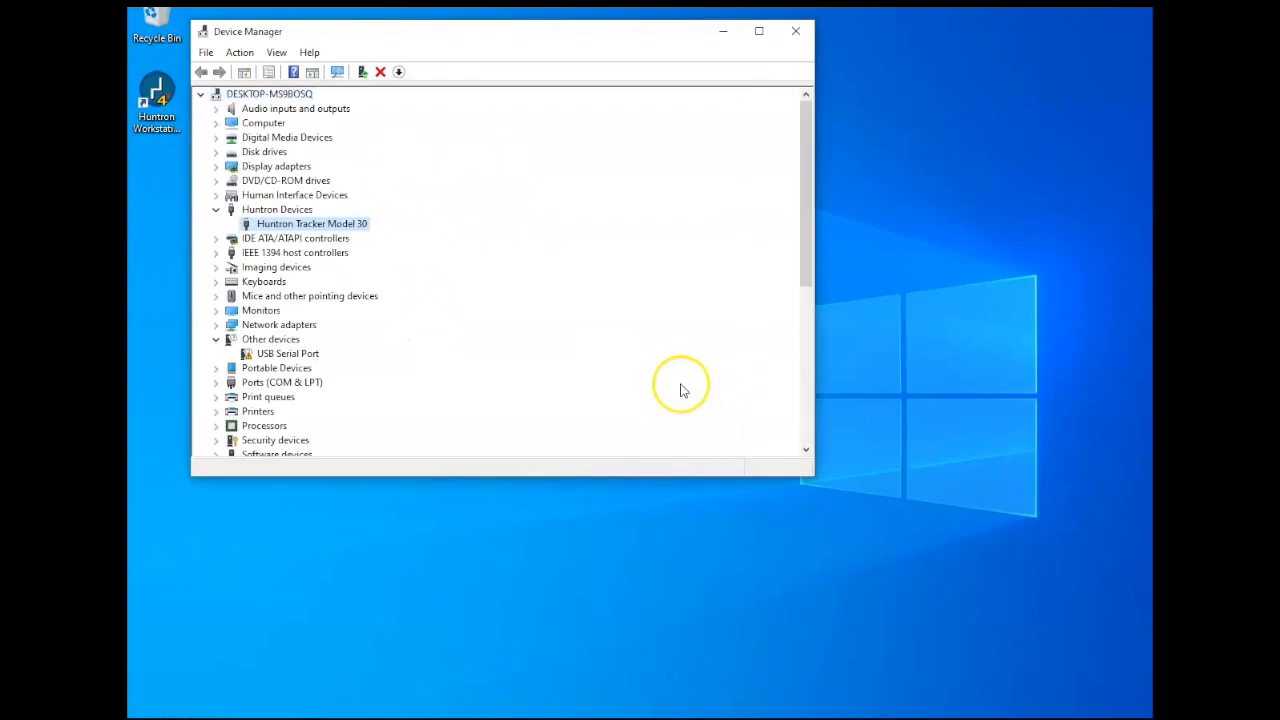
# - Install the USB Serial Port driver from the Huntron Drivers path so it becomes HS-20USB (COM4)
pyautogui.rightClick(288, 352)
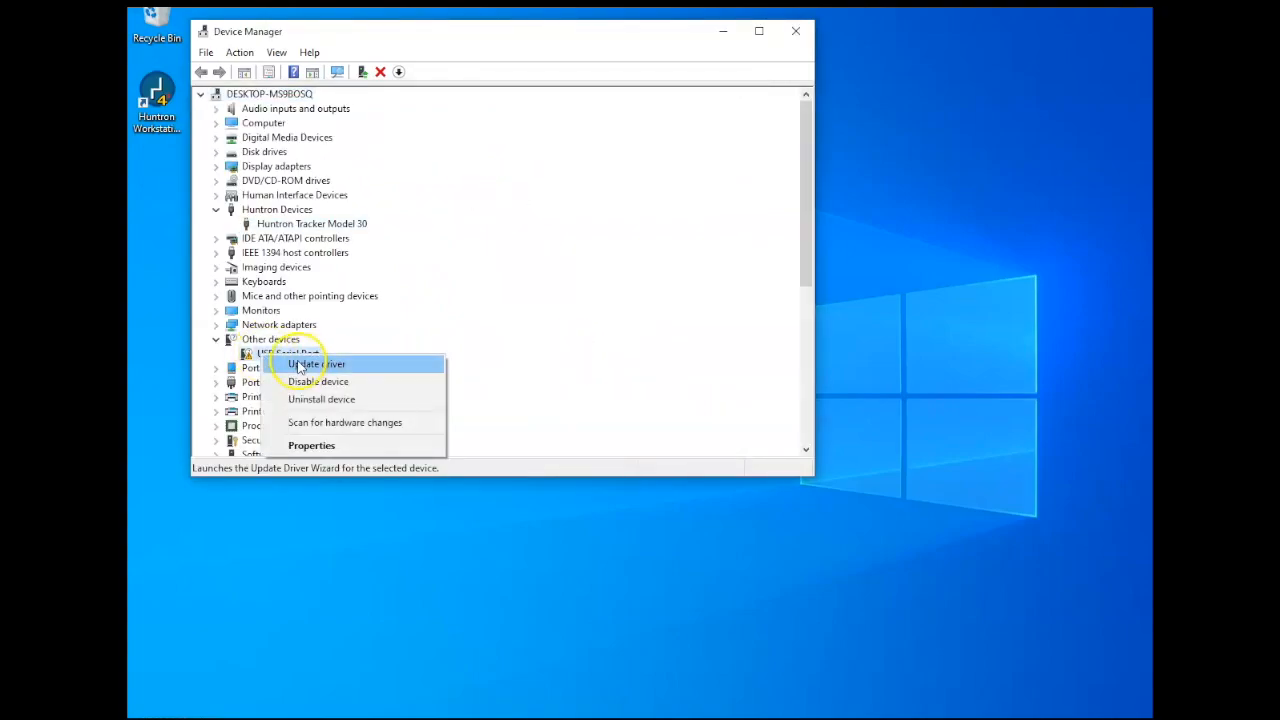
pyautogui.click(316, 364)
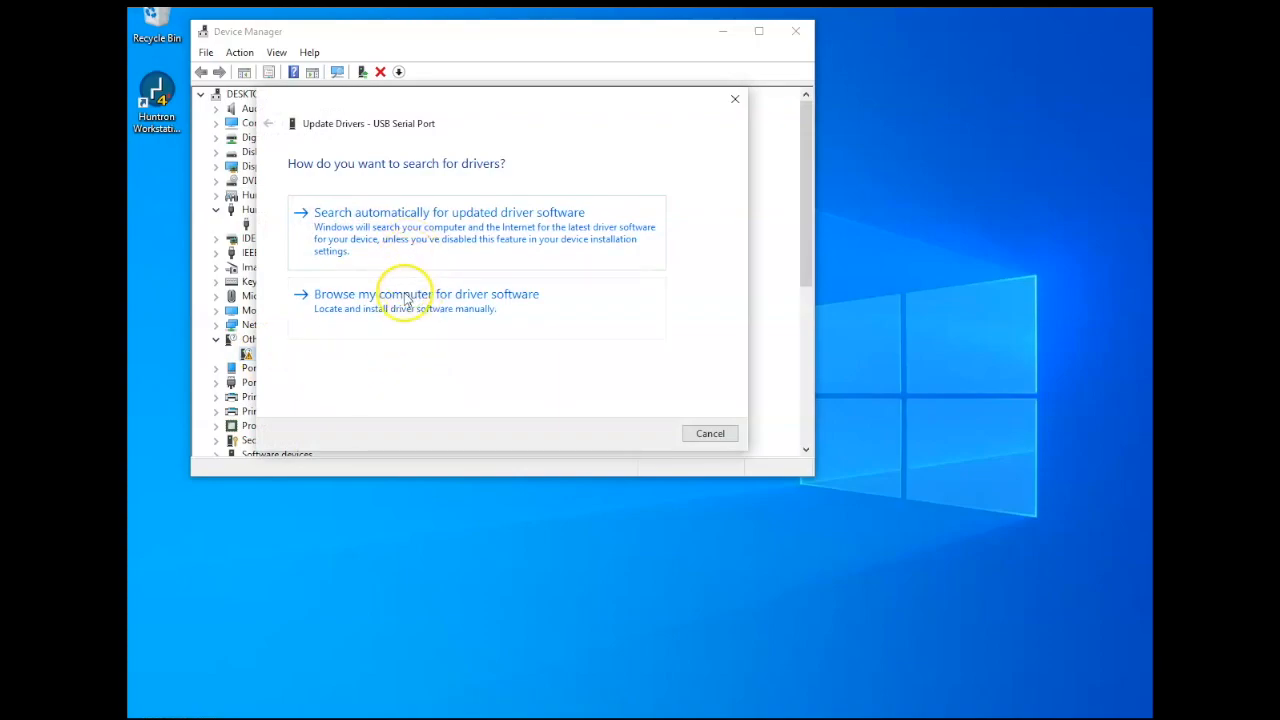
pyautogui.click(426, 294)
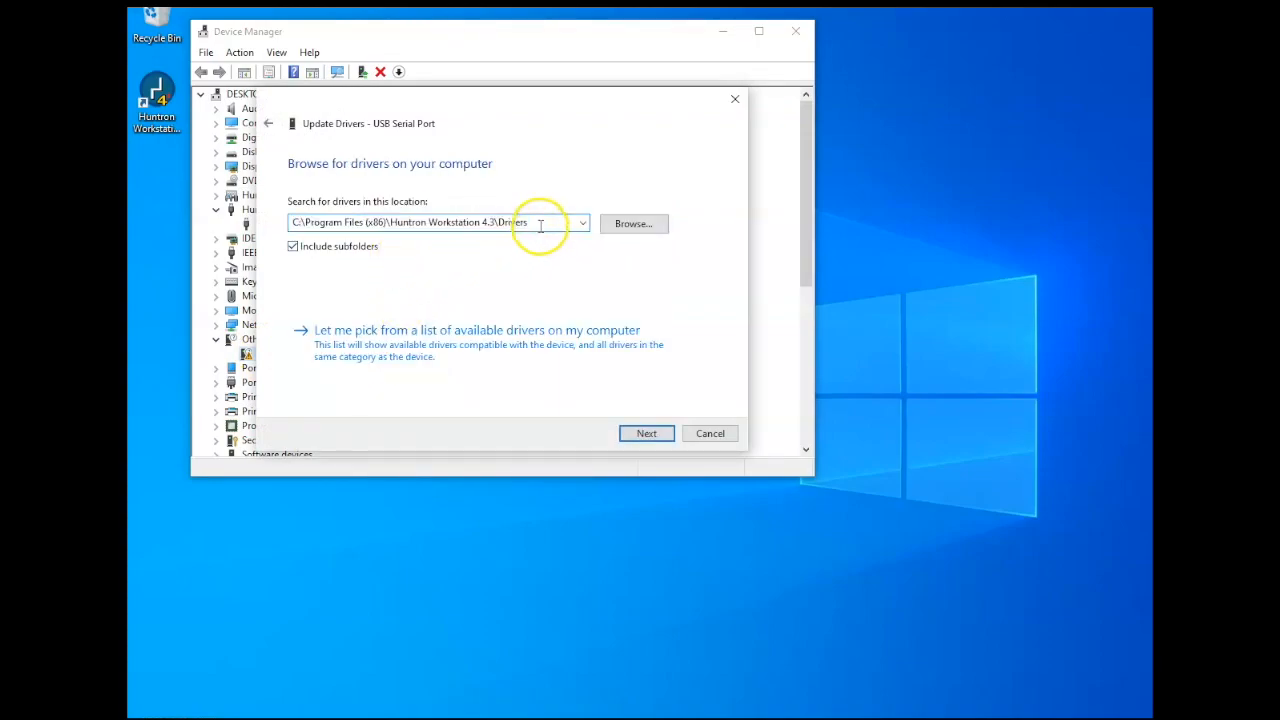
pyautogui.tripleClick(430, 222)
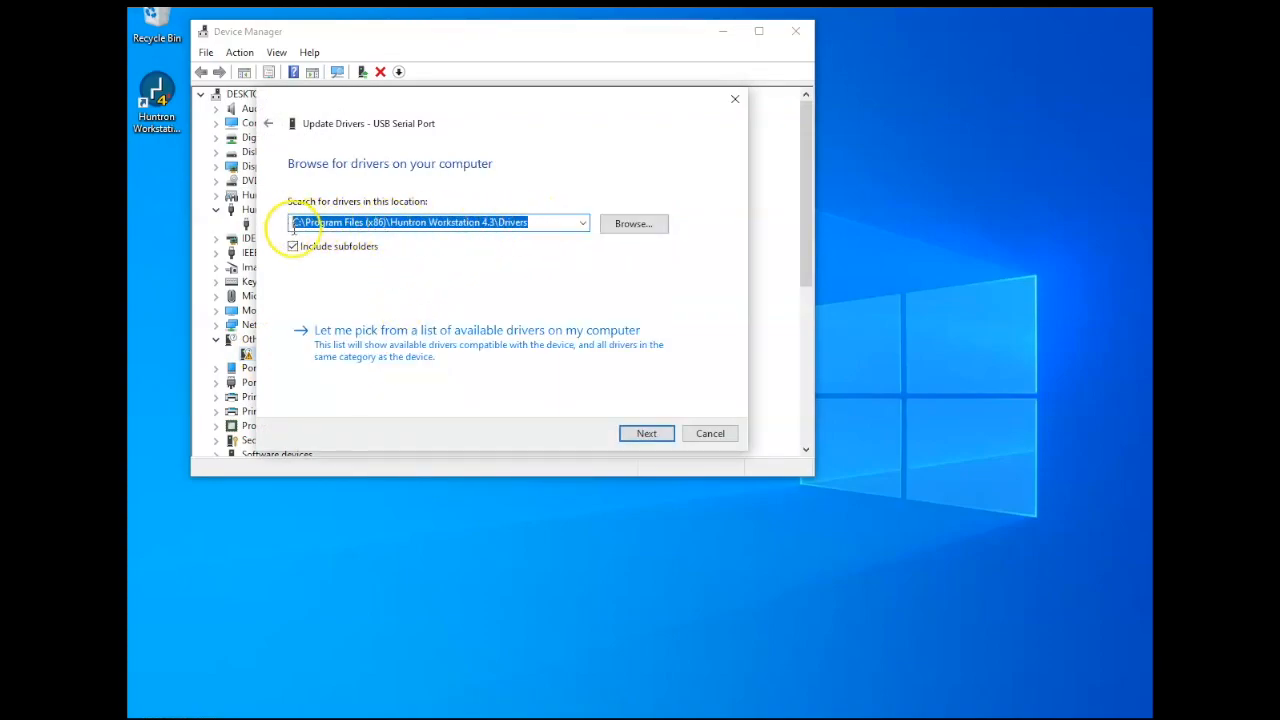
pyautogui.click(646, 432)
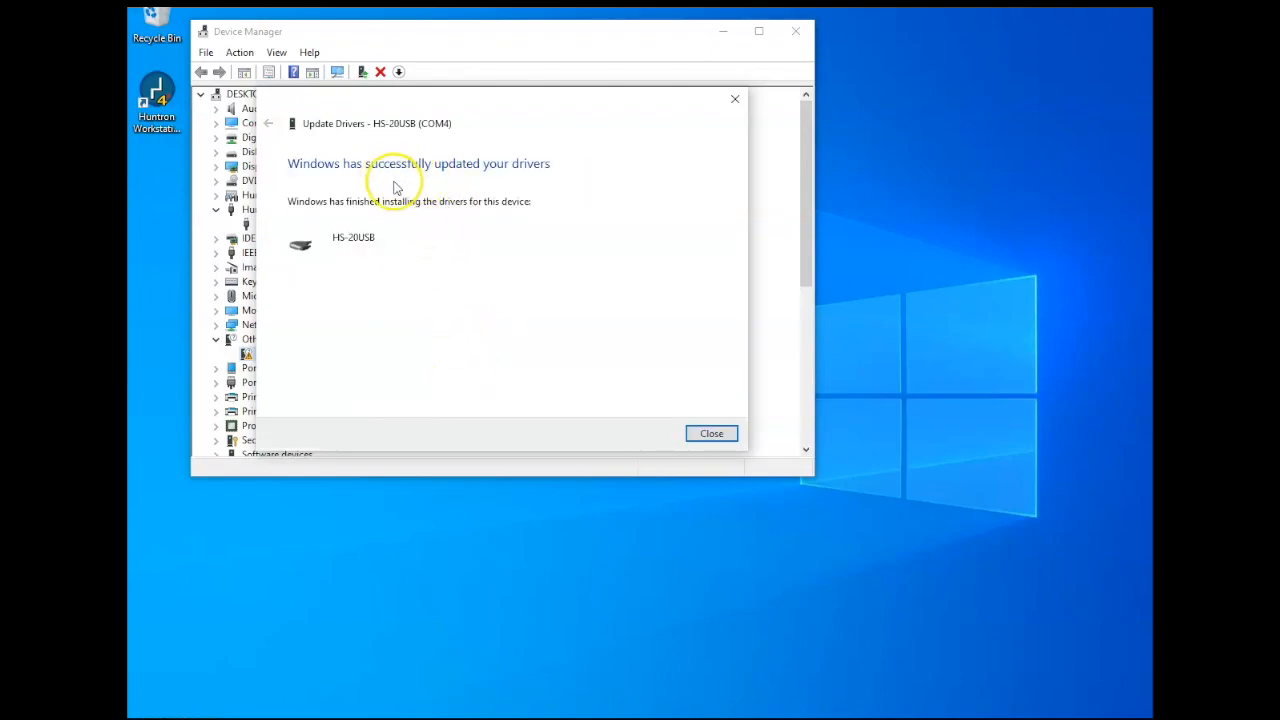
pyautogui.click(712, 432)
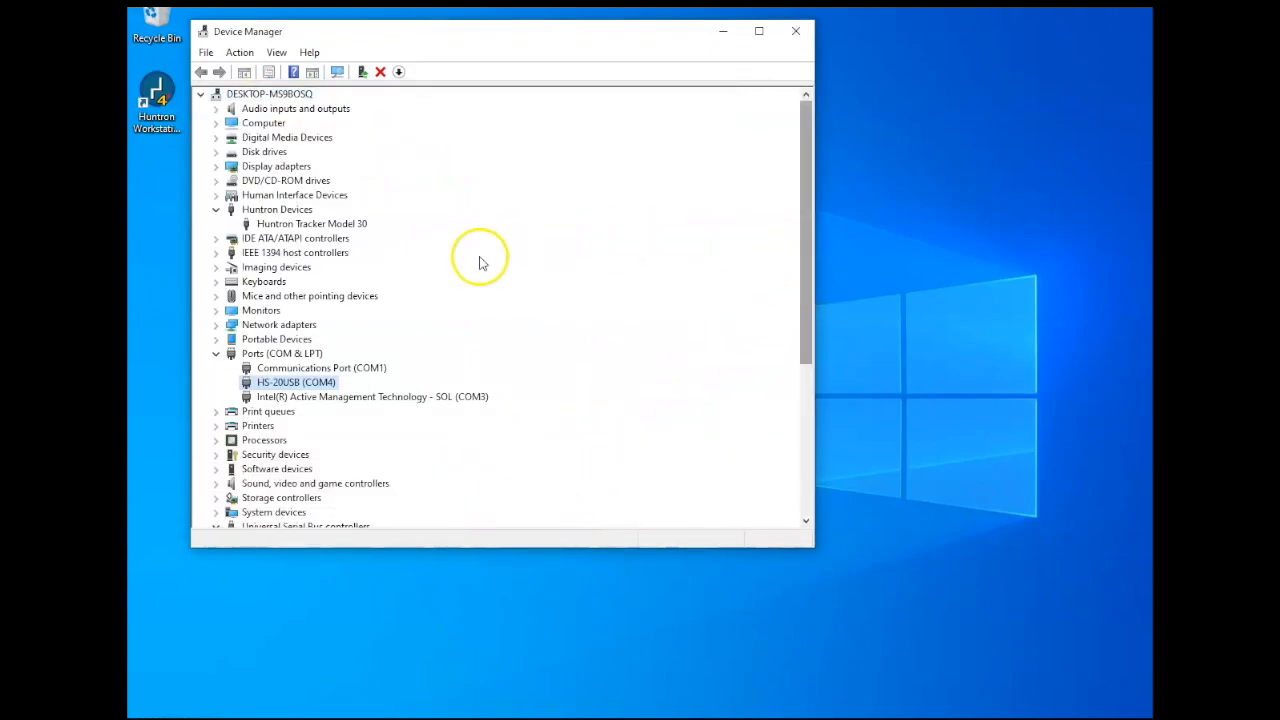
# - Review Huntron Tracker Model 30 and HS-20USB (COM4) entries, then close Device Manager
pyautogui.click(278, 210)
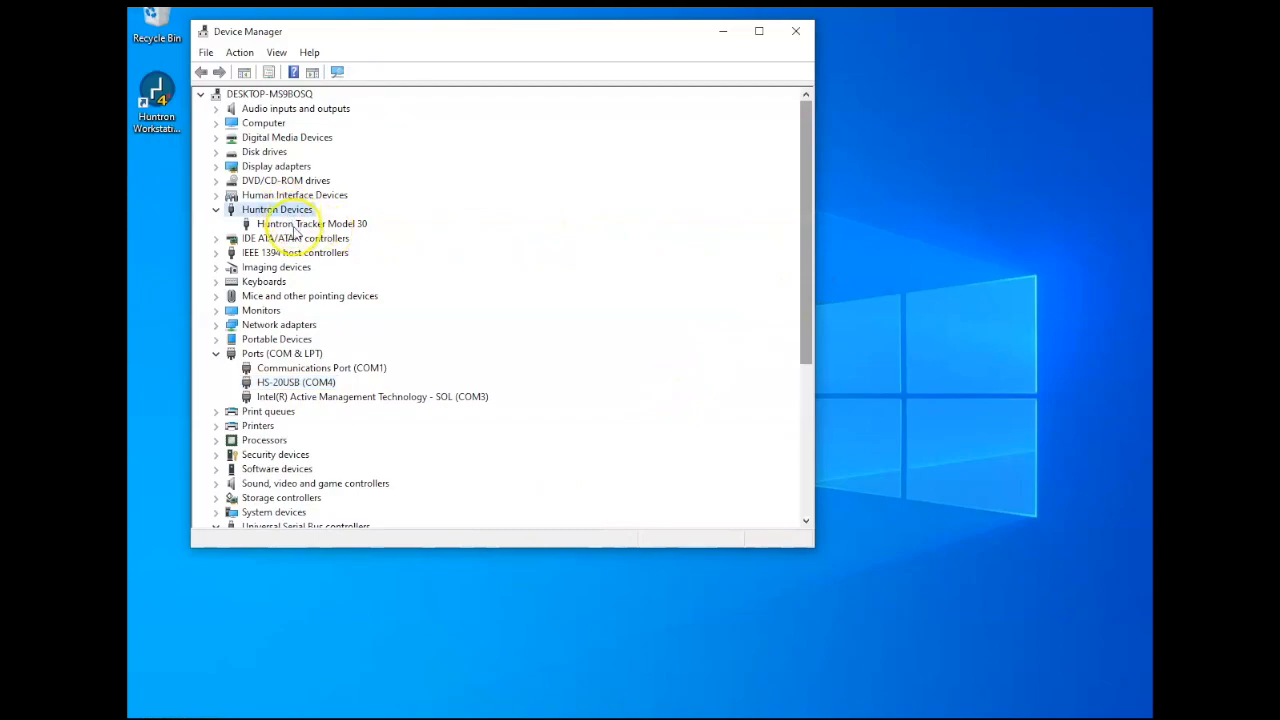
pyautogui.click(312, 224)
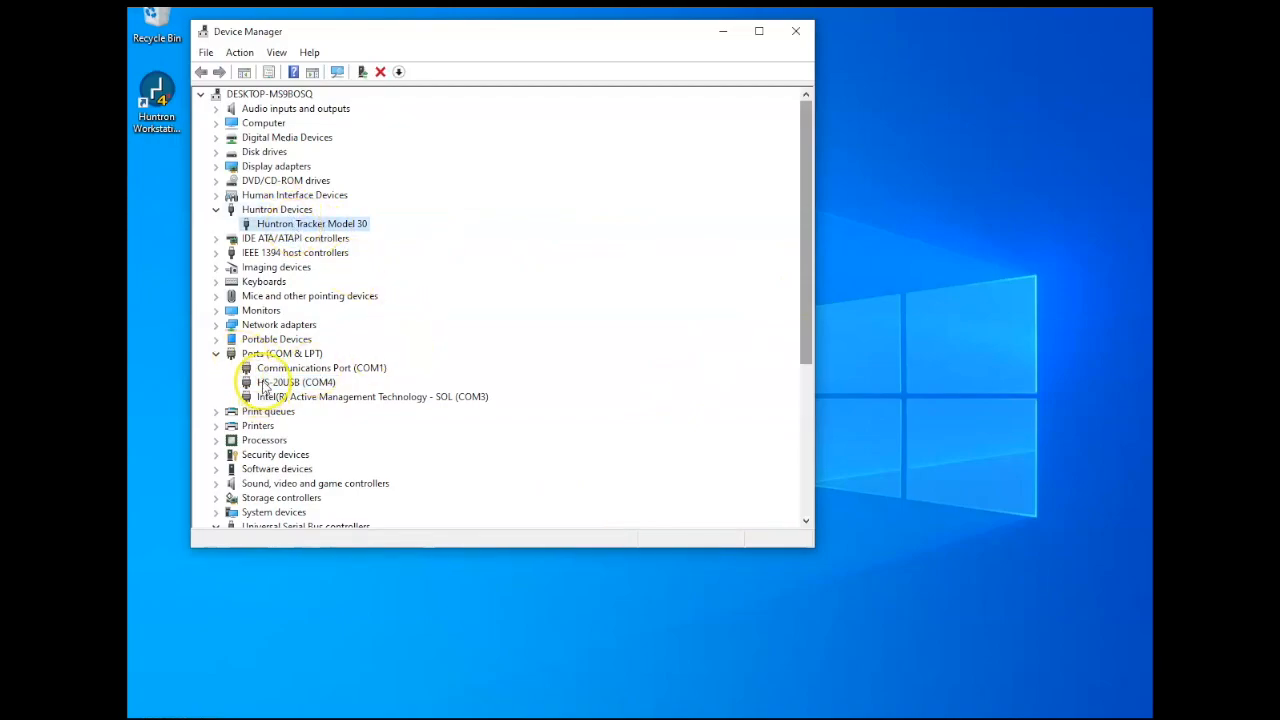
pyautogui.click(296, 382)
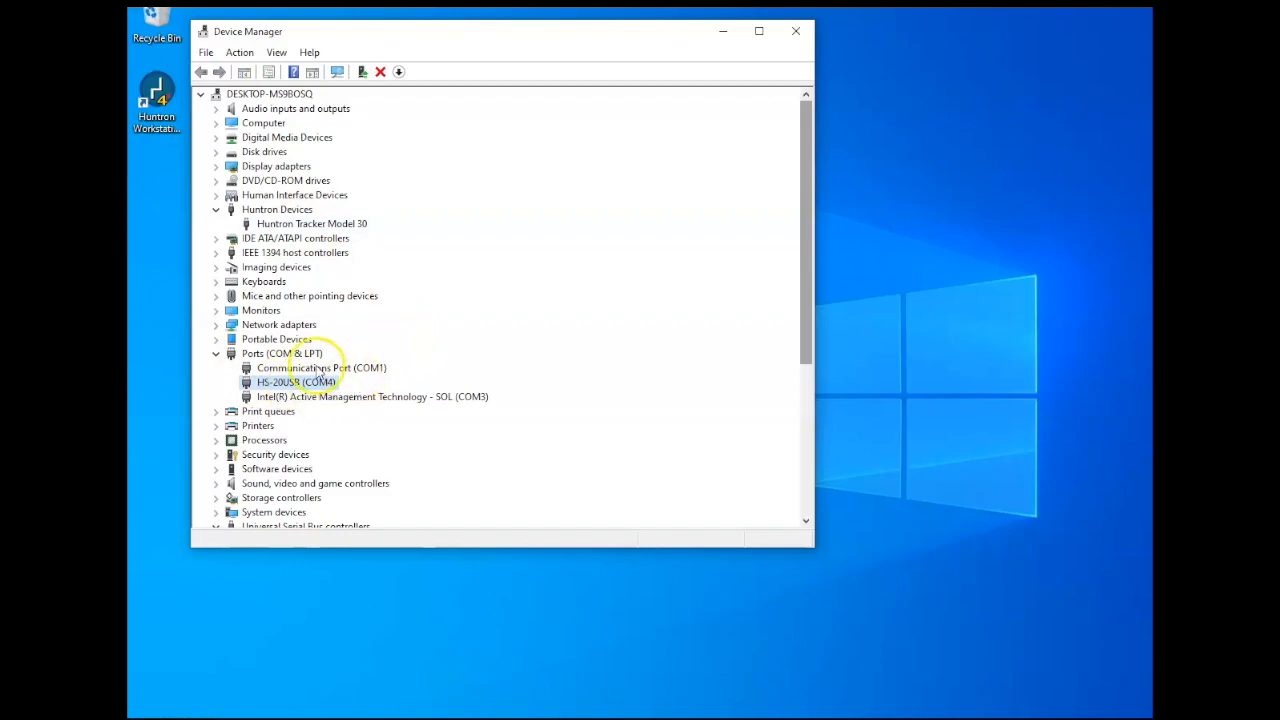
pyautogui.click(296, 382)
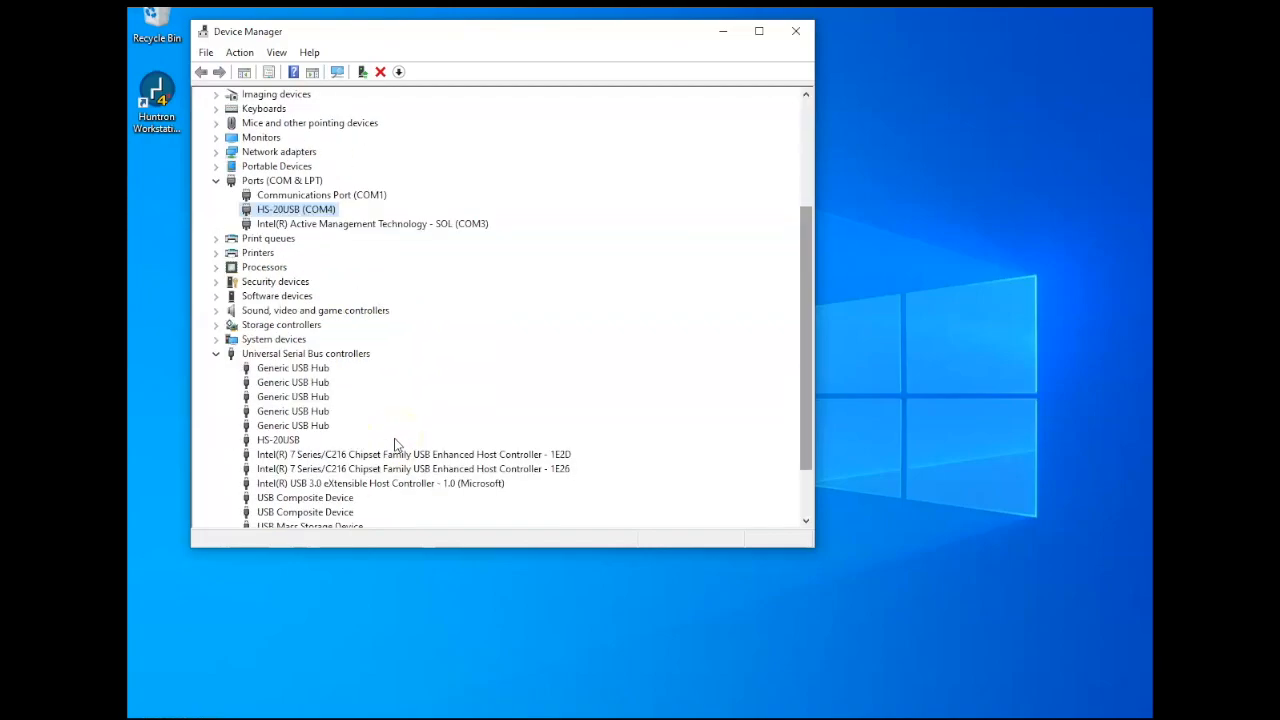
pyautogui.click(278, 440)
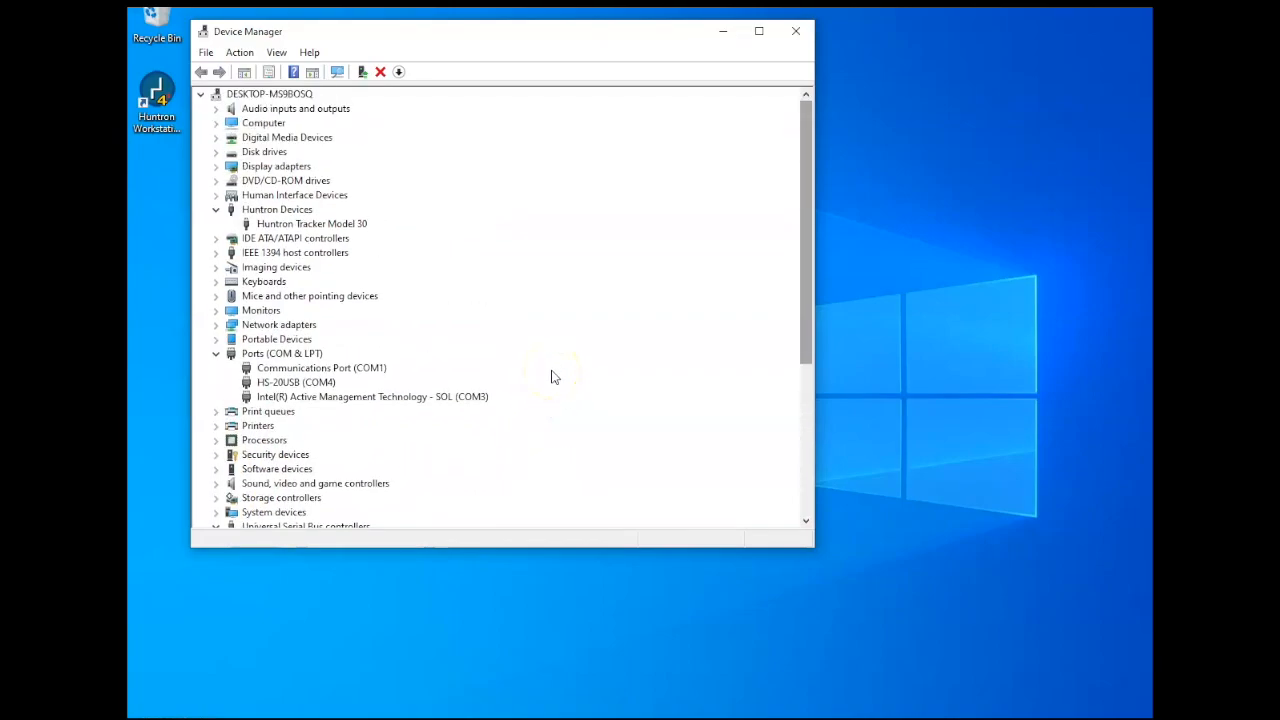
pyautogui.click(276, 210)
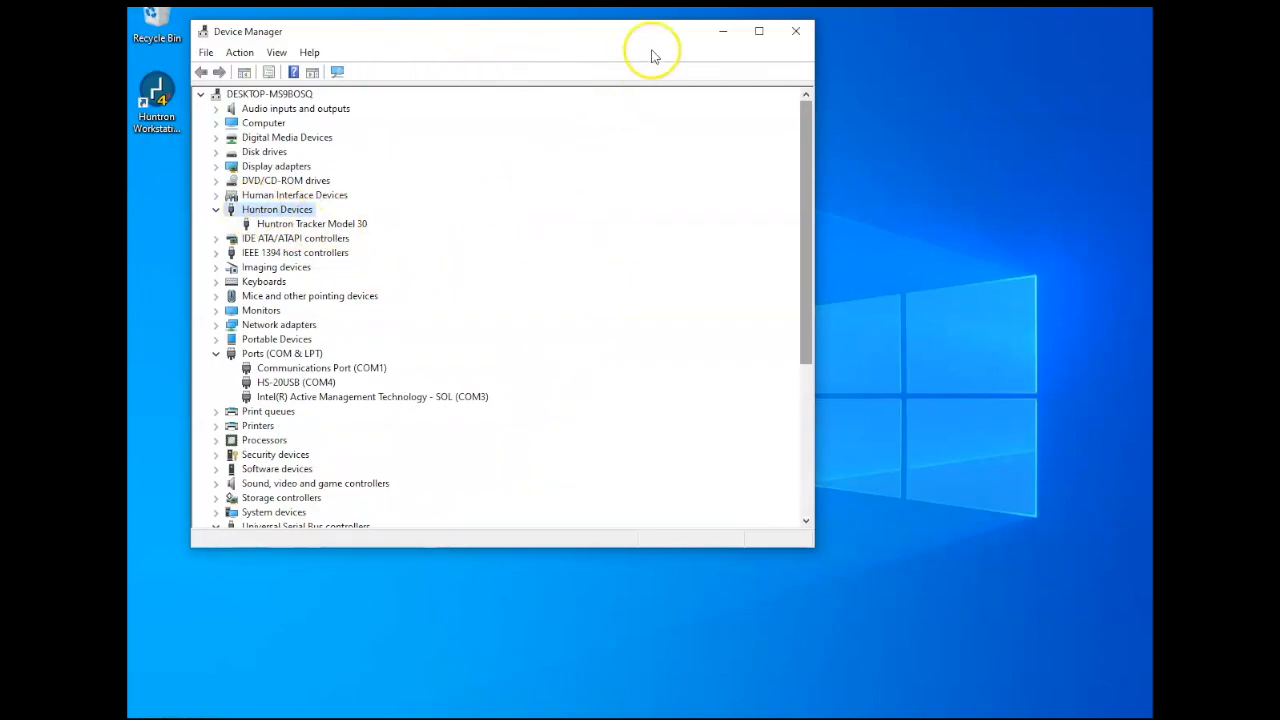
pyautogui.click(796, 32)
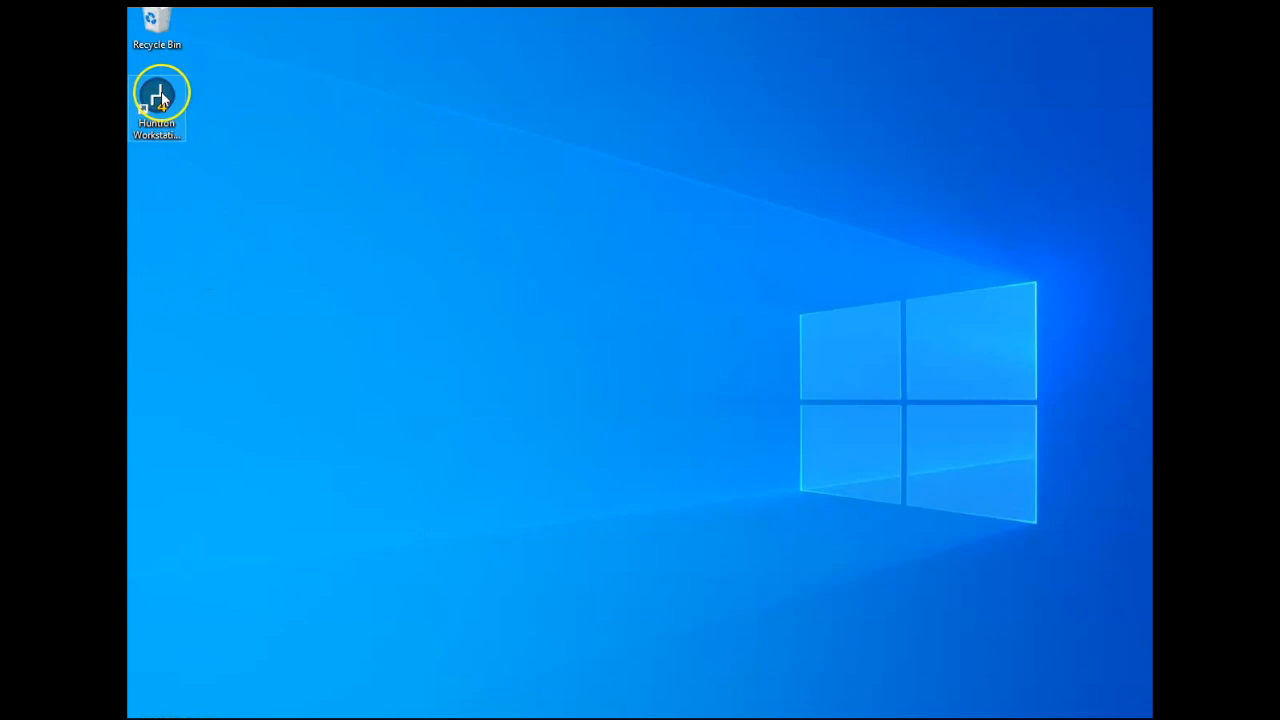
pyautogui.doubleClick(156, 92)
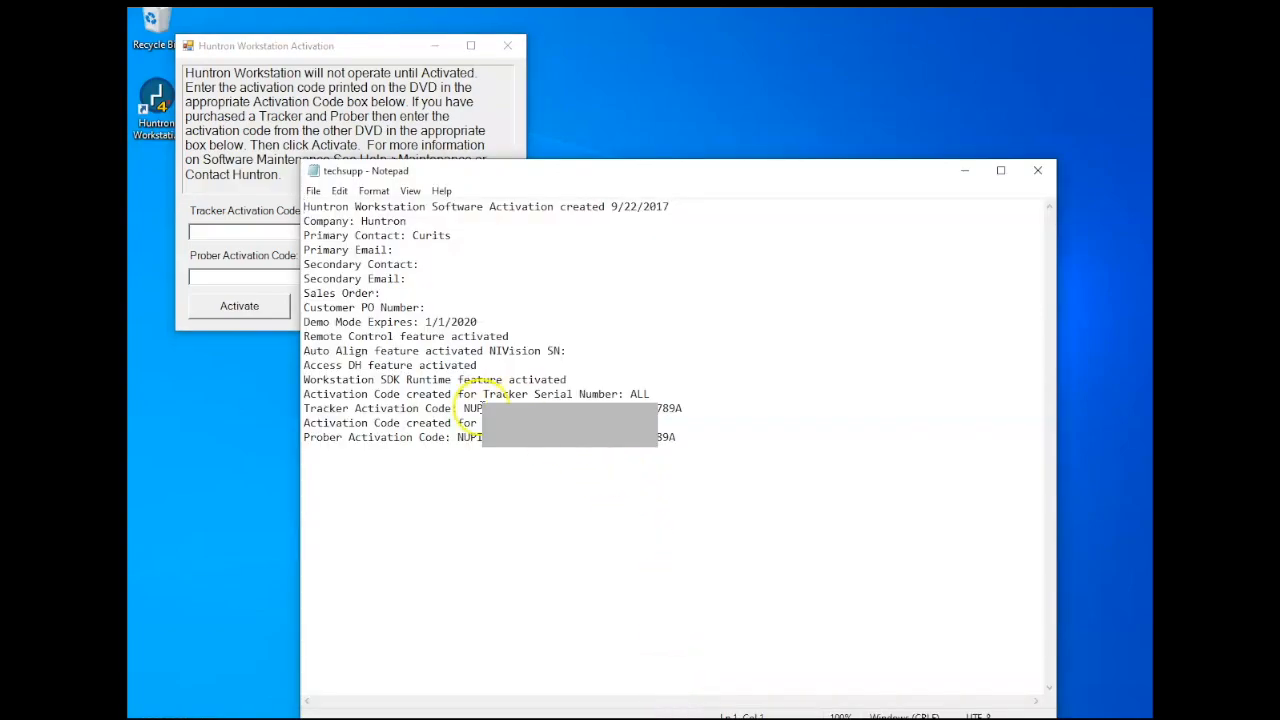
pyautogui.moveTo(464, 408); pyautogui.dragTo(680, 408)
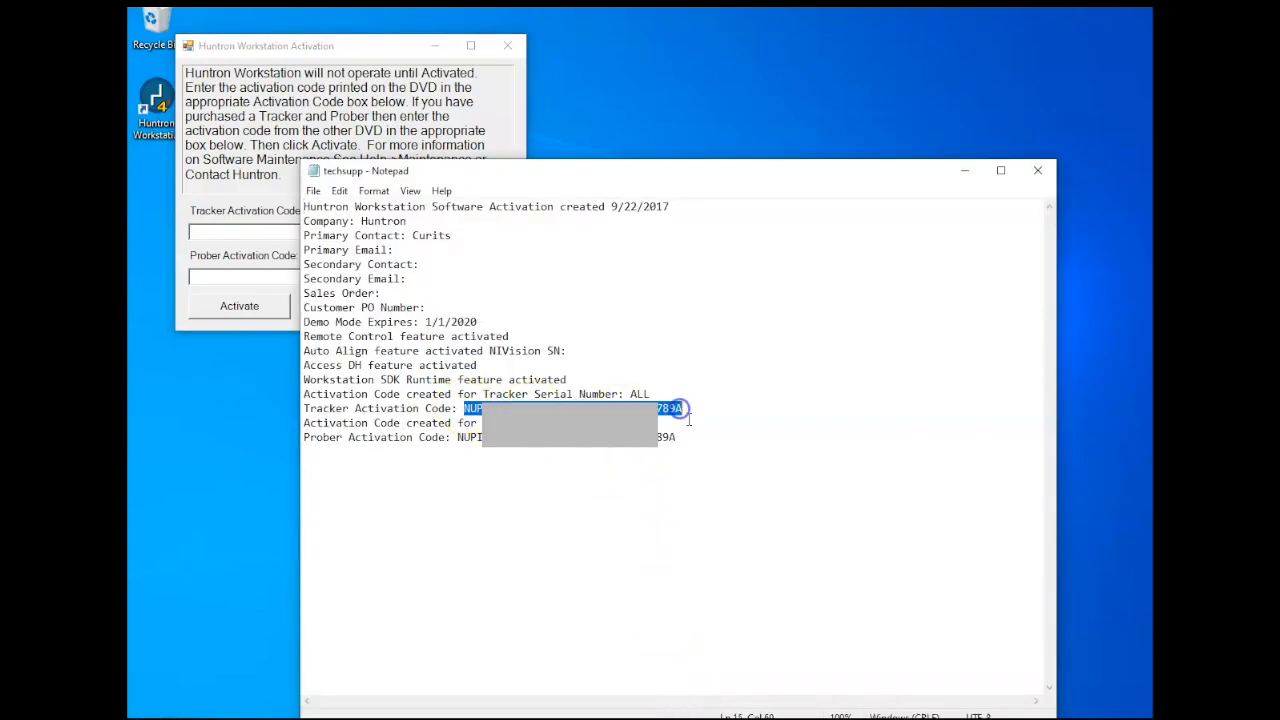
pyautogui.moveTo(588, 312)
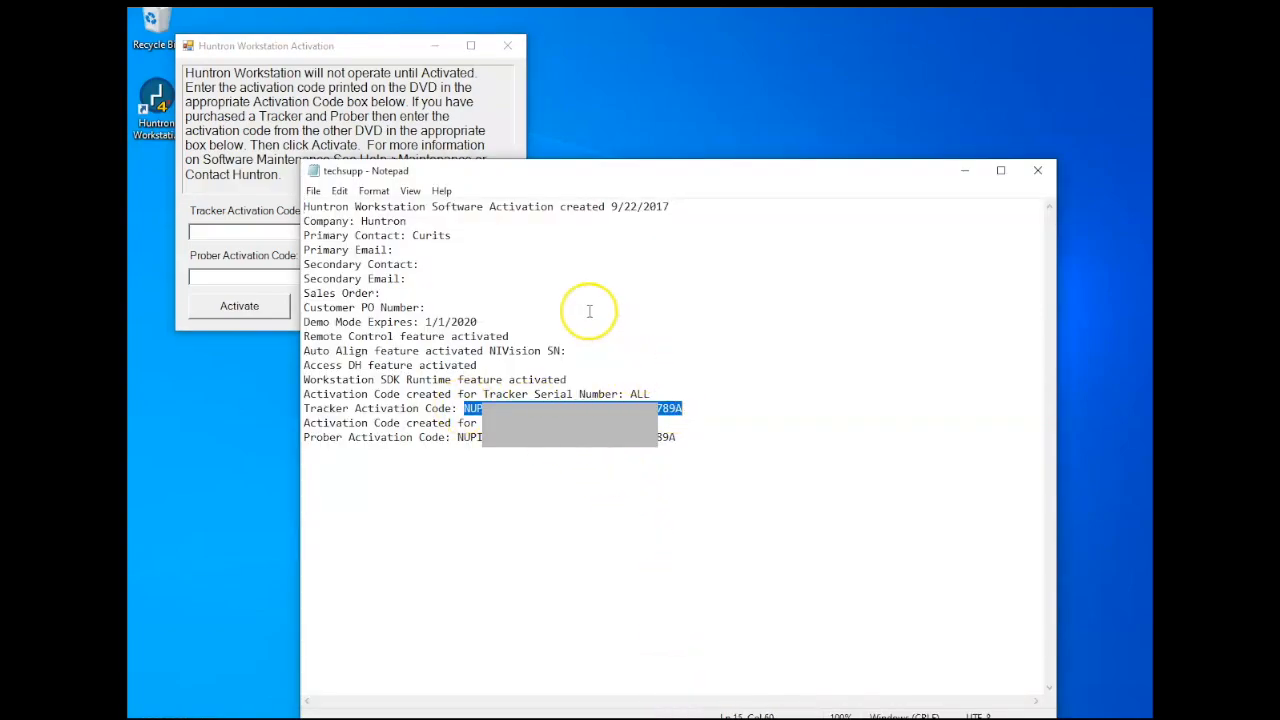
pyautogui.click(300, 44)
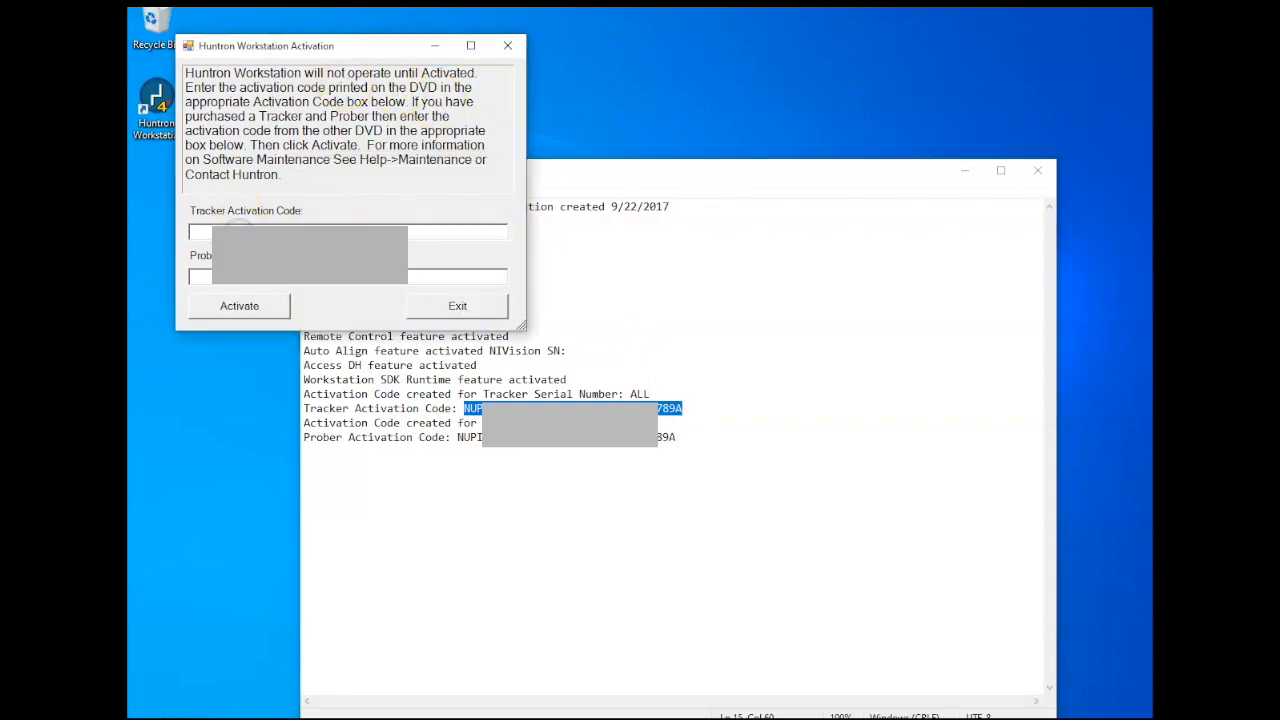
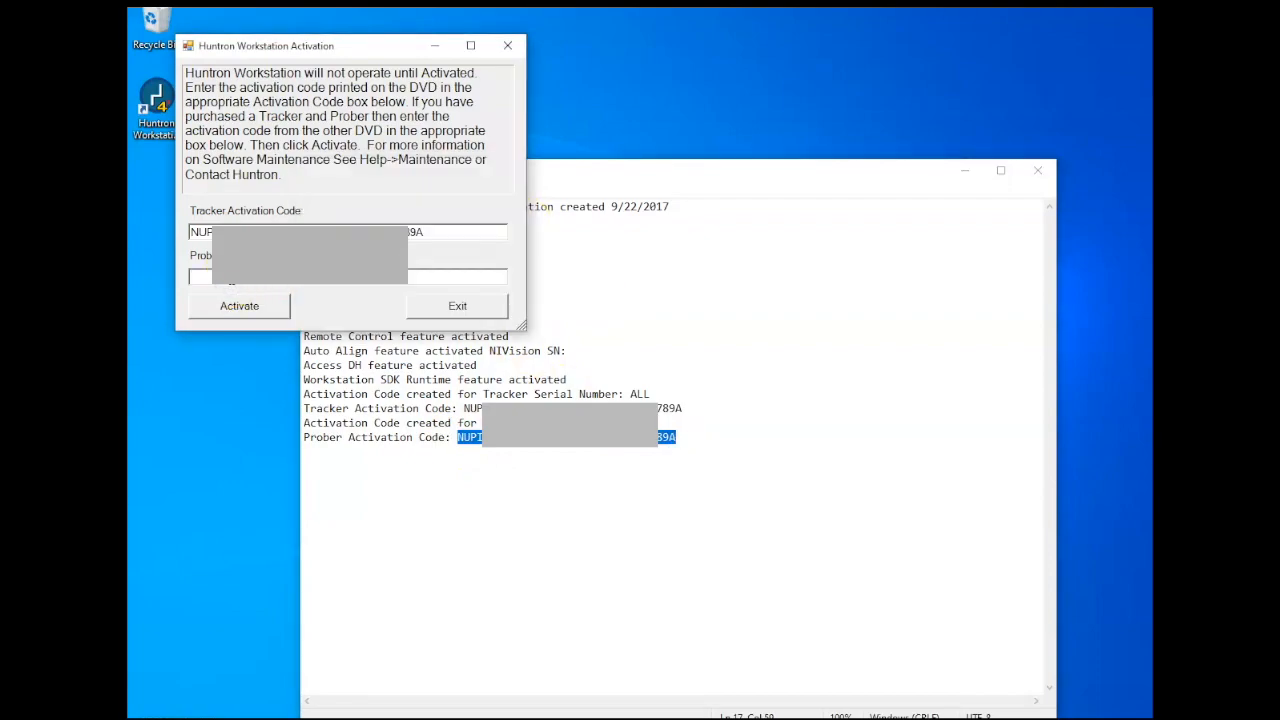
pyautogui.click(240, 304)
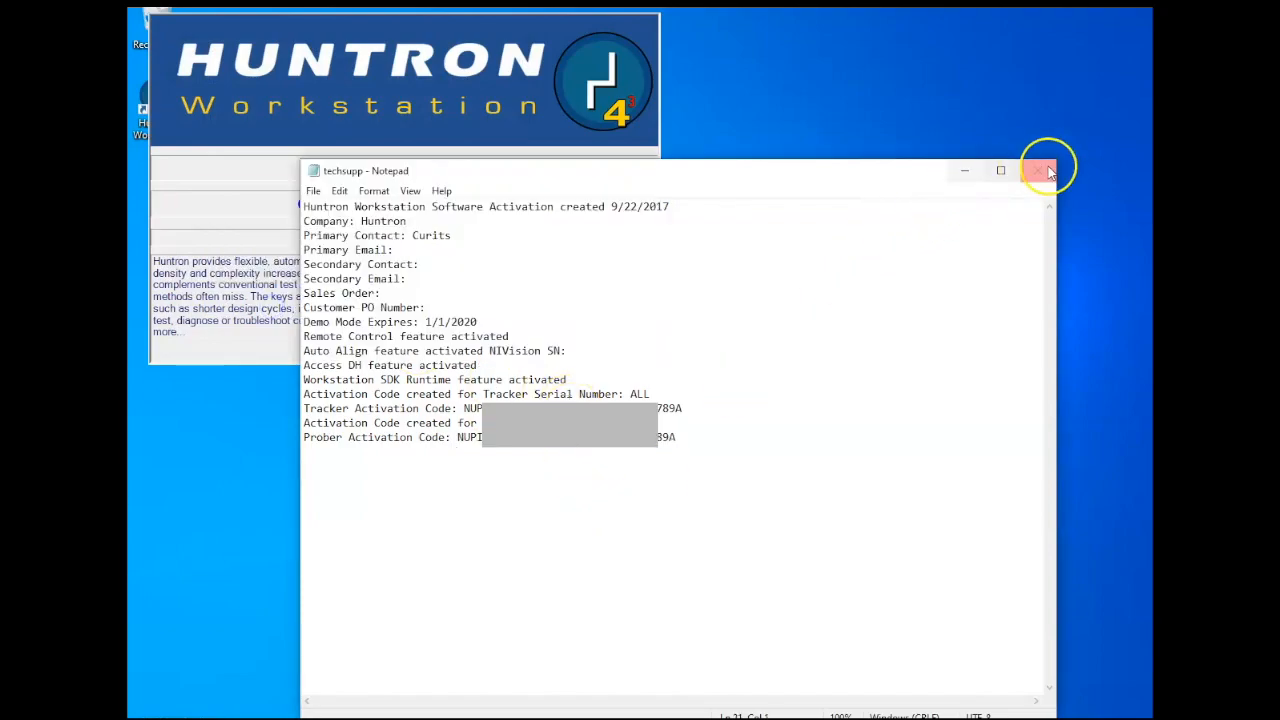
# - Close the activation-code Notepad and show the Tools menu in the loaded main window
pyautogui.click(1036, 170)
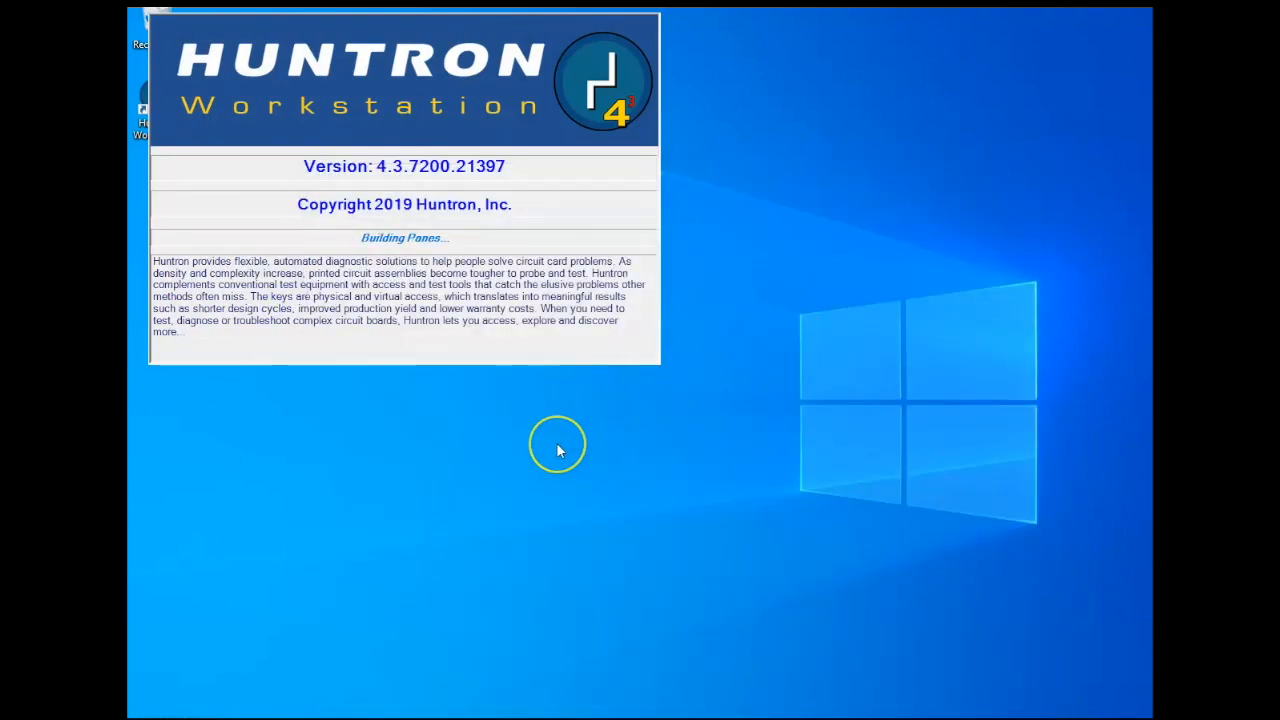
pyautogui.click(328, 48)
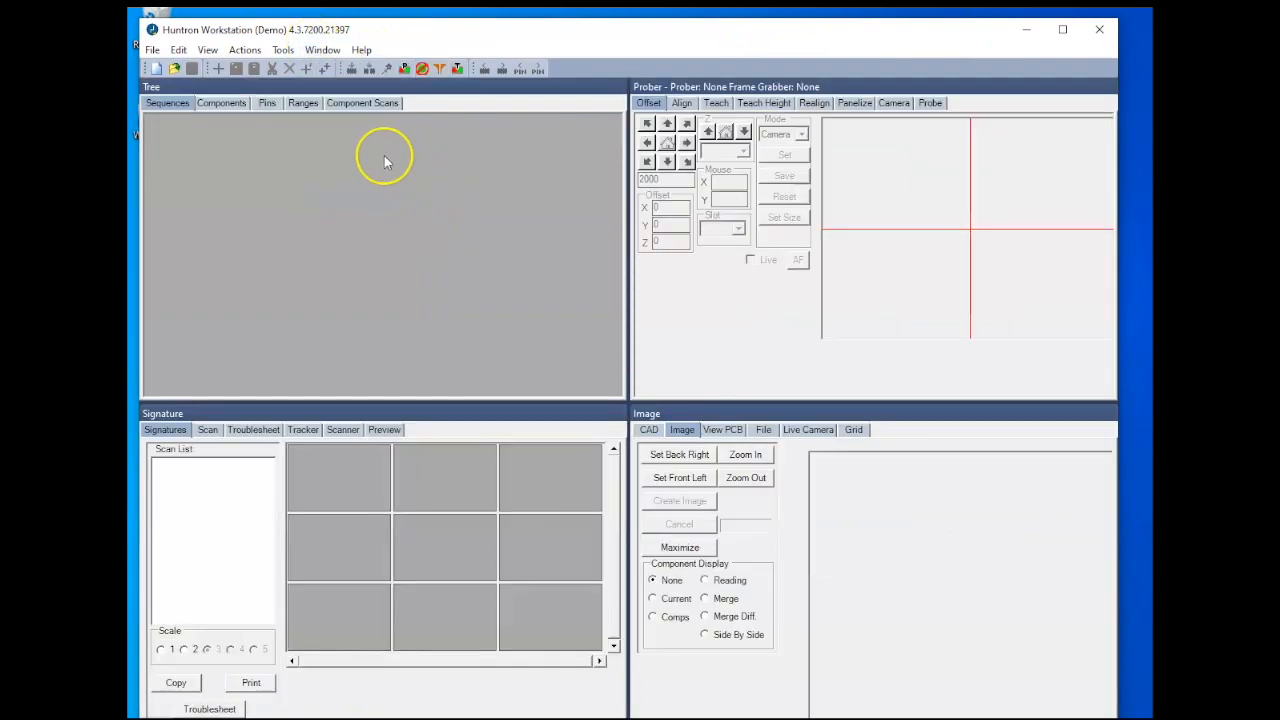
pyautogui.click(284, 50)
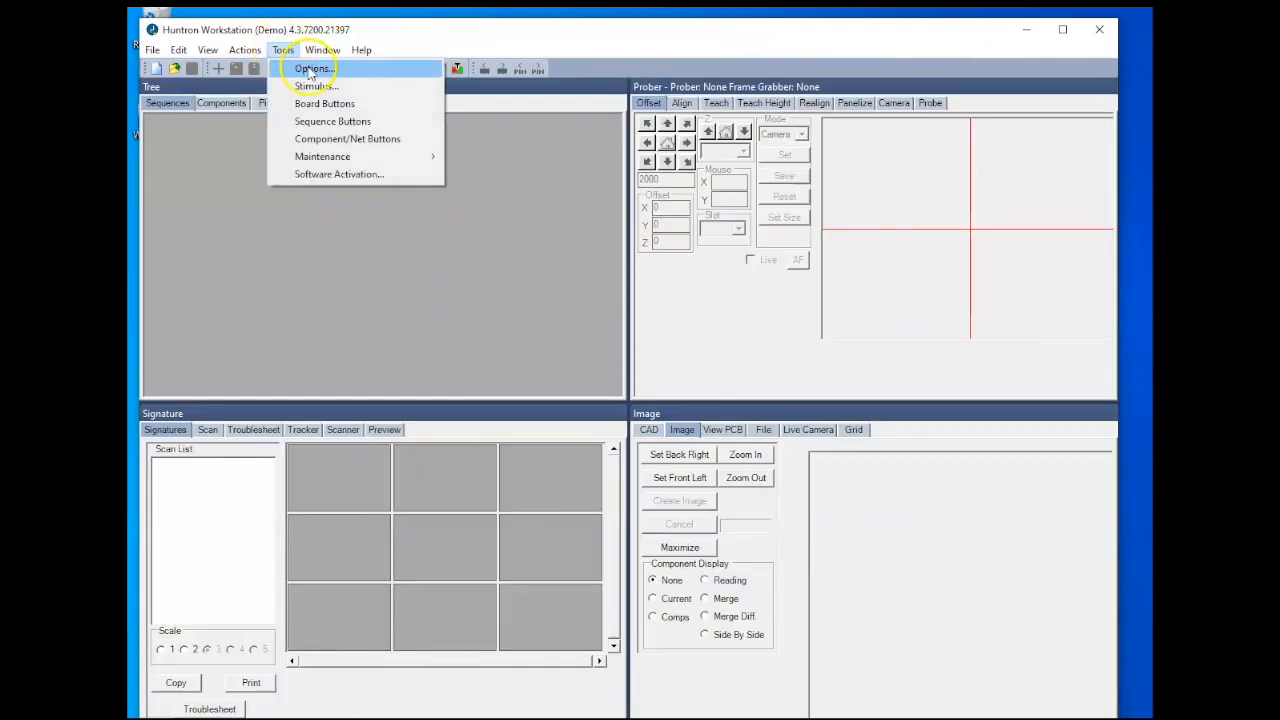
# - In Options > Hardware, set Tracker to Access Tracker on USB and connect it successfully
pyautogui.click(312, 68)
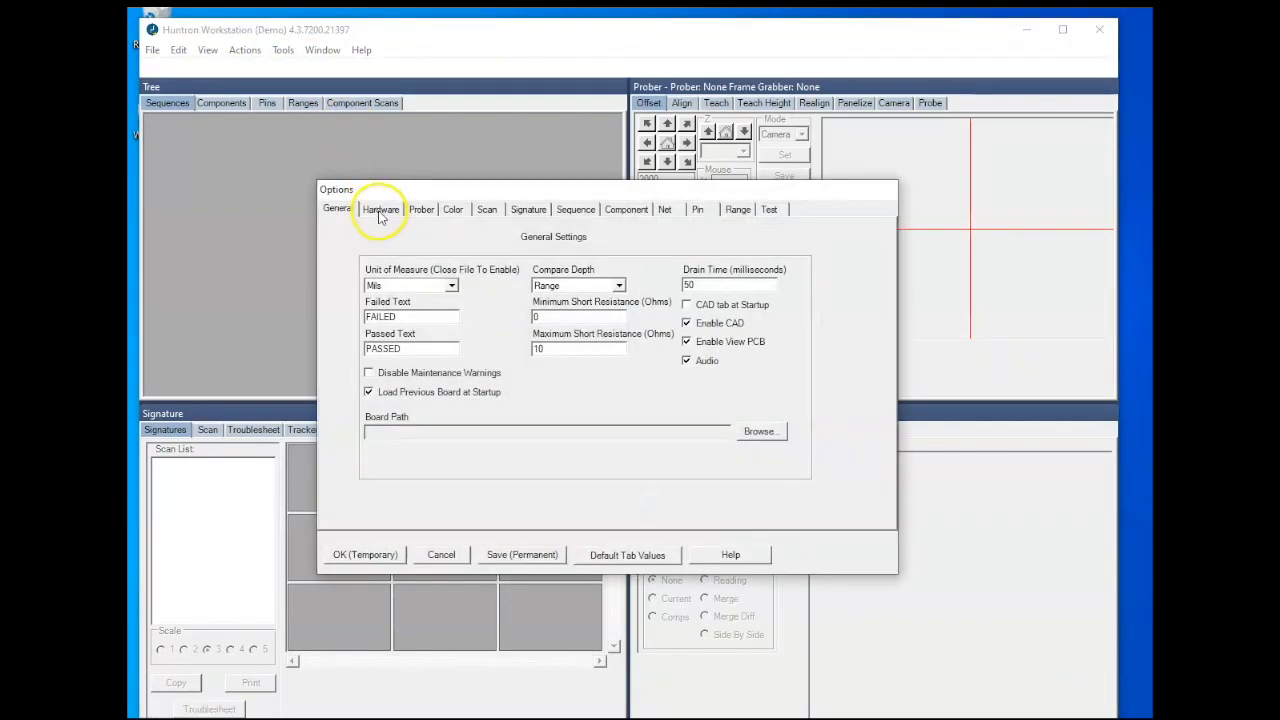
pyautogui.click(380, 210)
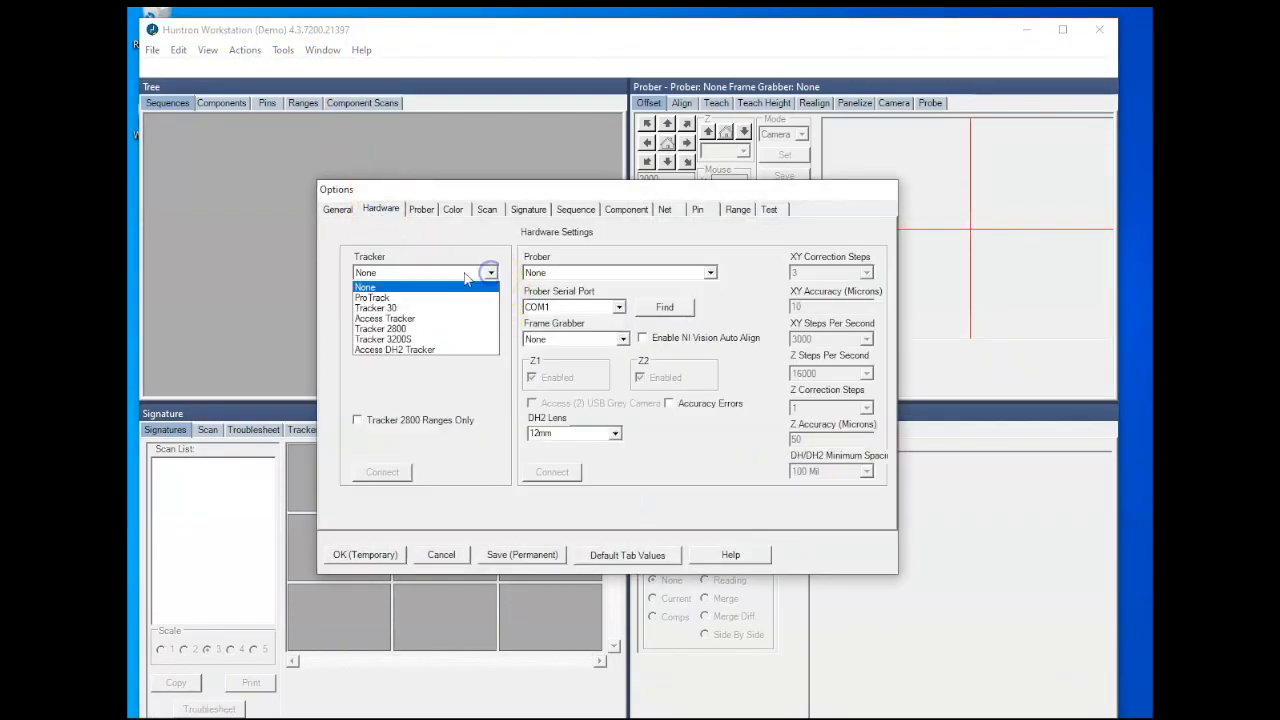
pyautogui.click(394, 318)
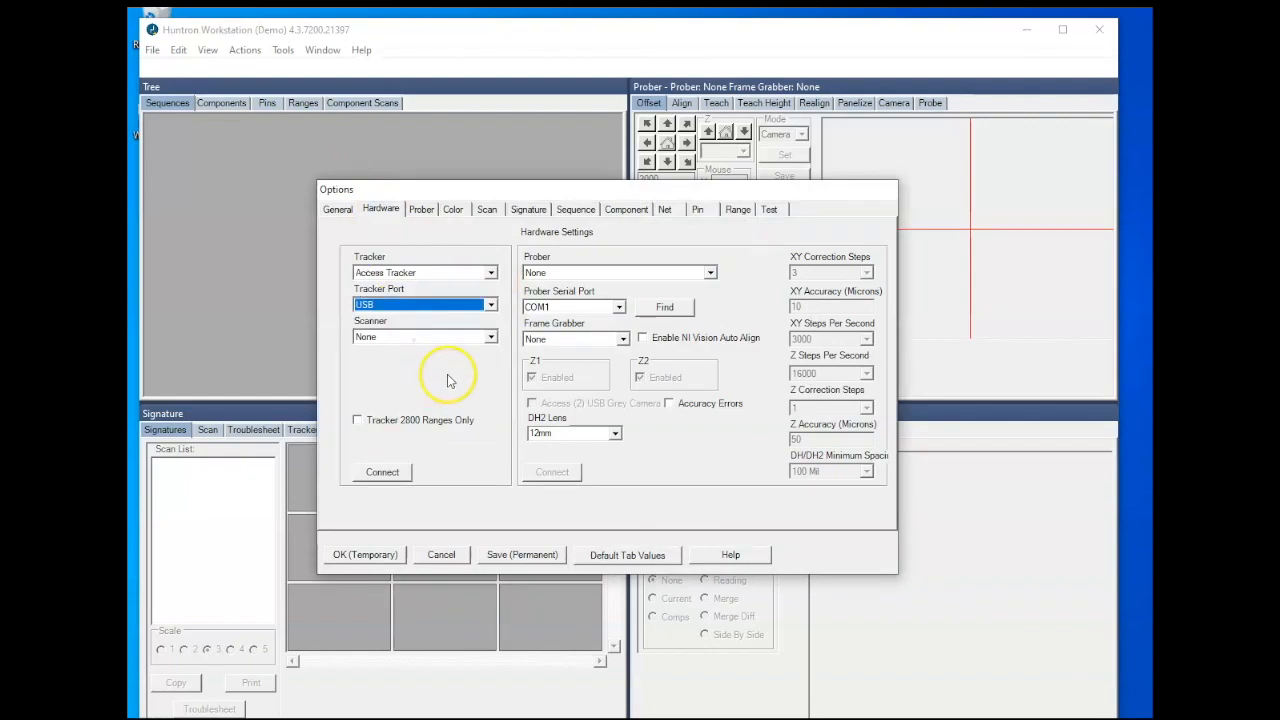
pyautogui.click(382, 472)
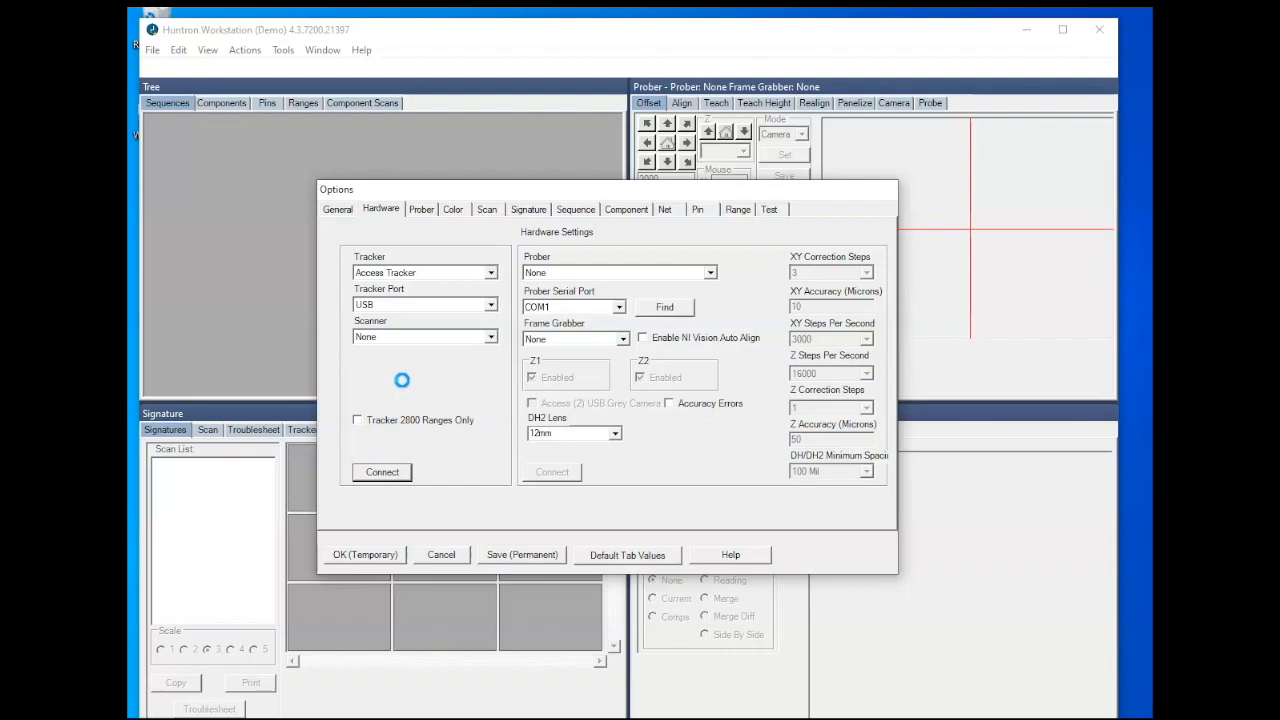
pyautogui.click(380, 472)
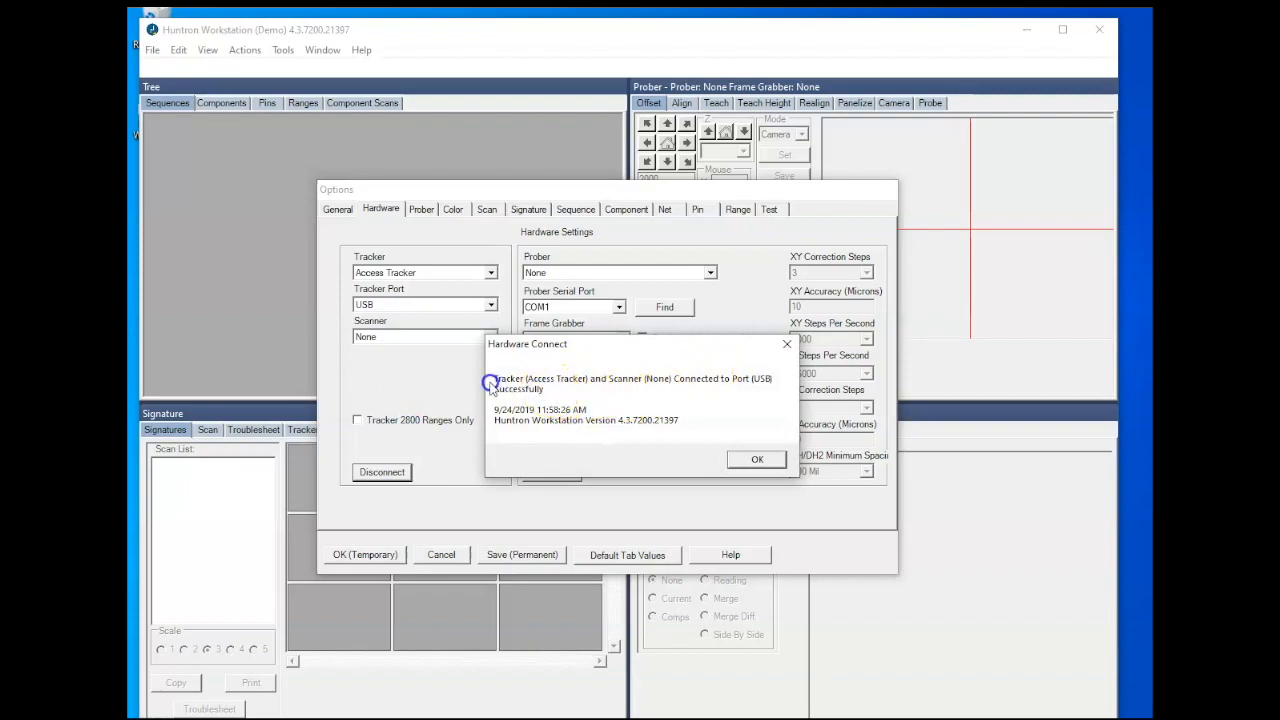
pyautogui.click(756, 458)
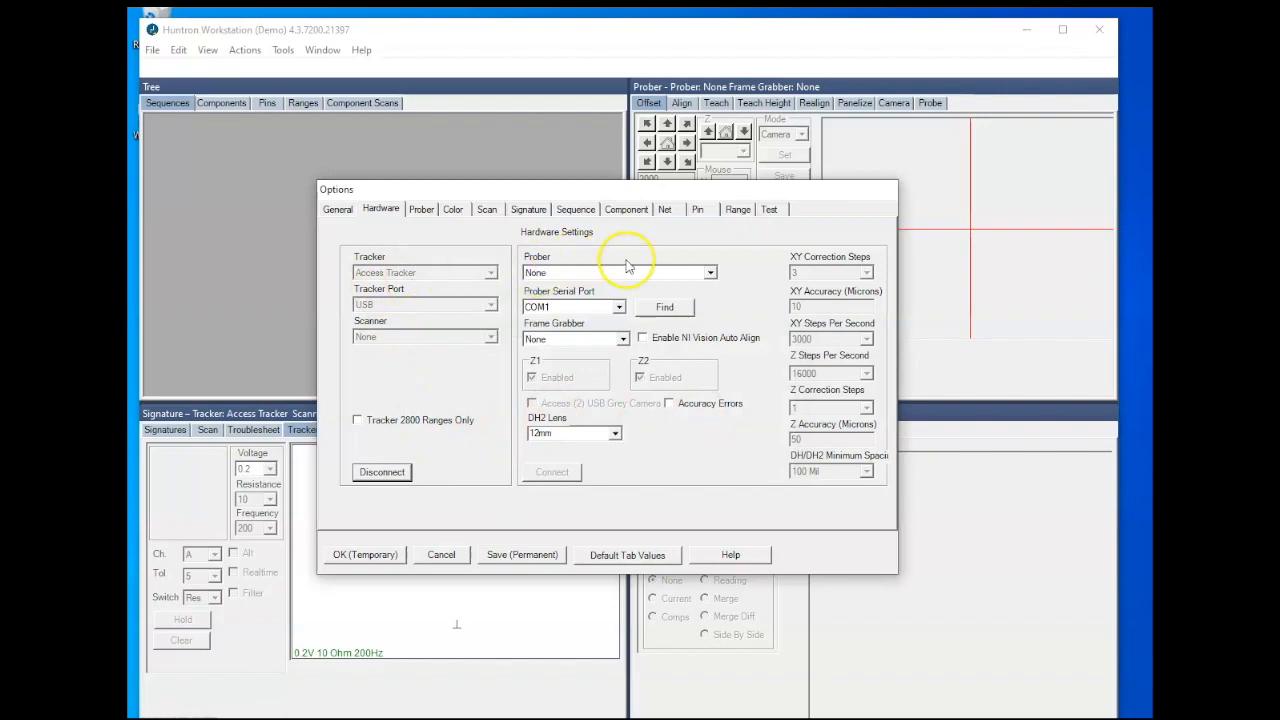
# - Set Prober to Access DH on COM4 and connect it, allowing the move to home
pyautogui.click(710, 272)
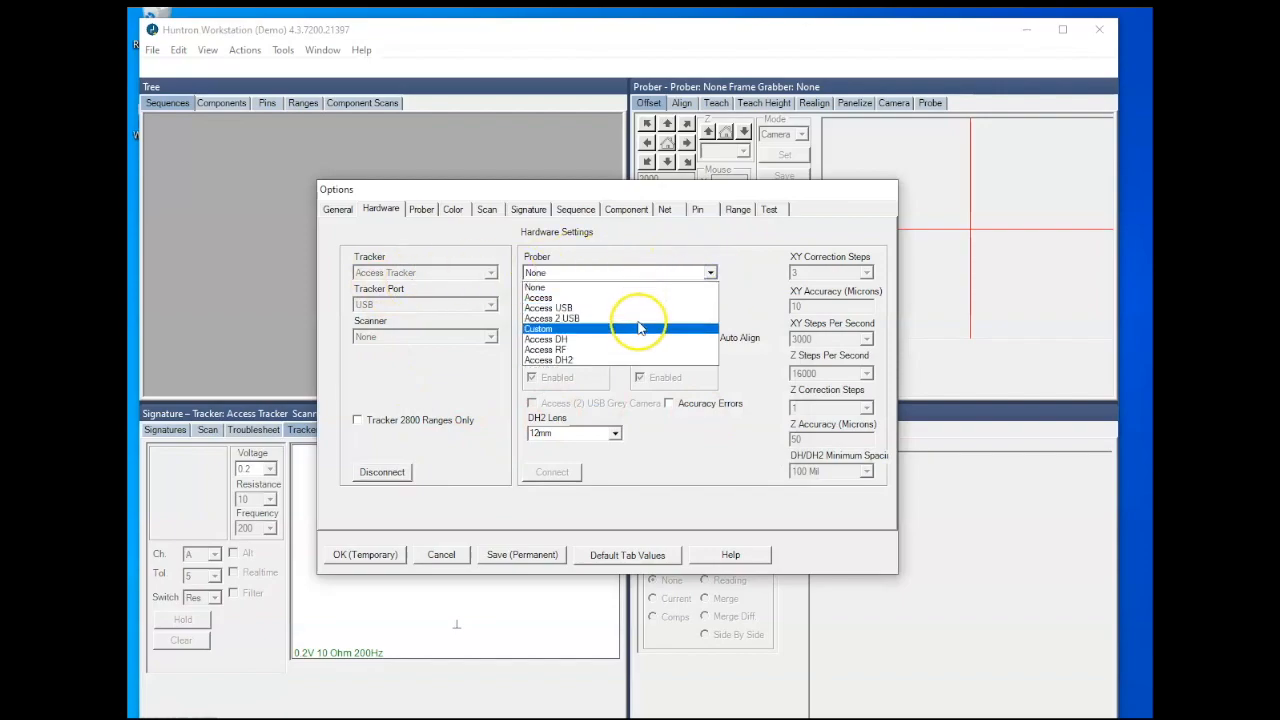
pyautogui.click(544, 340)
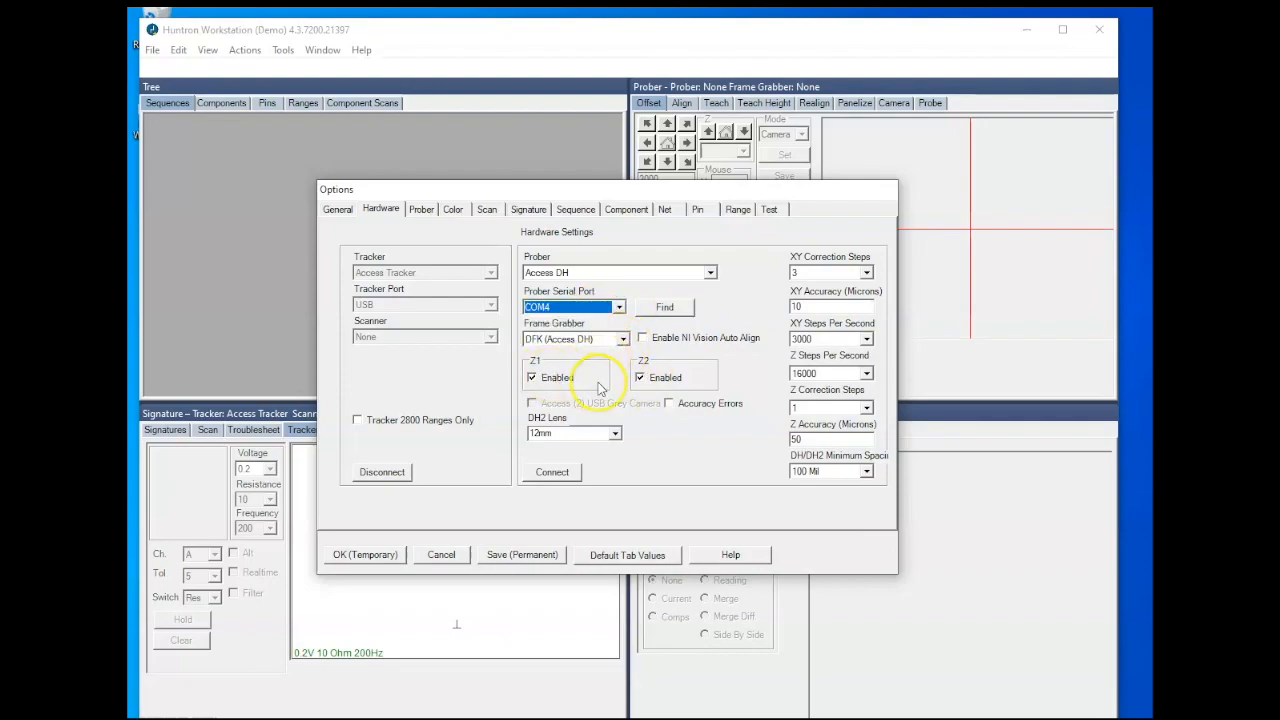
pyautogui.moveTo(800, 510)
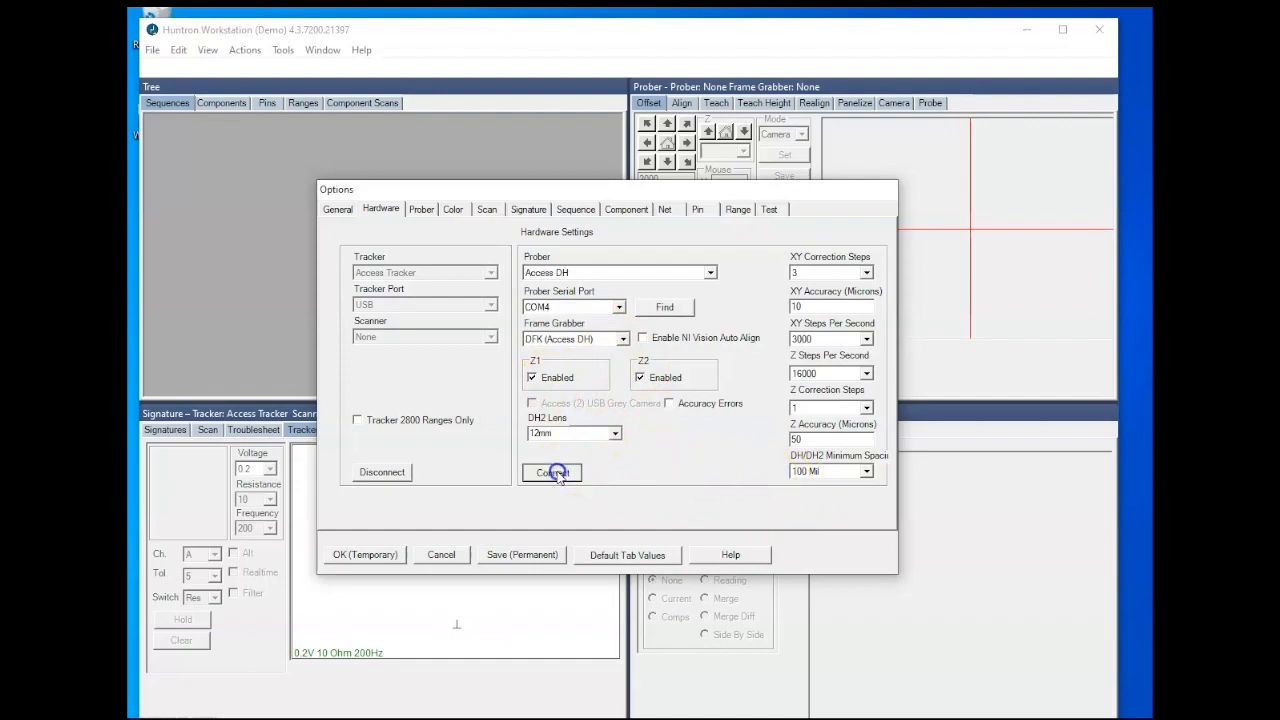
pyautogui.click(552, 472)
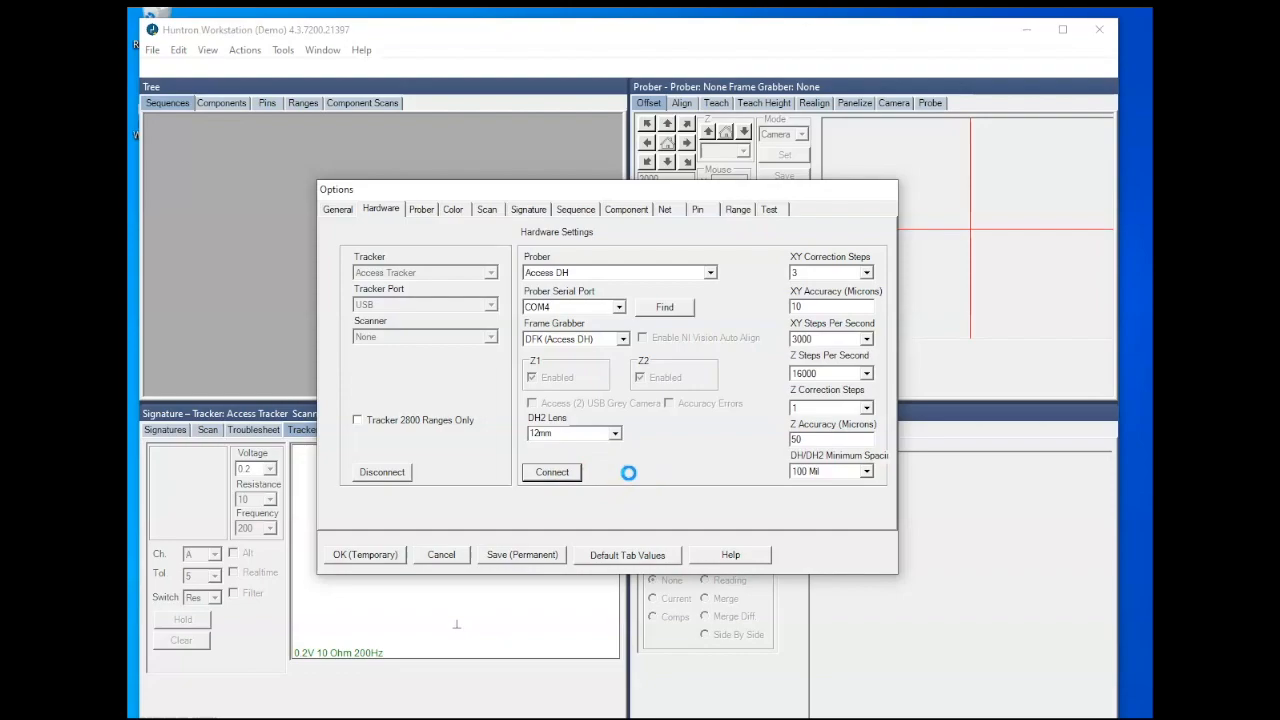
pyautogui.click(552, 472)
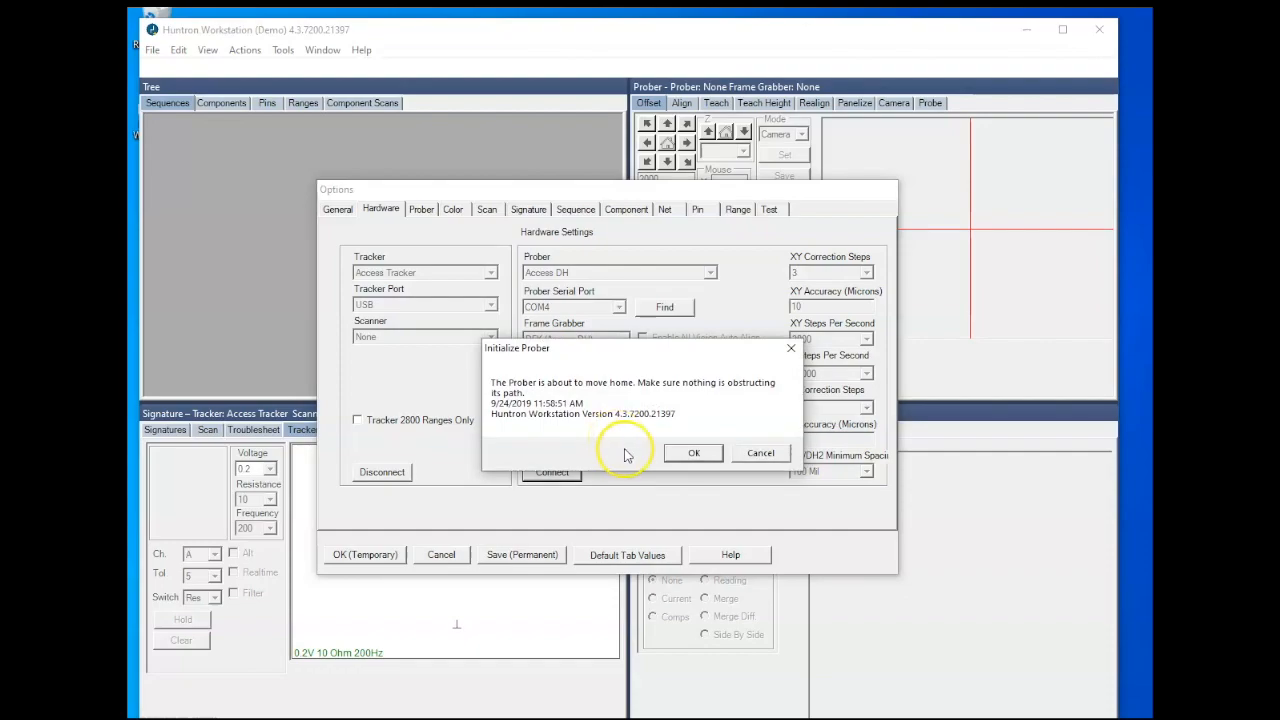
pyautogui.click(692, 452)
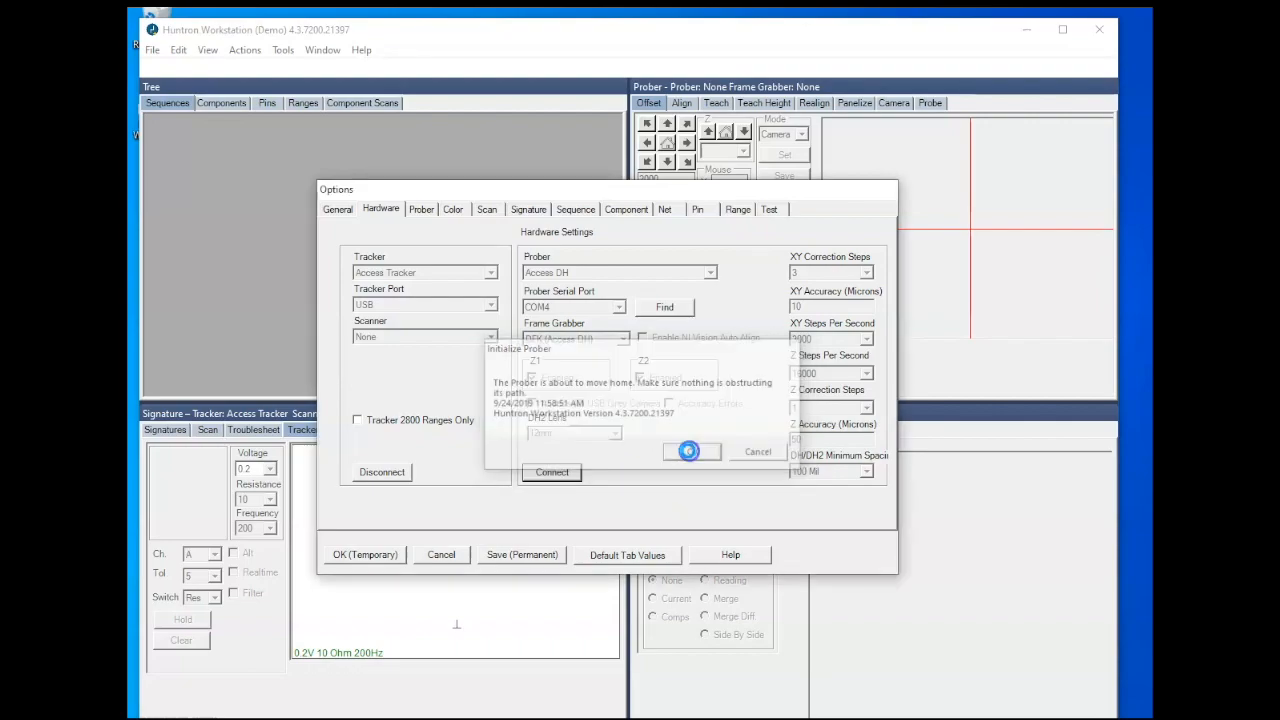
pyautogui.click(688, 452)
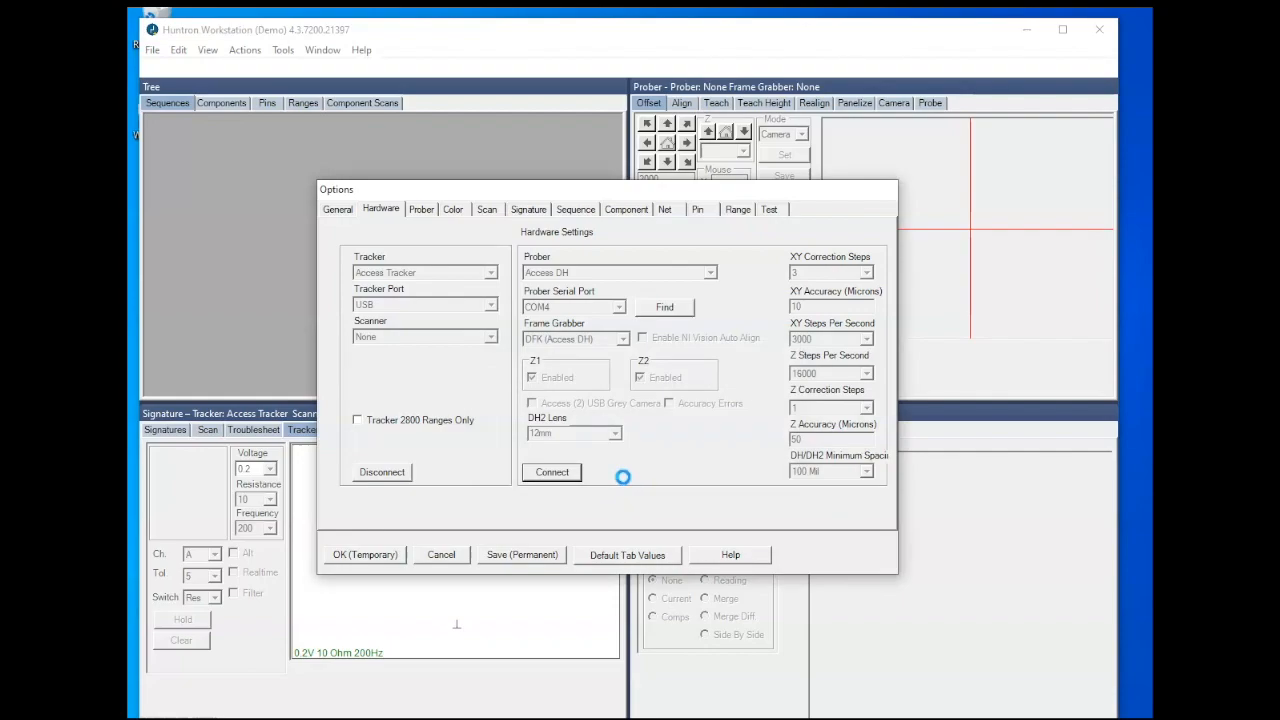
# - Acknowledge the prober connection success and apply the hardware settings with OK (Temporary)
pyautogui.click(552, 472)
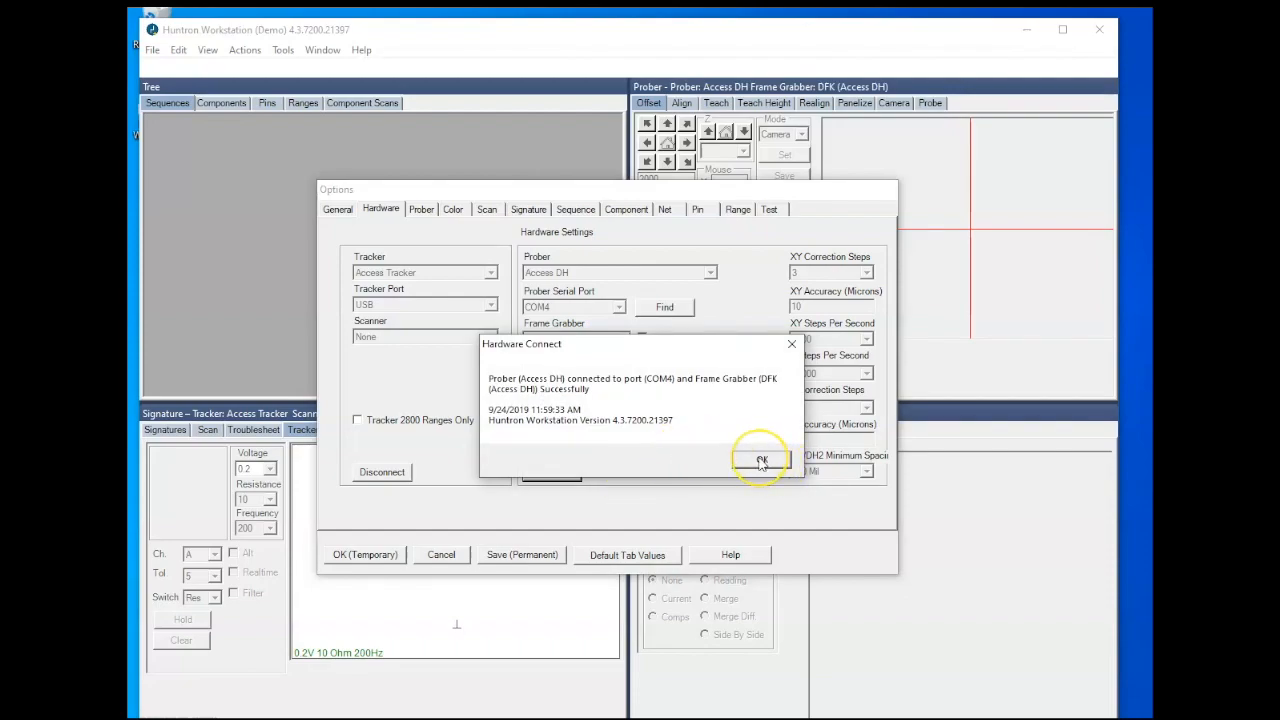
pyautogui.click(760, 458)
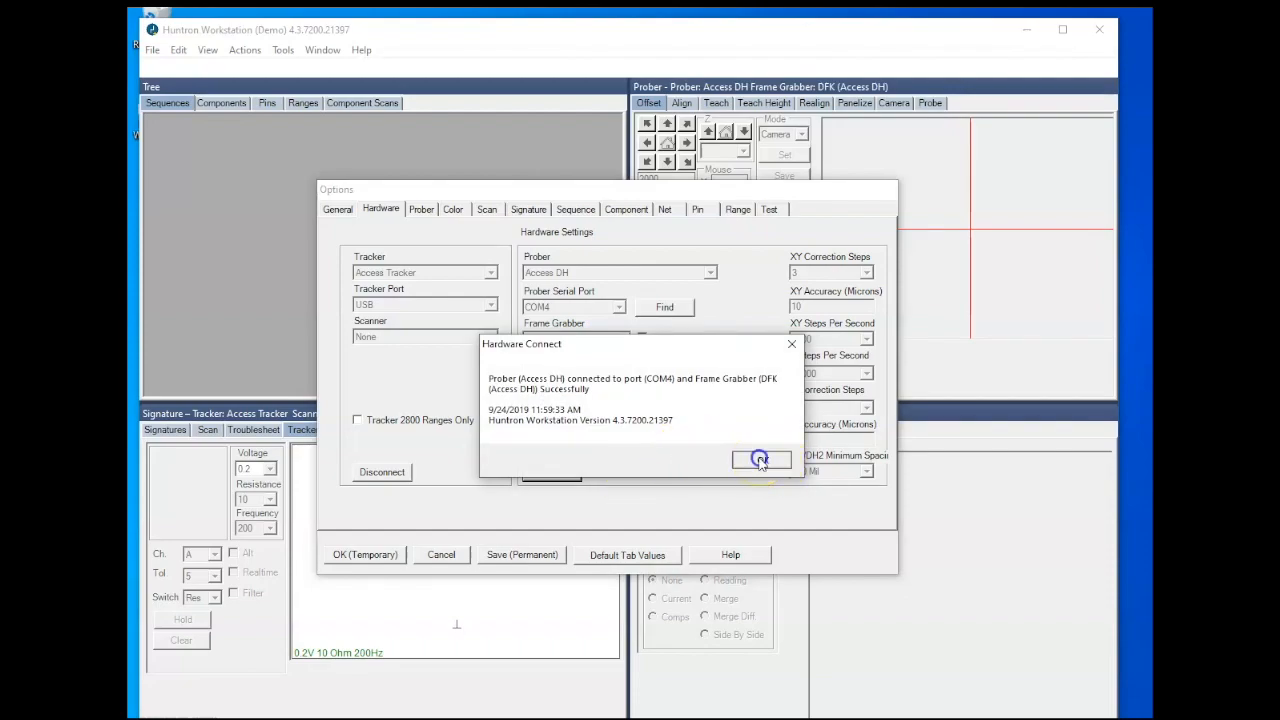
pyautogui.click(760, 458)
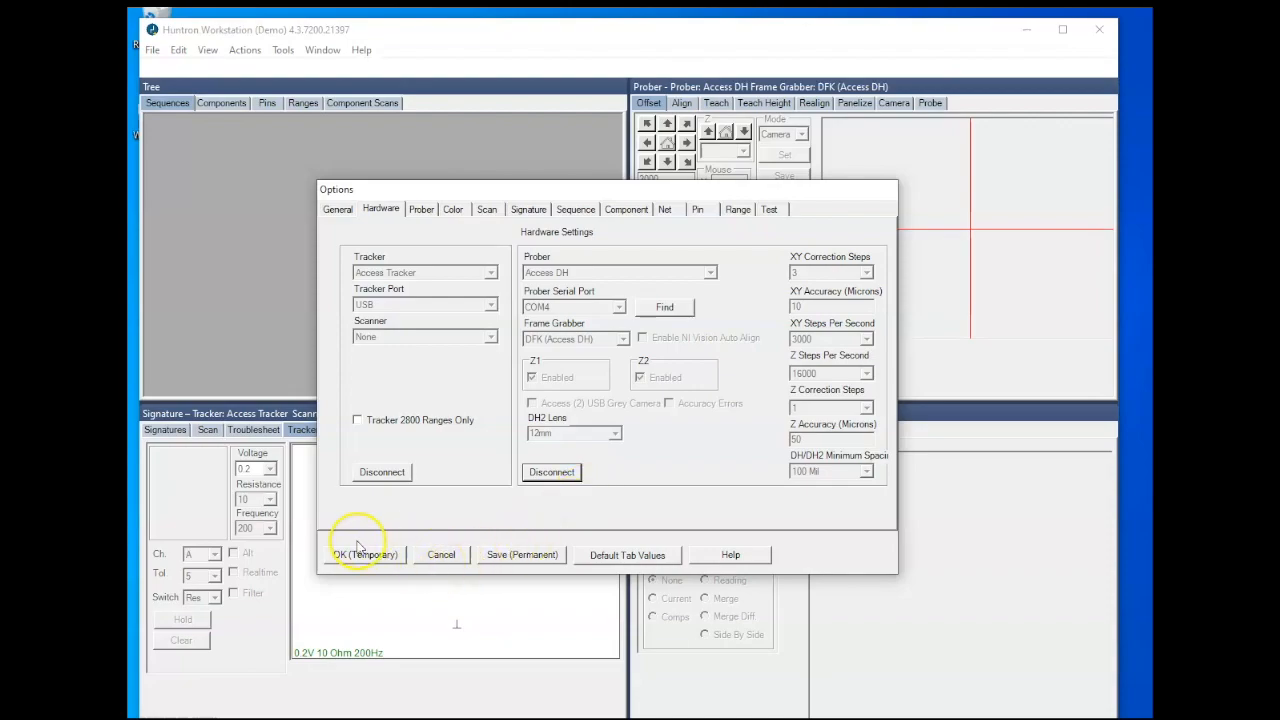
pyautogui.click(364, 554)
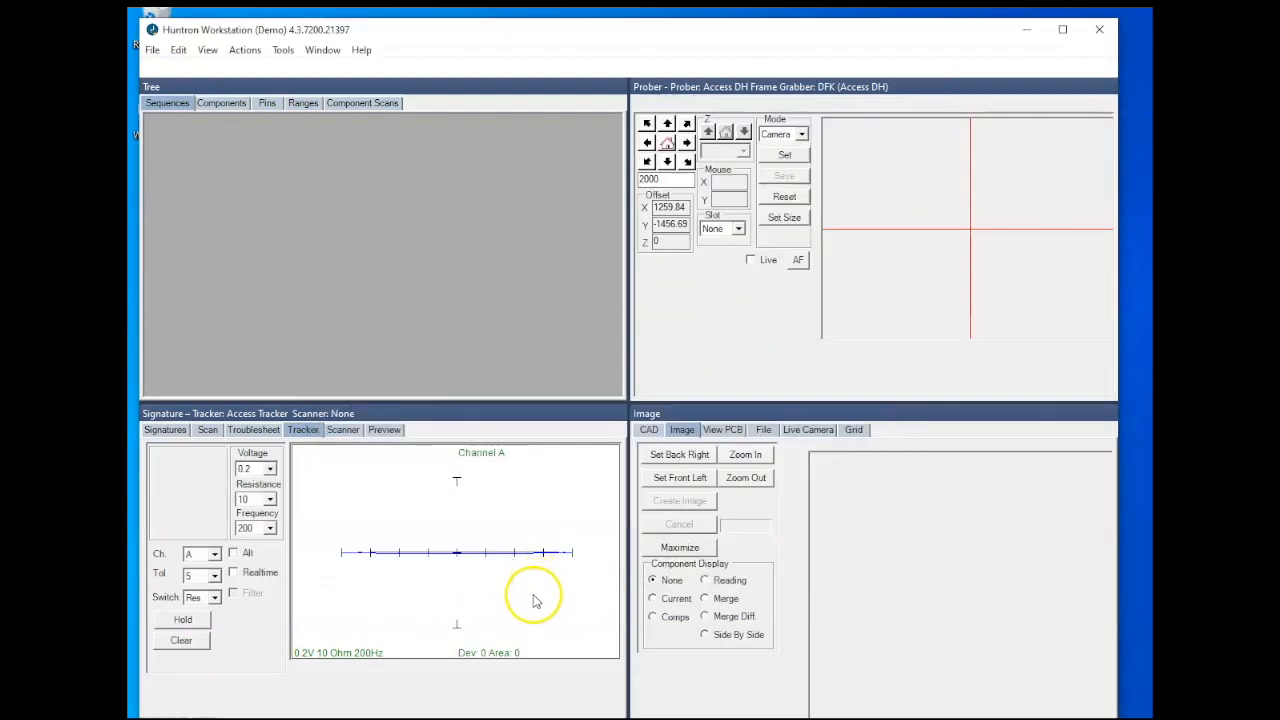